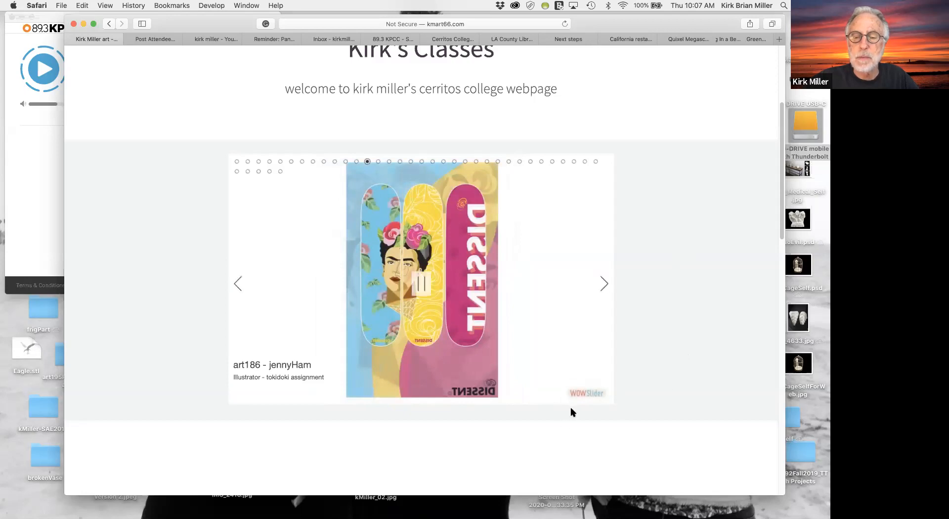
mouse_move(599, 395)
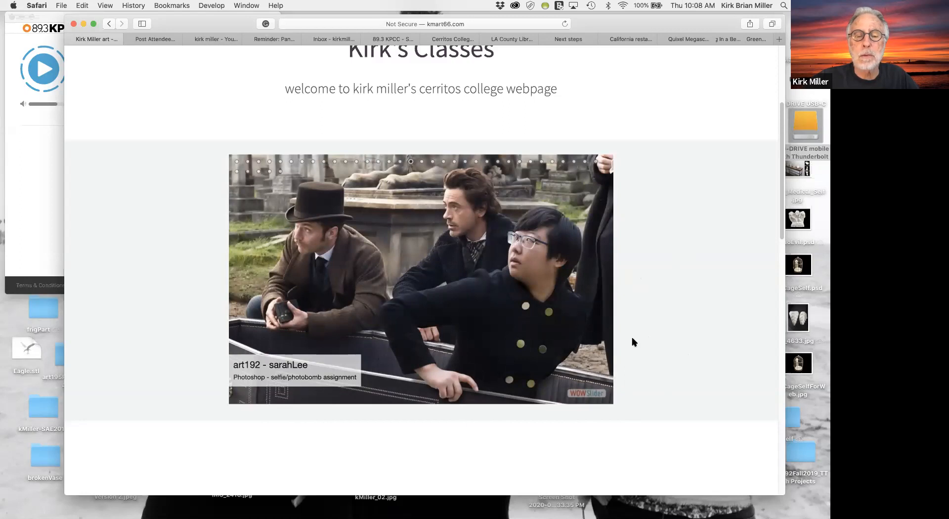
mouse_move(680, 323)
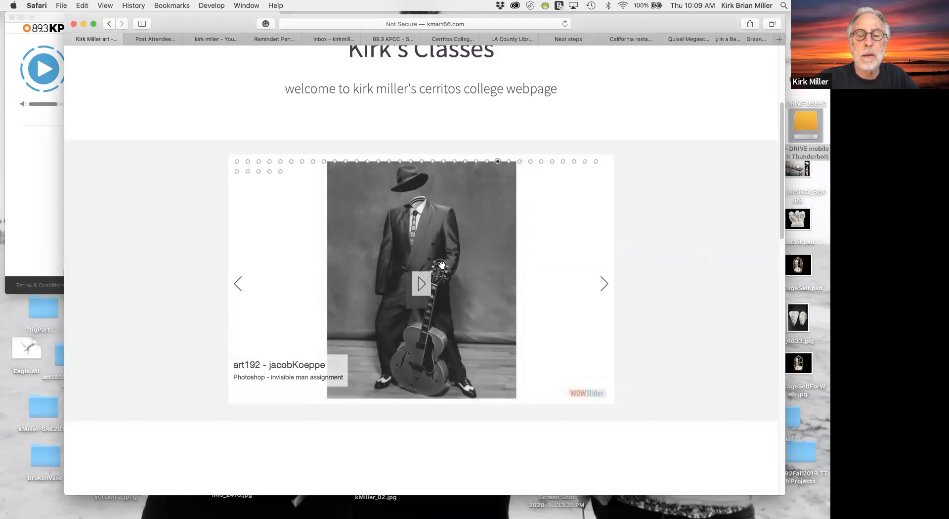
mouse_move(657, 331)
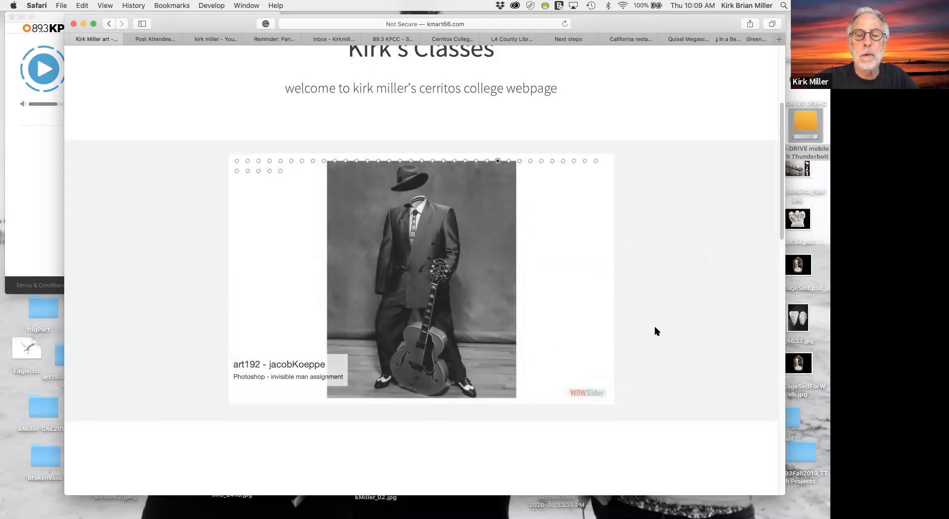
mouse_move(518, 294)
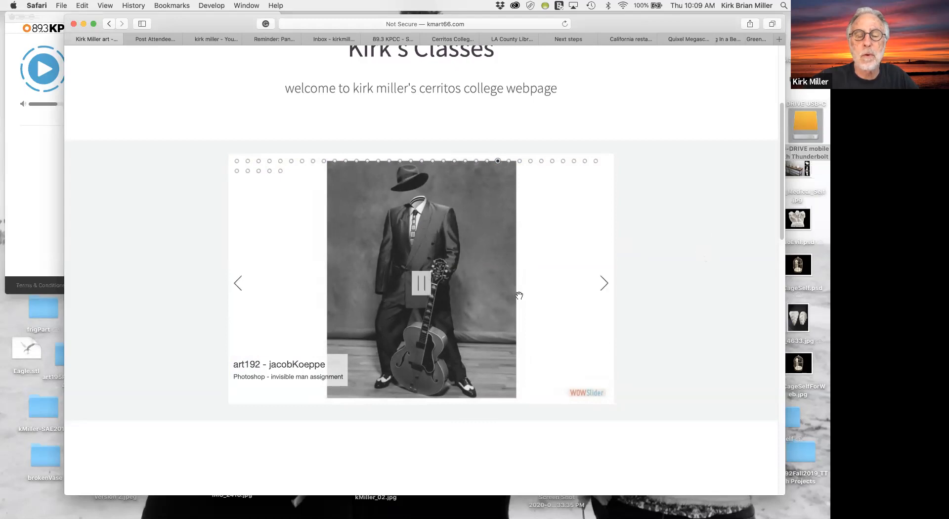
mouse_move(716, 212)
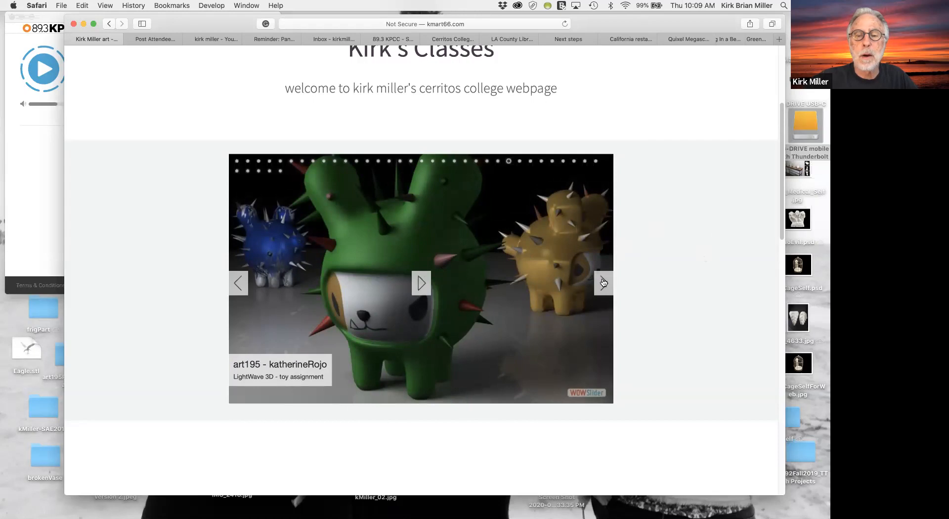
- Focus the empty slider window and bring up the add-images file picker
click(603, 282)
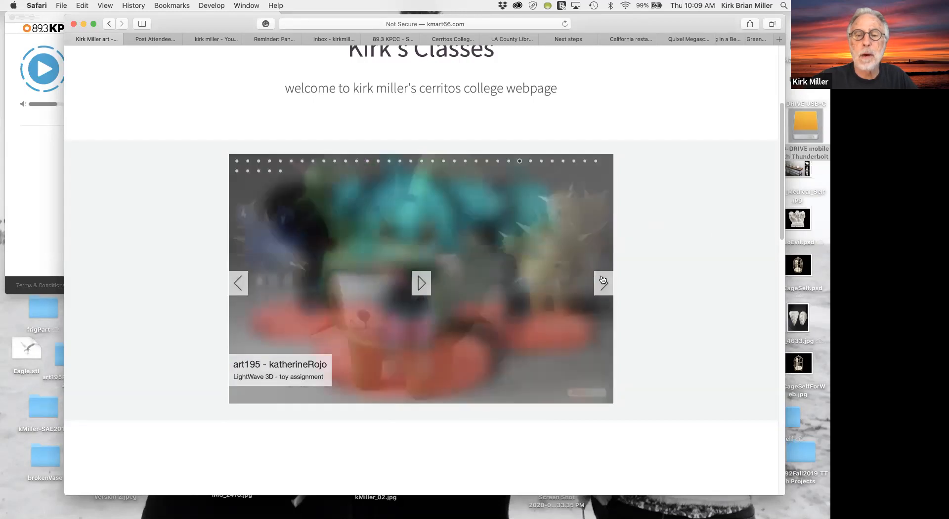
click(602, 282)
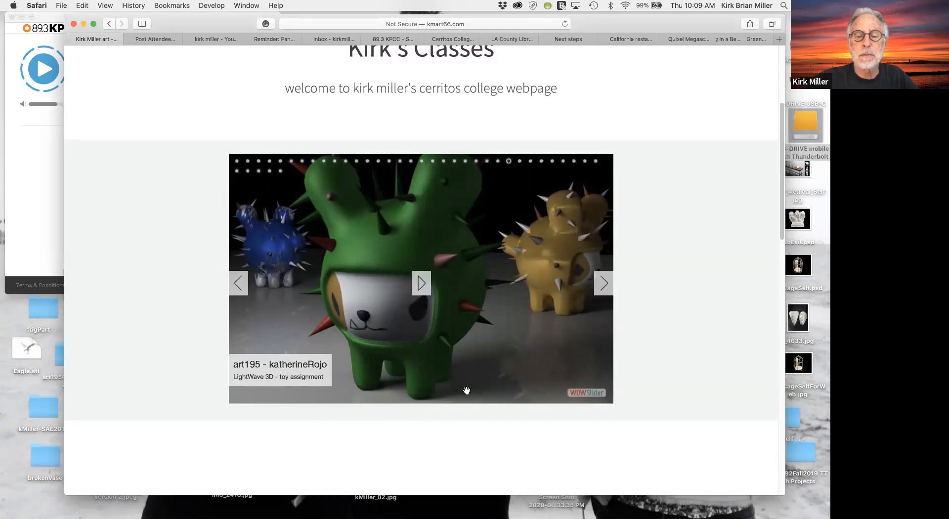
mouse_move(243, 416)
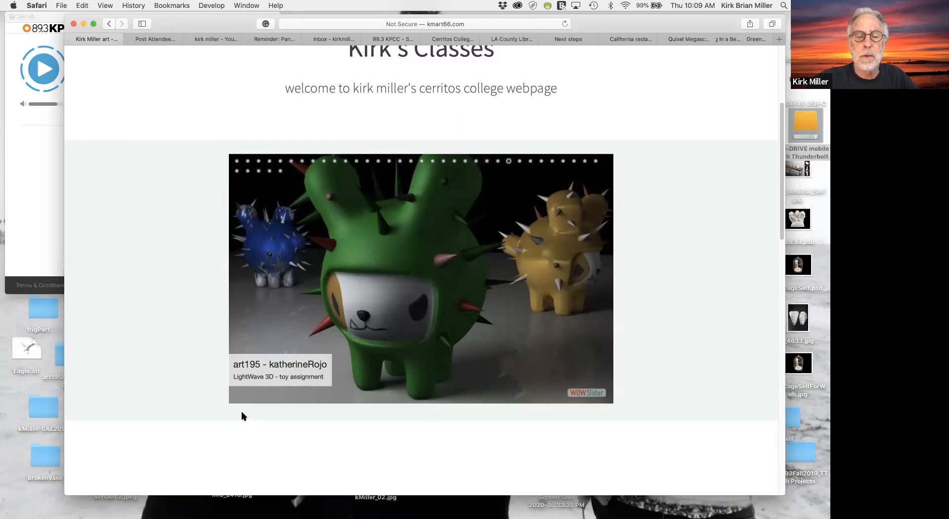
mouse_move(482, 142)
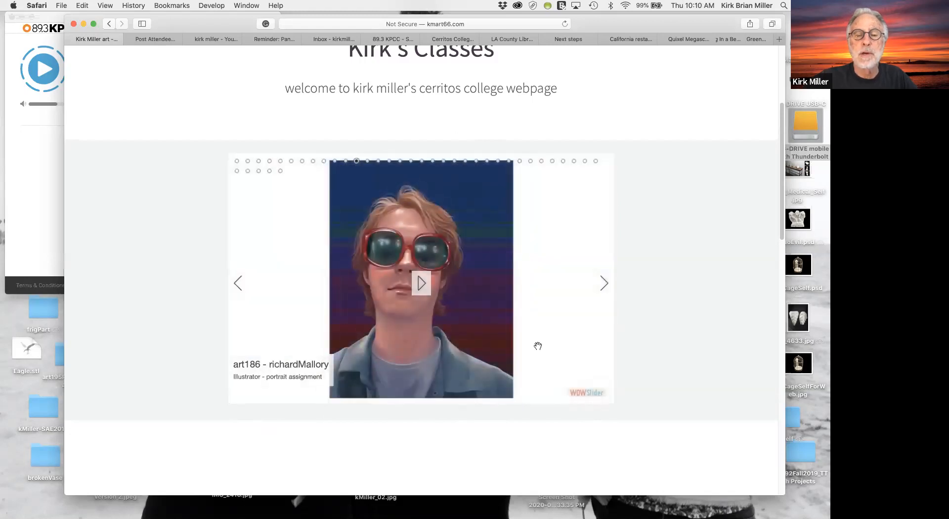
mouse_move(418, 284)
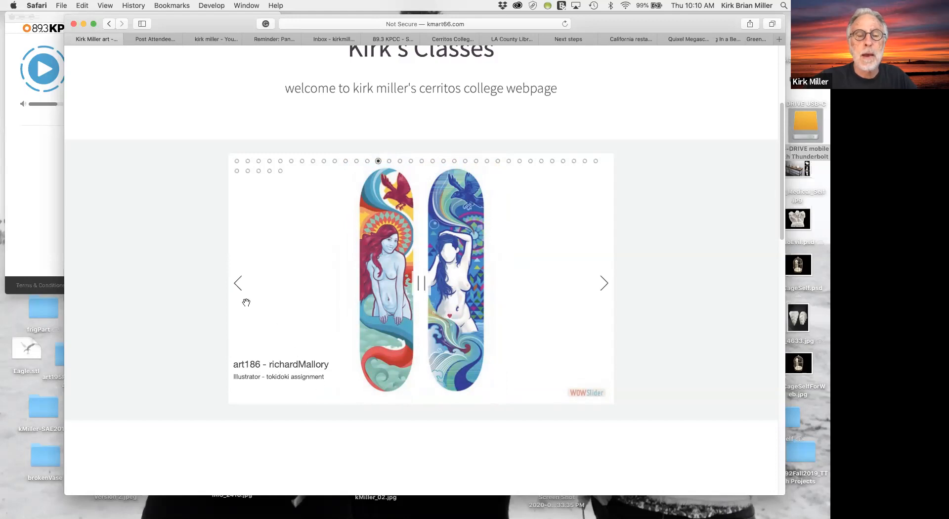
mouse_move(442, 344)
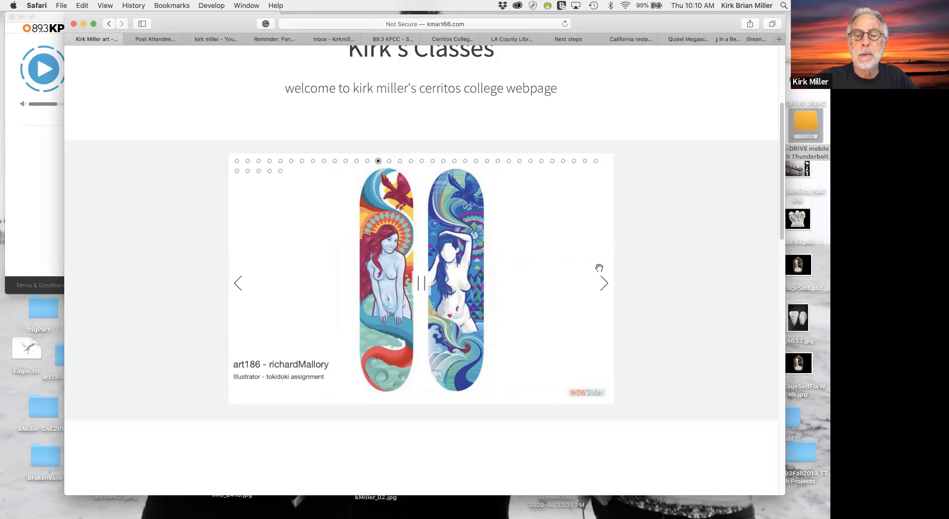
mouse_move(588, 263)
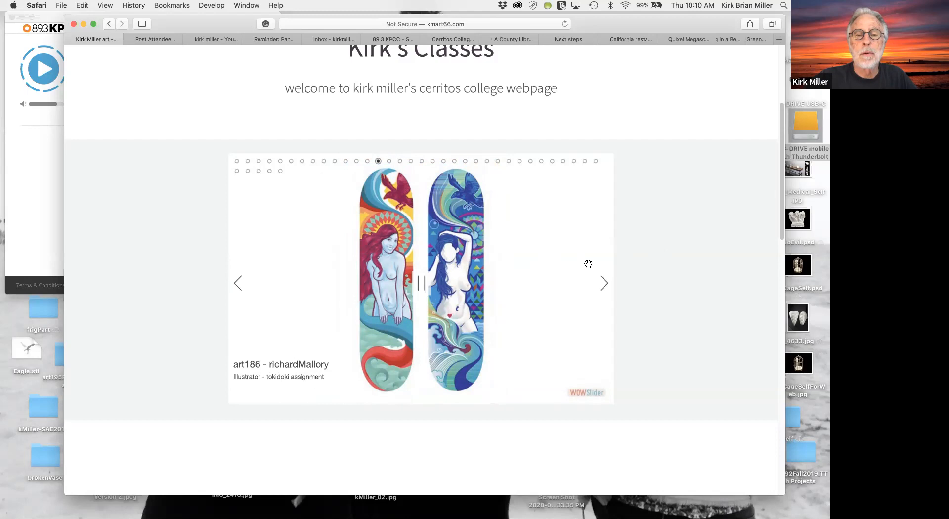
mouse_move(378, 366)
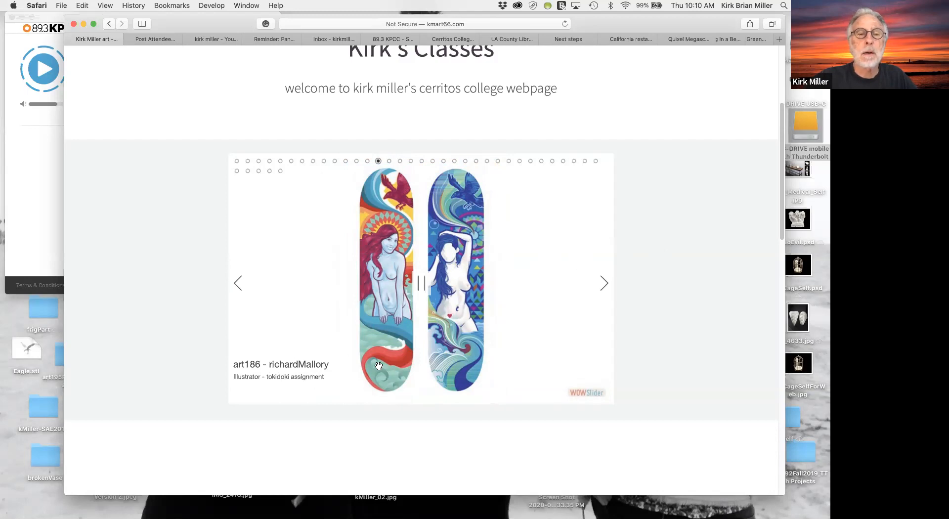
mouse_move(252, 152)
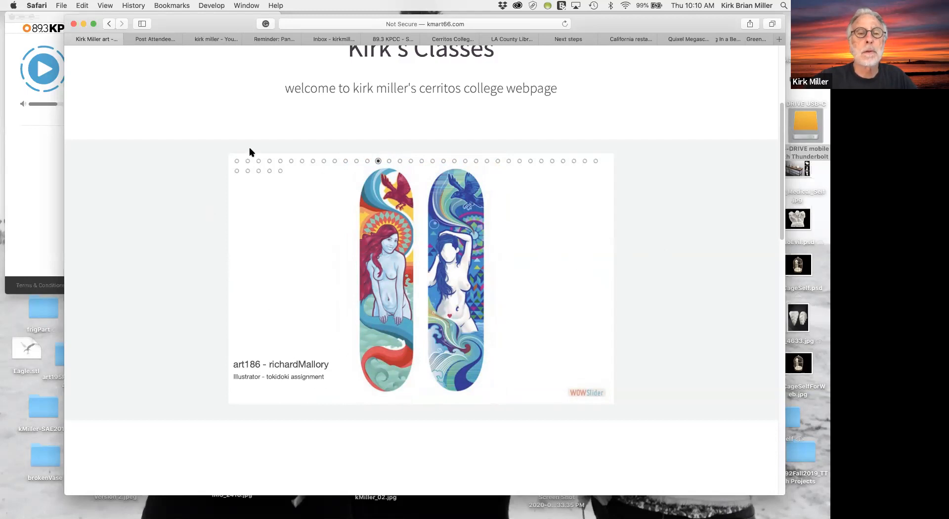
mouse_move(293, 83)
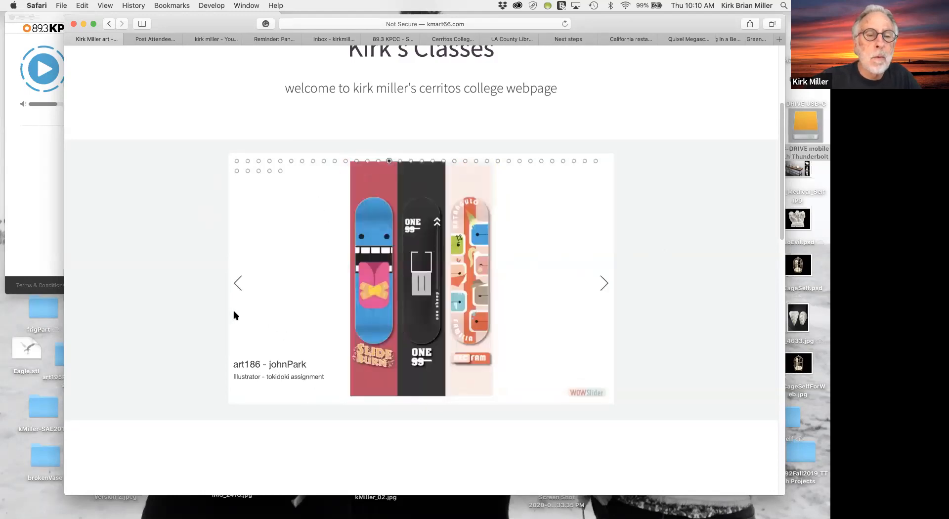
mouse_move(341, 312)
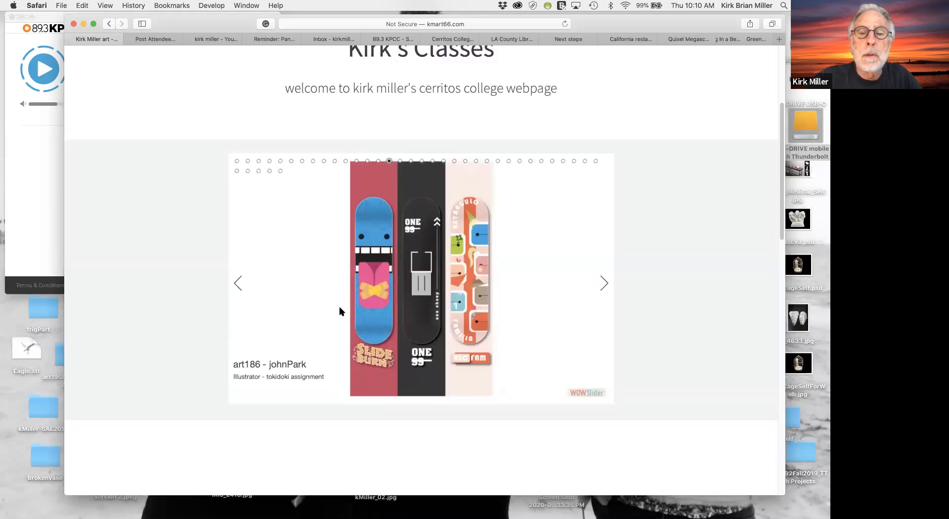
mouse_move(525, 317)
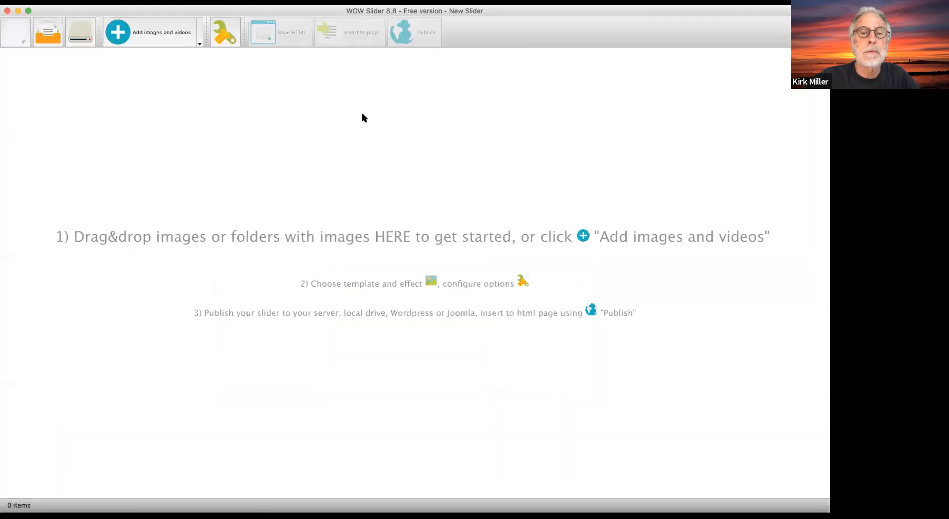
mouse_move(279, 71)
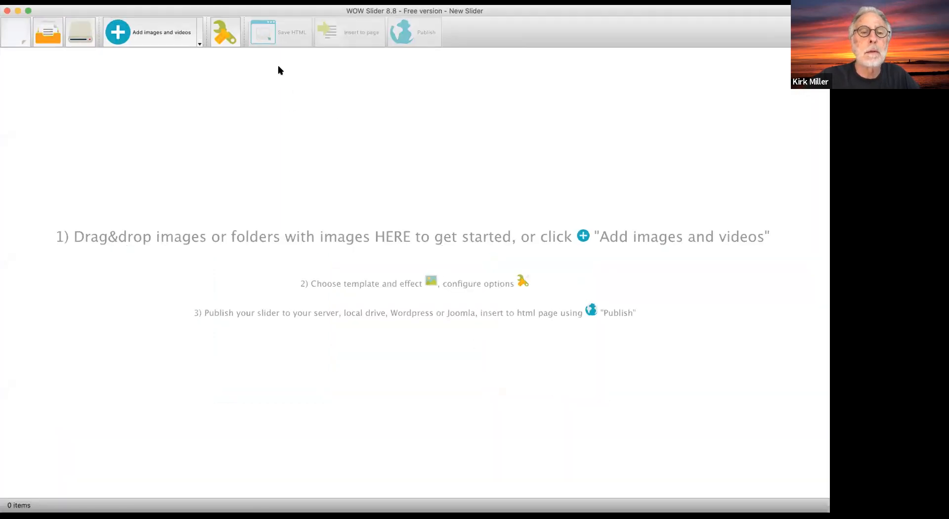
mouse_move(305, 186)
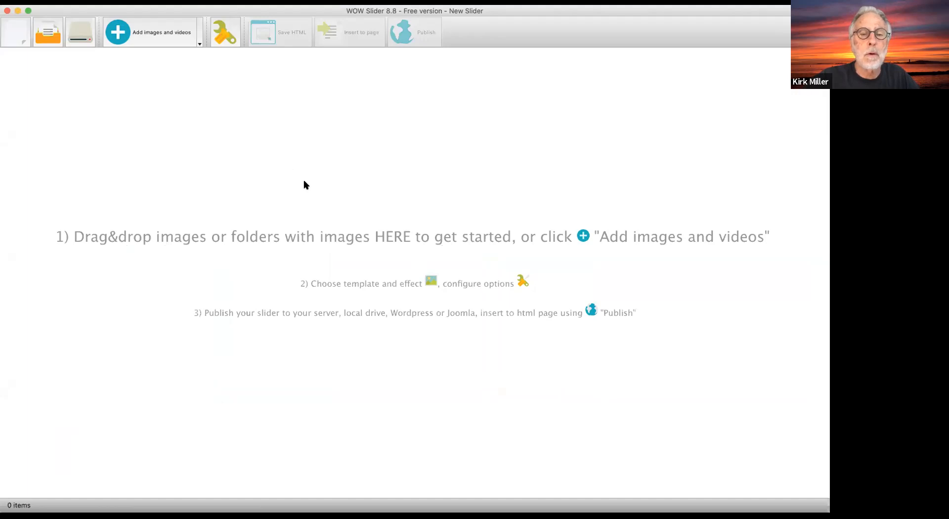
mouse_move(265, 174)
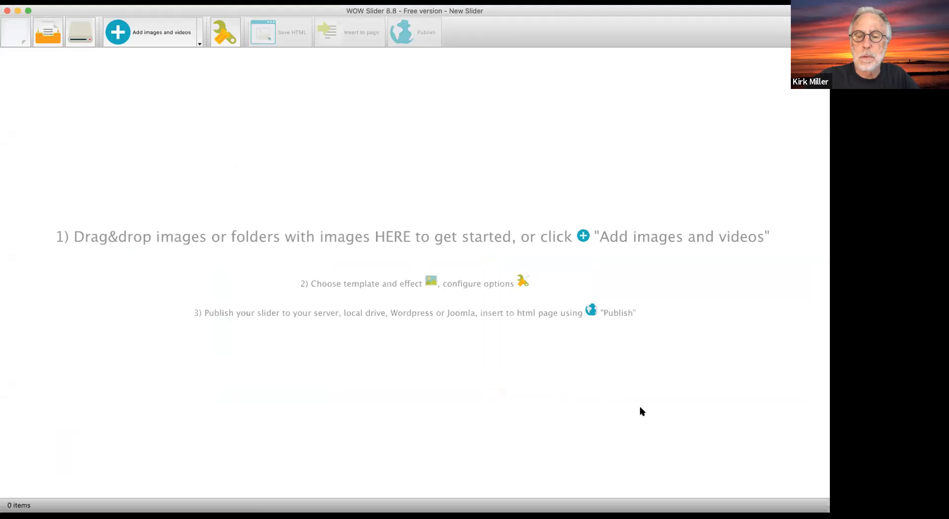
mouse_move(637, 415)
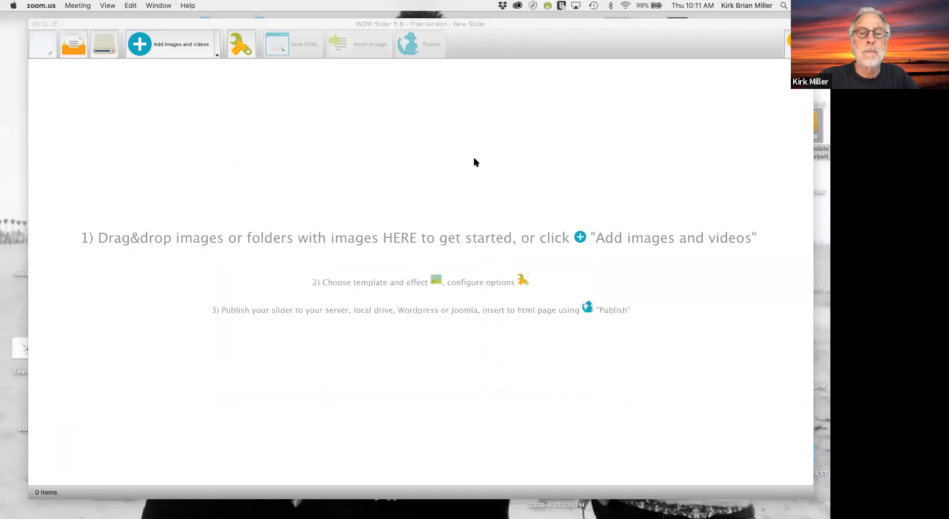
mouse_move(734, 165)
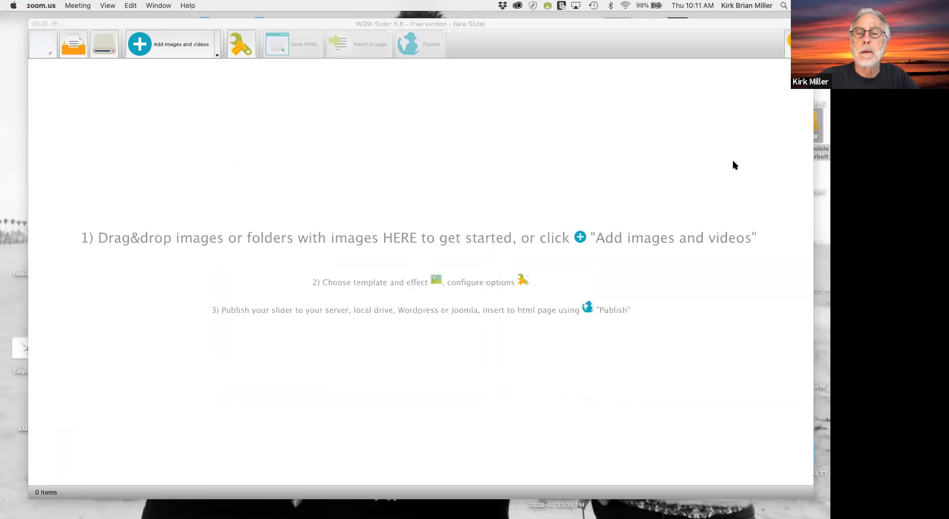
mouse_move(640, 178)
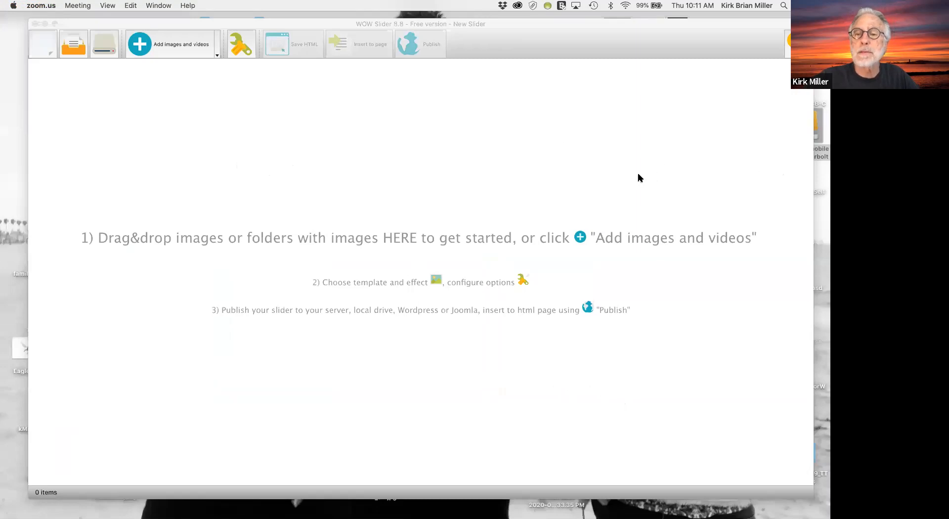
mouse_move(311, 143)
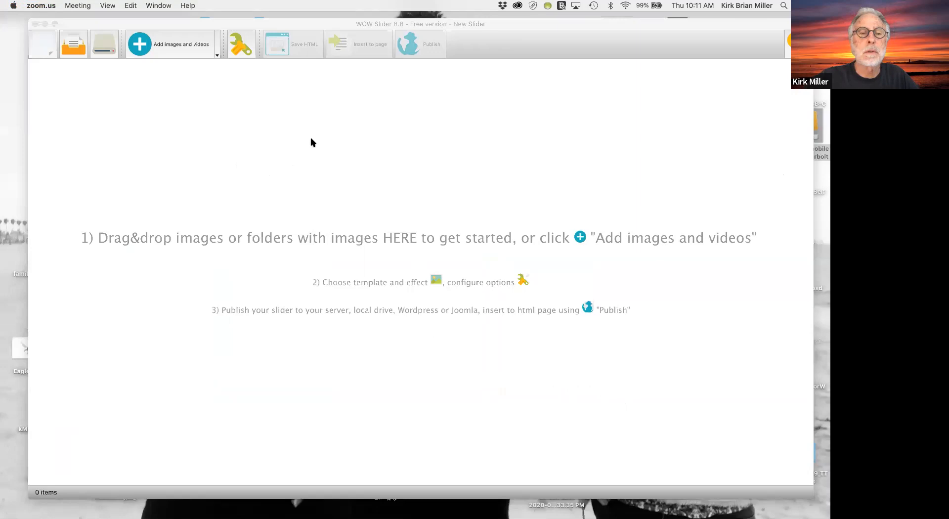
mouse_move(656, 215)
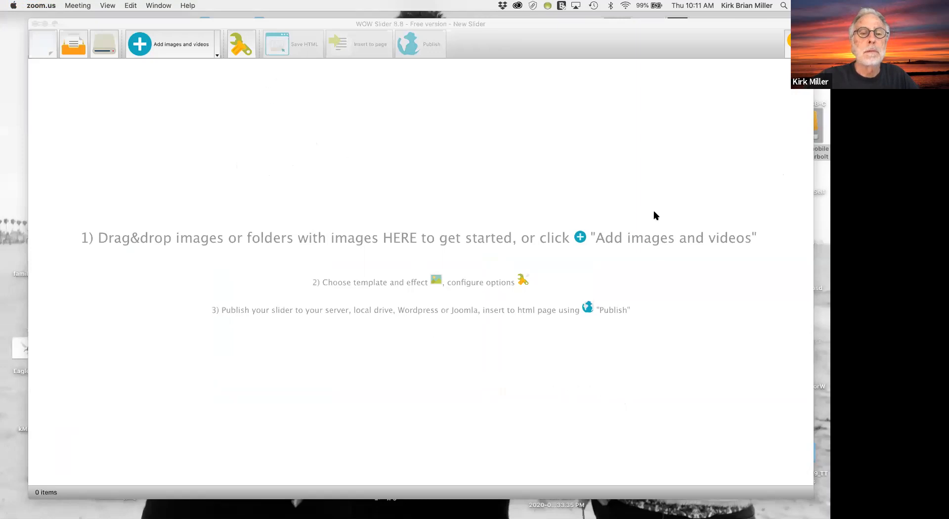
mouse_move(641, 159)
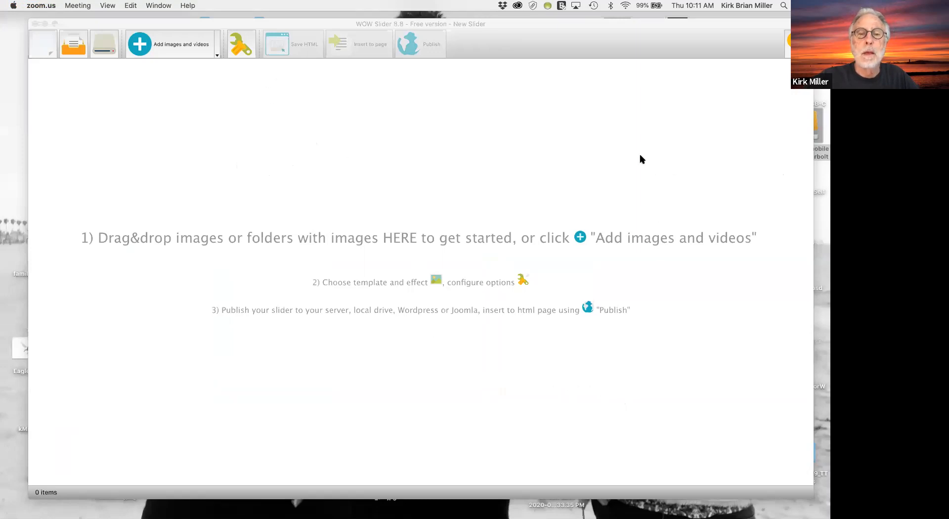
mouse_move(713, 189)
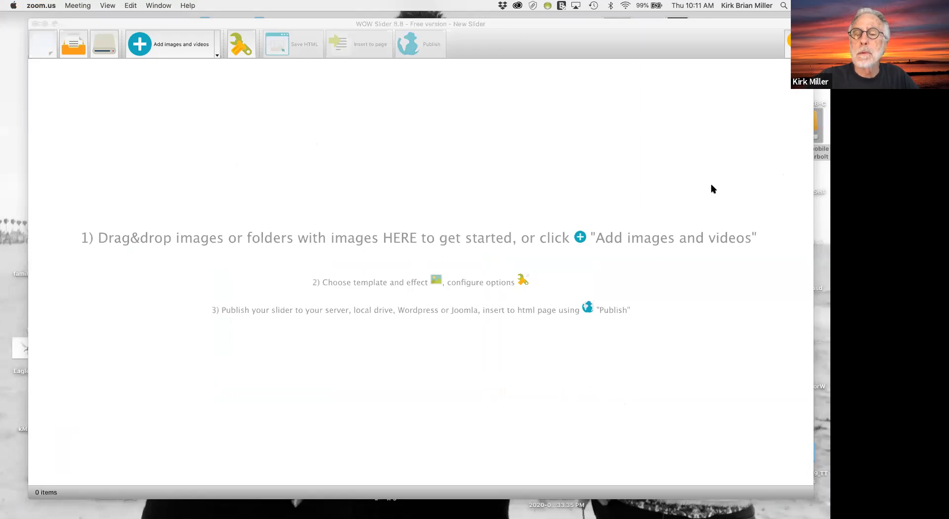
mouse_move(776, 240)
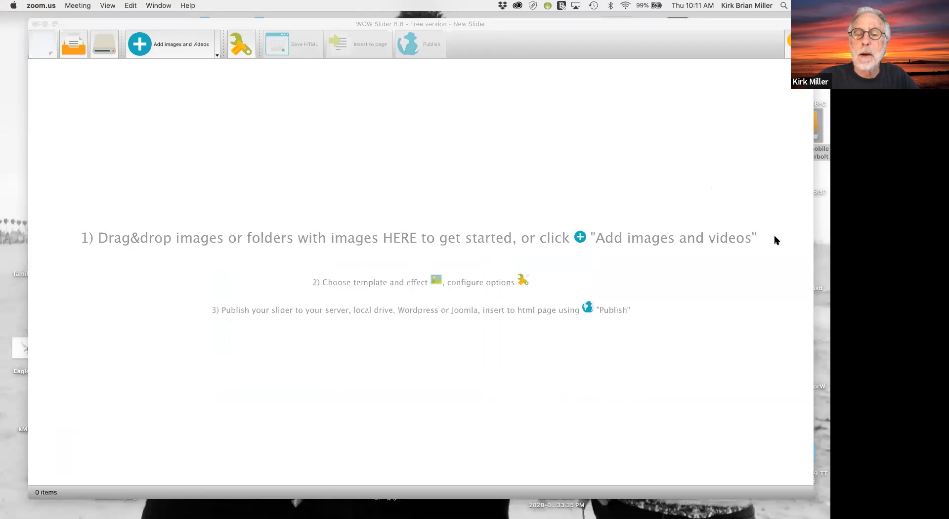
mouse_move(587, 181)
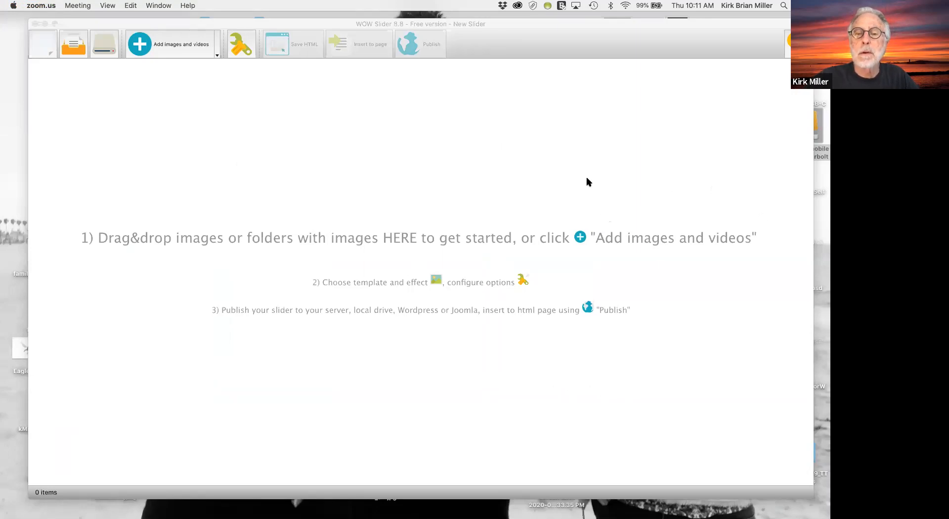
mouse_move(675, 171)
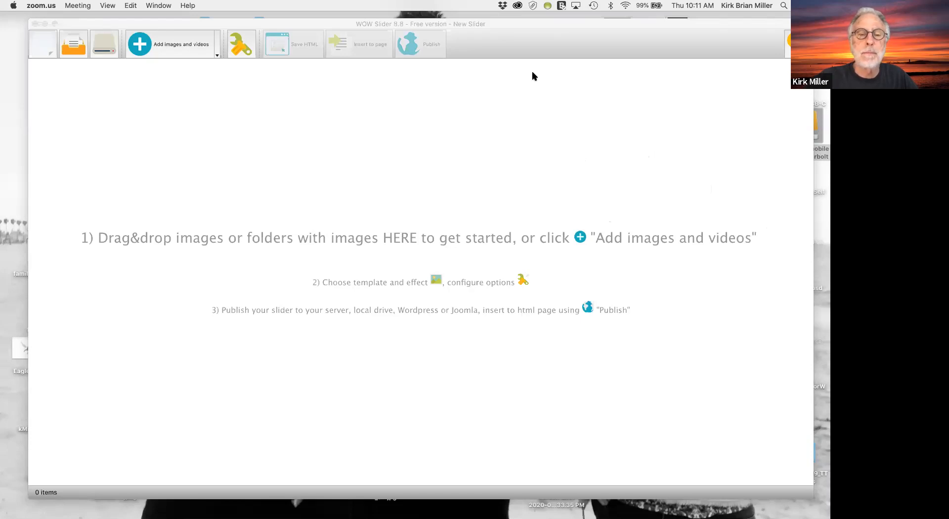
mouse_move(274, 31)
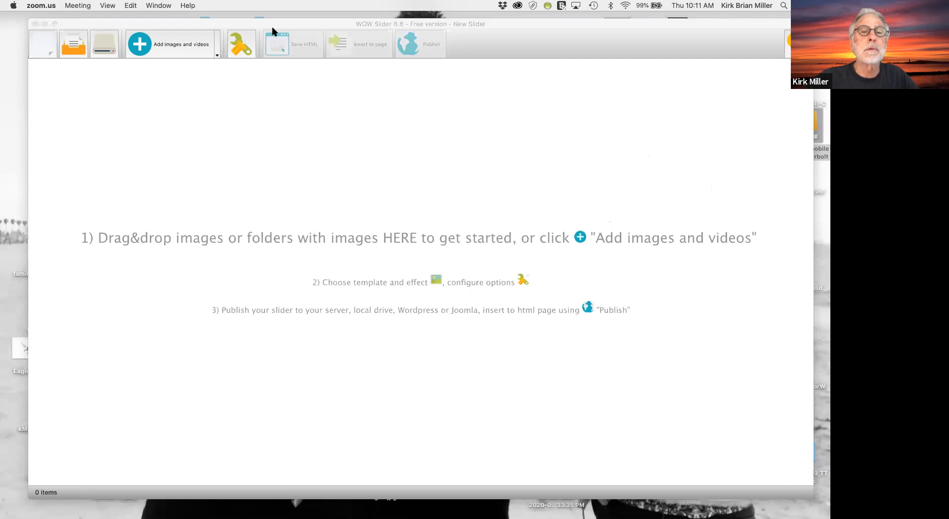
mouse_move(297, 45)
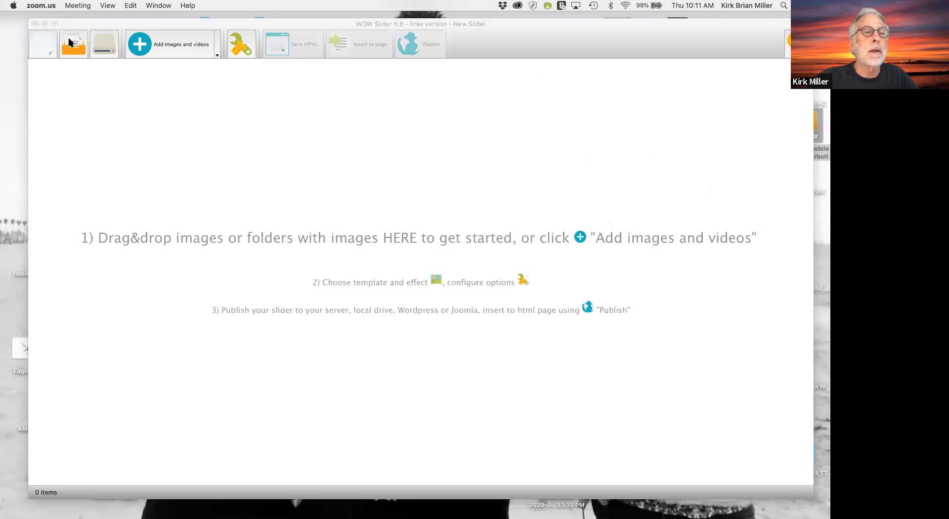
mouse_move(74, 45)
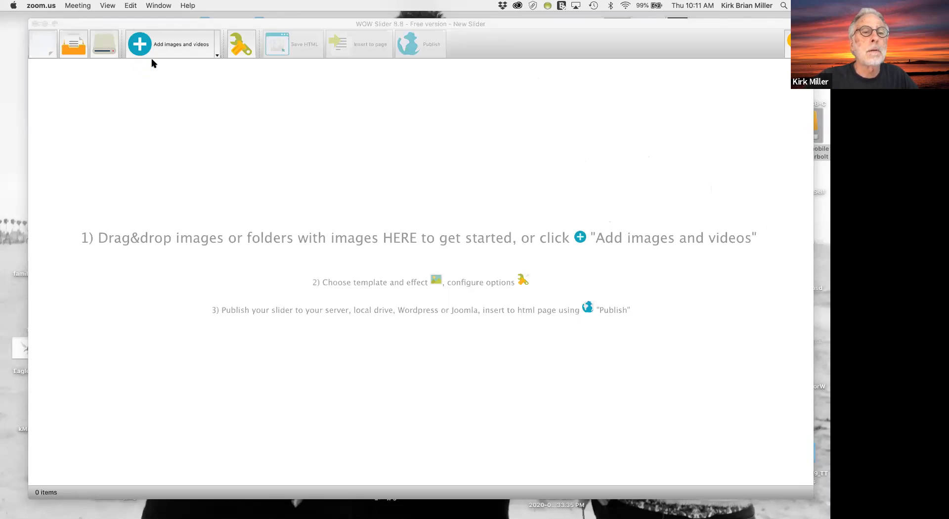
mouse_move(242, 44)
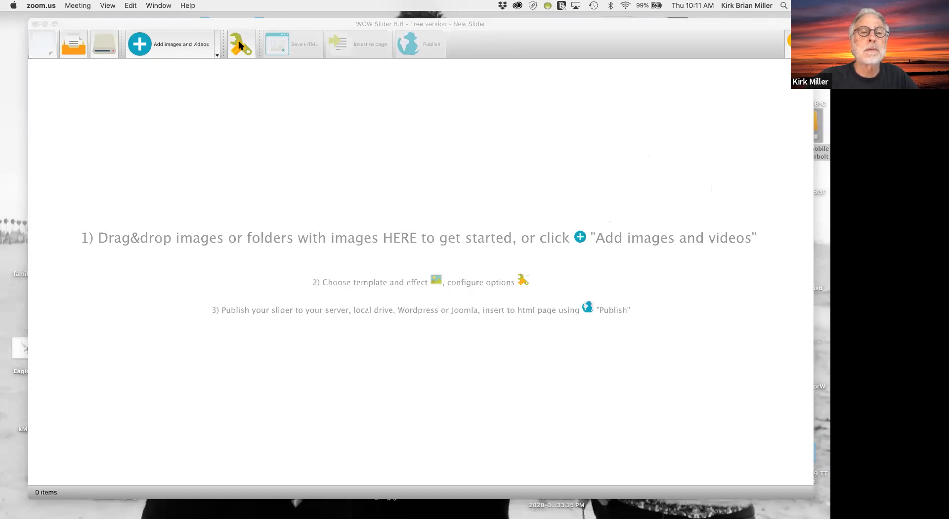
mouse_move(244, 58)
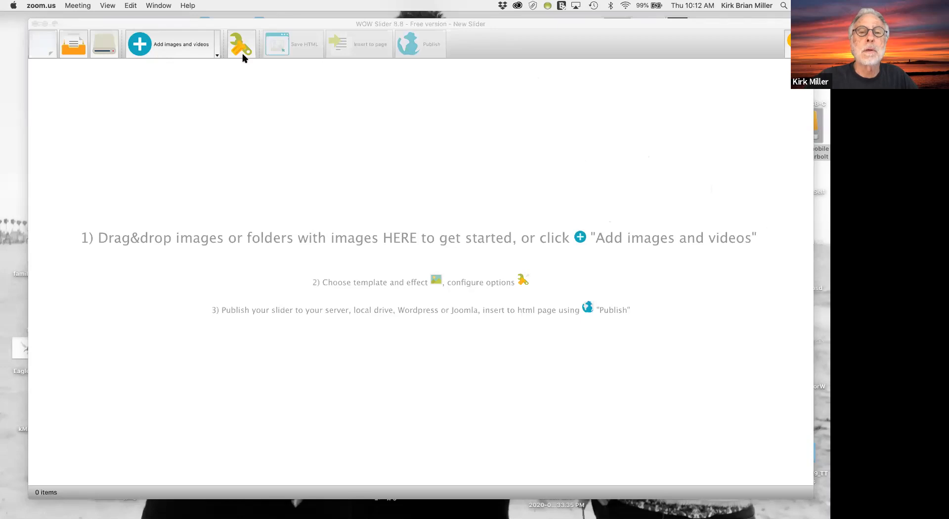
mouse_move(415, 47)
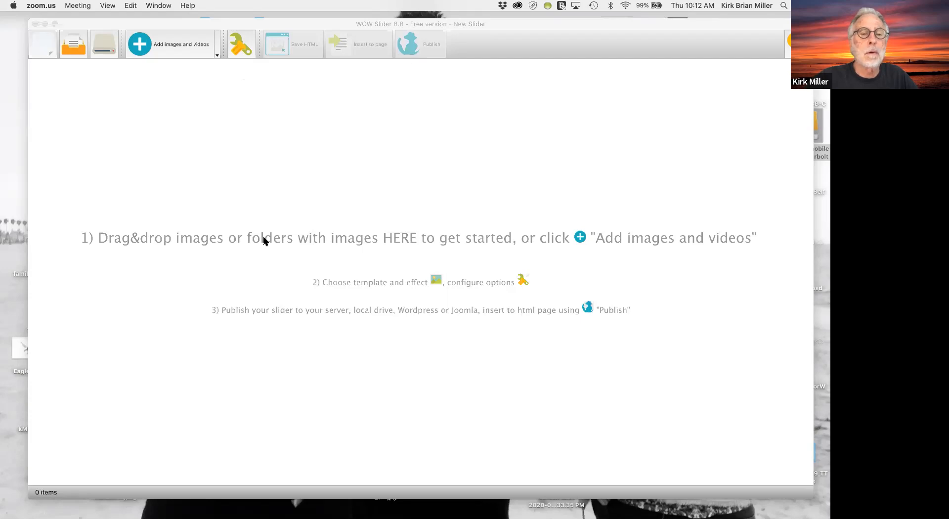
mouse_move(423, 245)
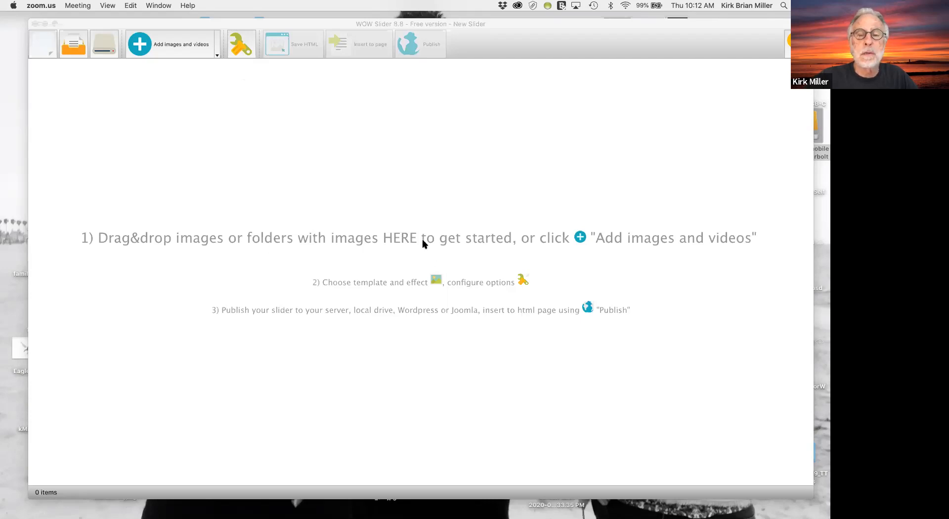
mouse_move(416, 263)
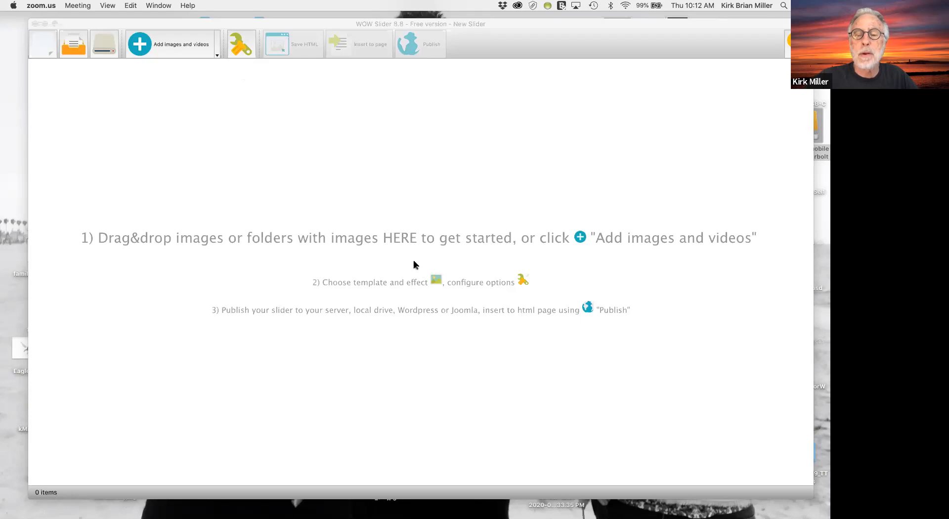
mouse_move(334, 243)
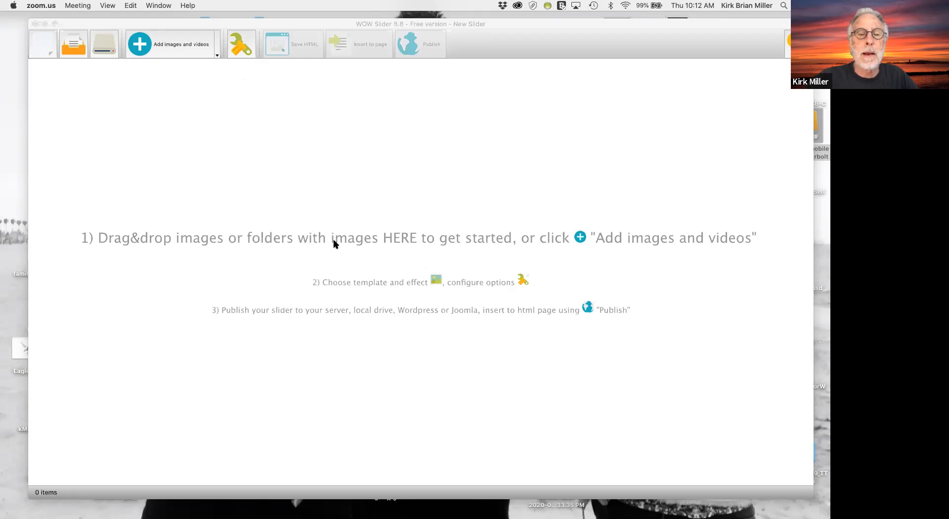
mouse_move(402, 252)
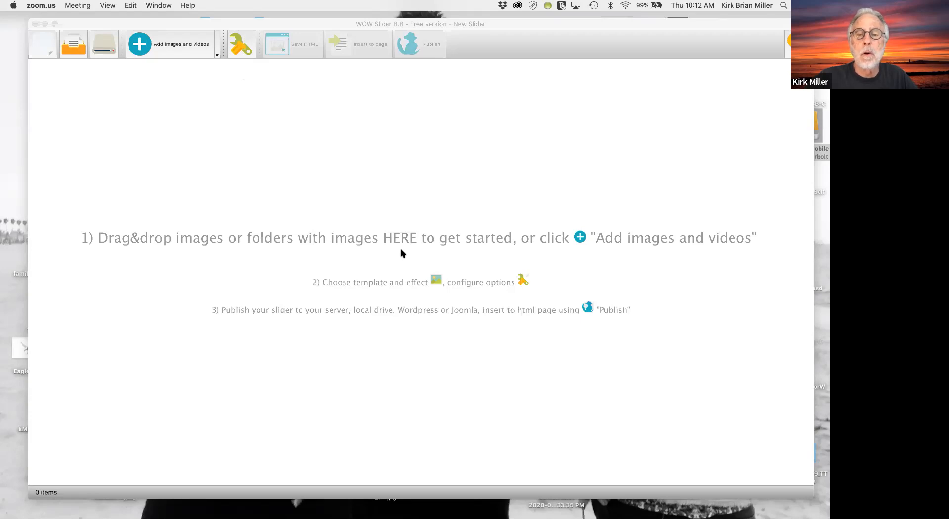
mouse_move(151, 56)
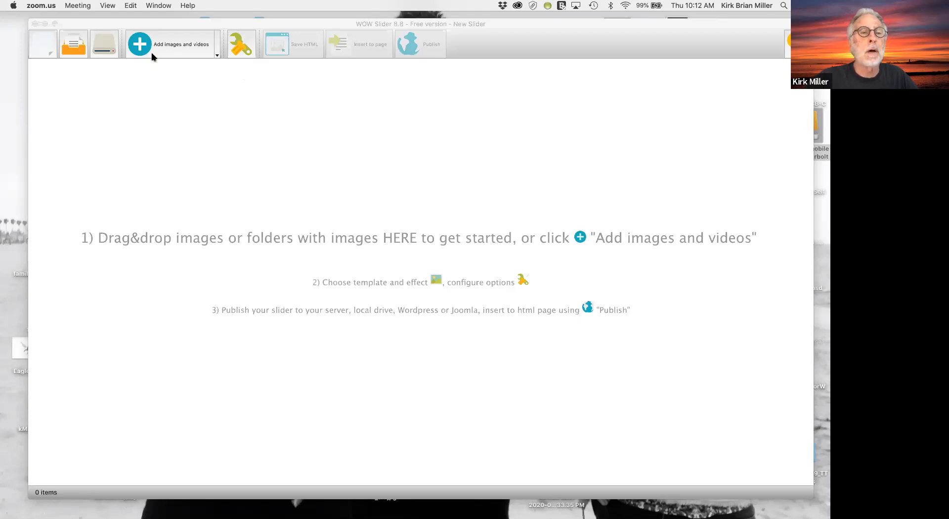
click(140, 44)
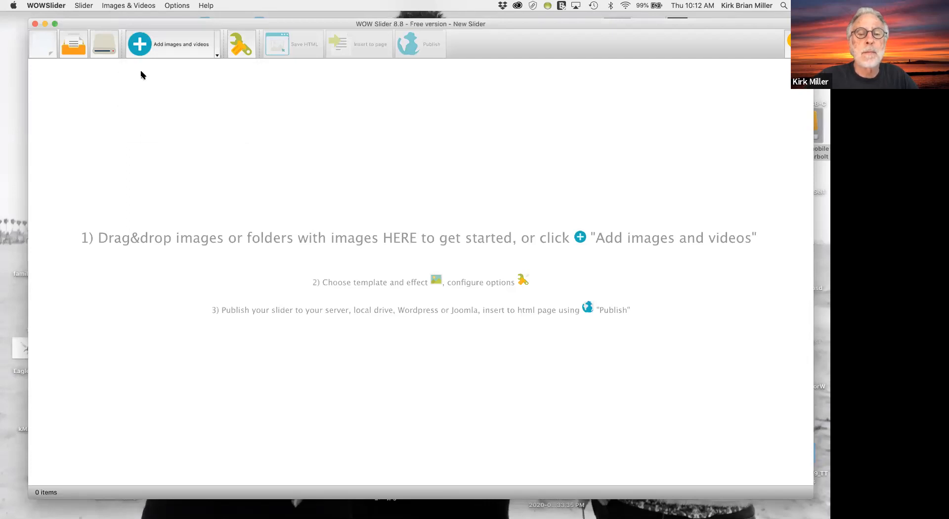
click(140, 43)
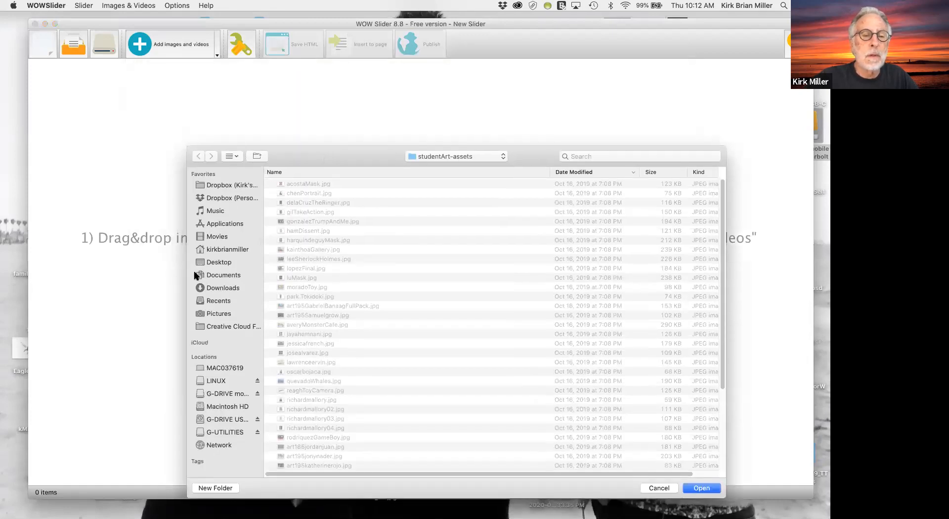
- Browse from Documents to the Marie's WebSite Art folder on the G-DRIVE drive
click(223, 274)
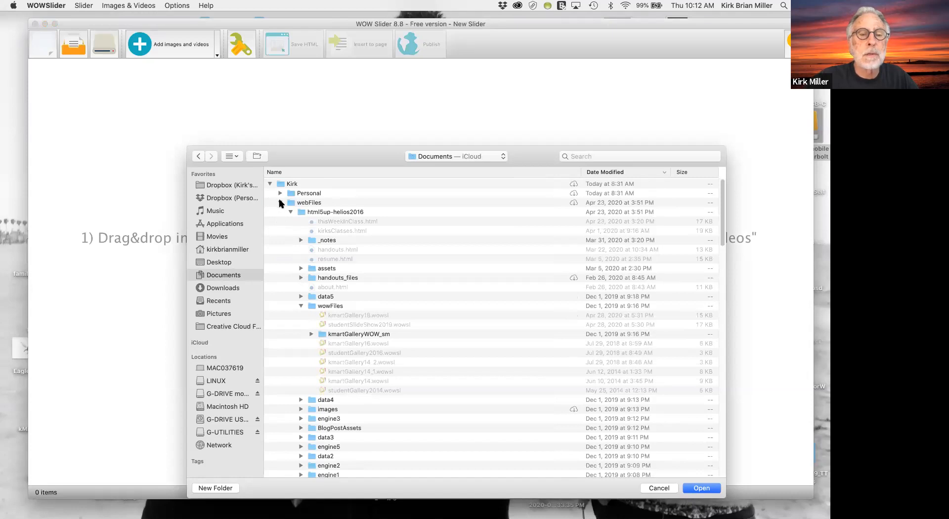
click(280, 202)
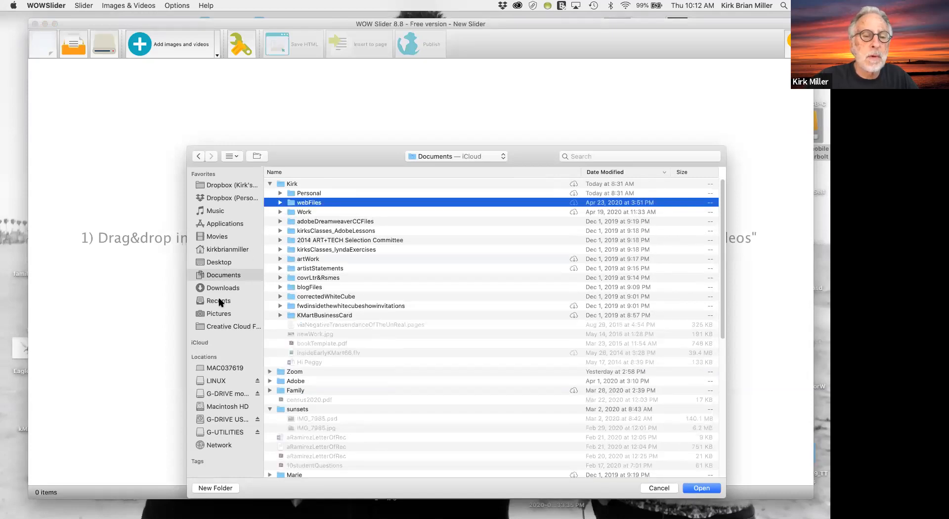
mouse_move(203, 394)
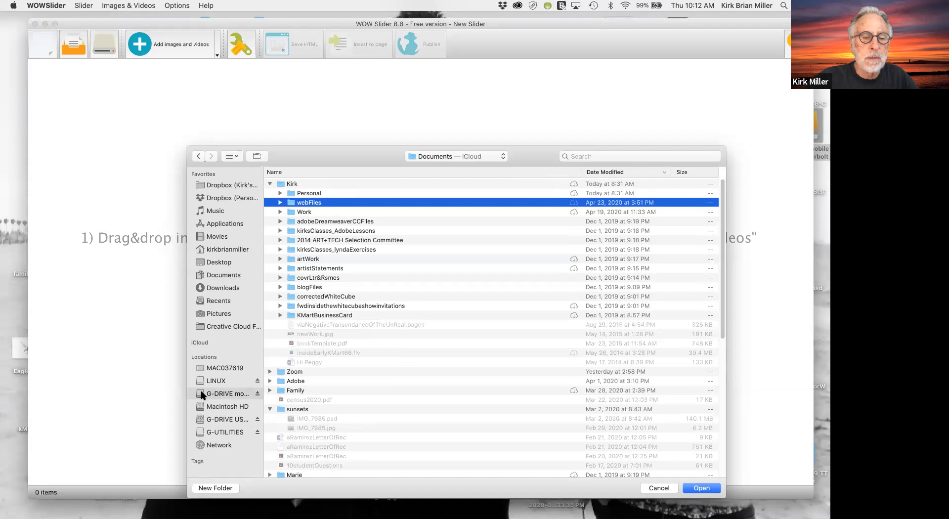
click(221, 393)
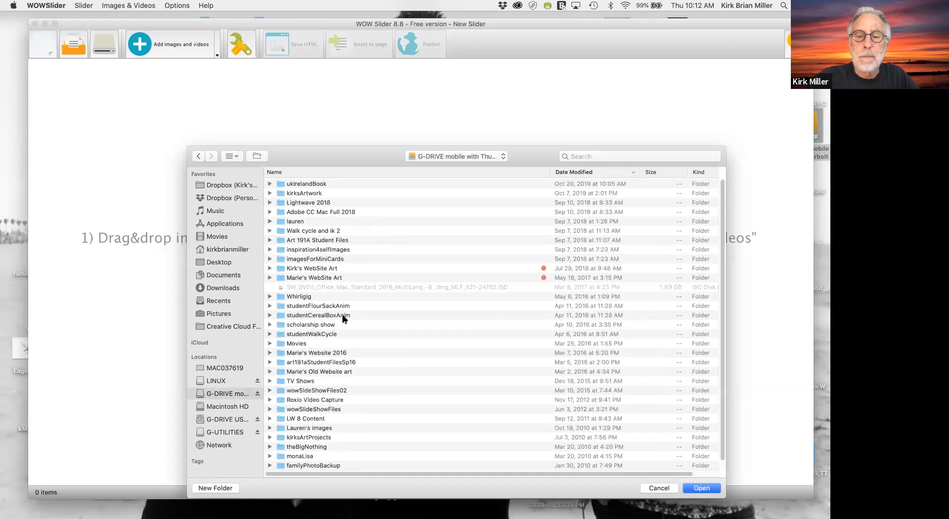
mouse_move(281, 280)
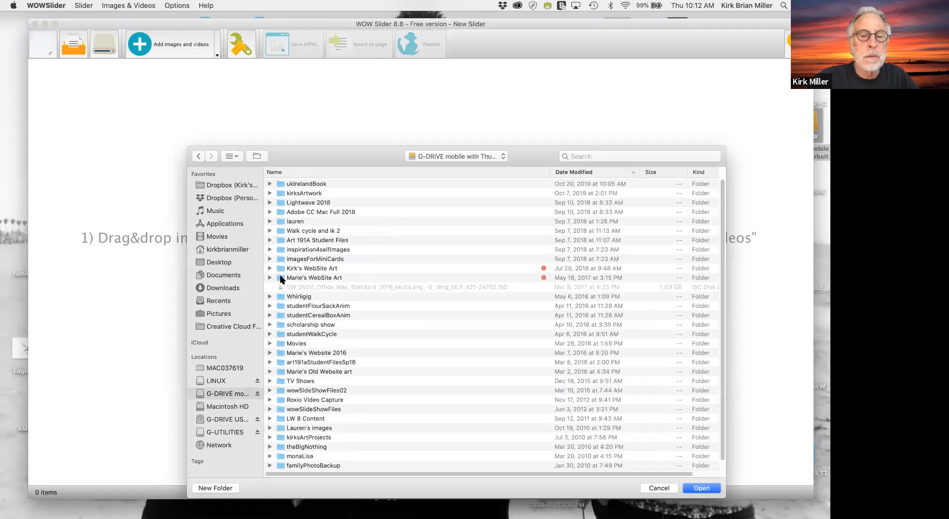
double_click(315, 277)
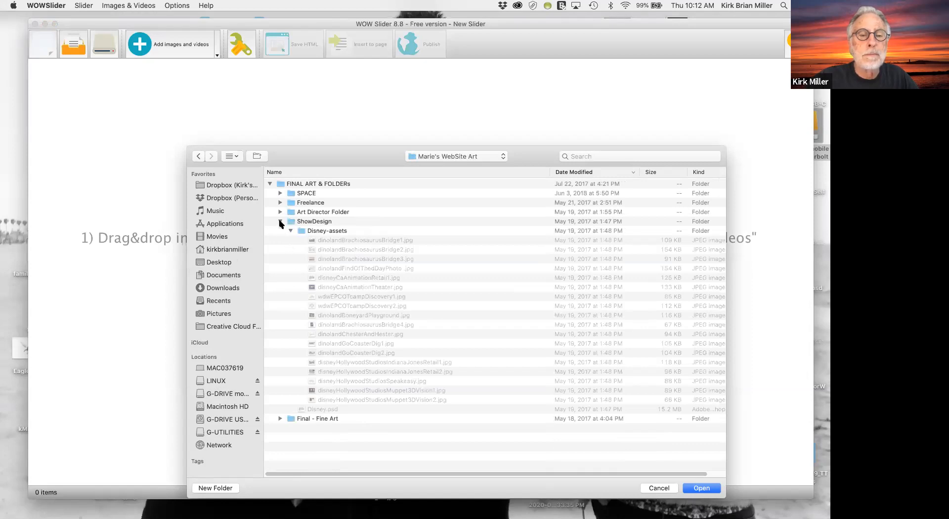
- Expand Final - Fine Art and select the wowSlides-assets folder
click(281, 221)
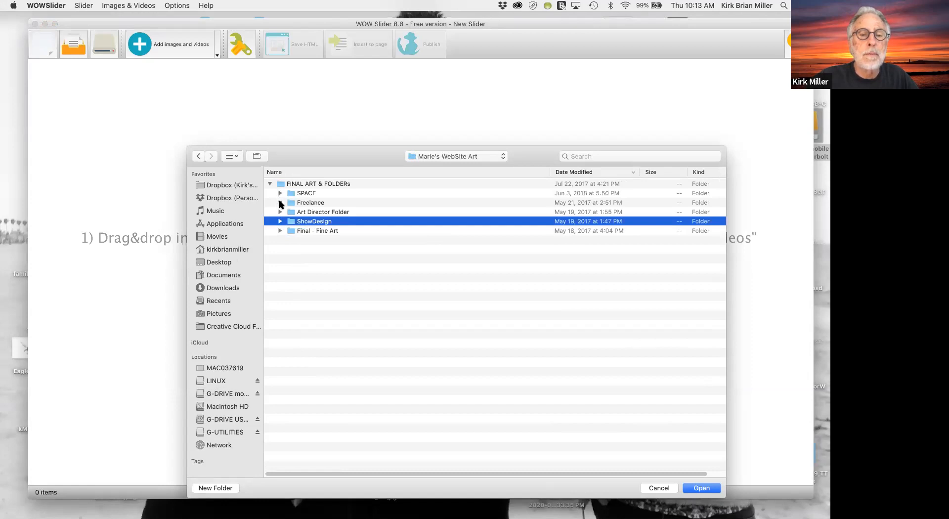
click(280, 203)
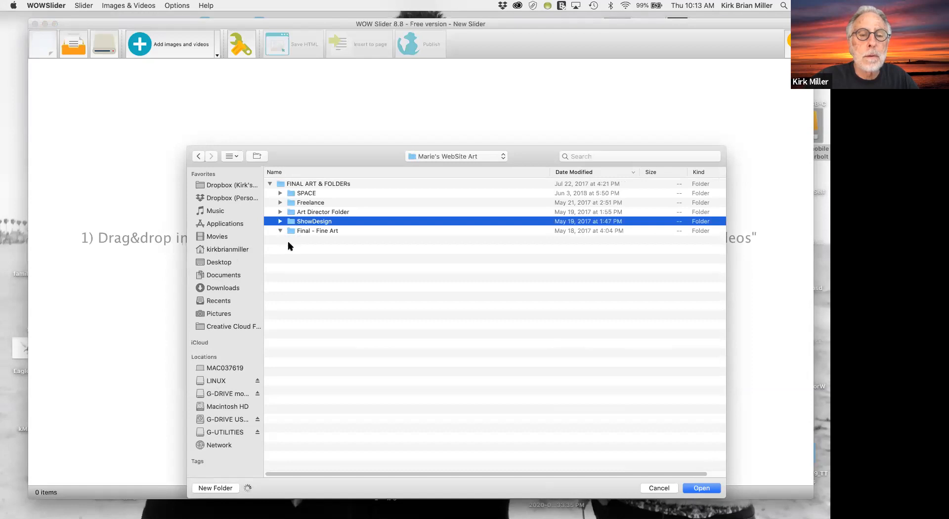
click(280, 231)
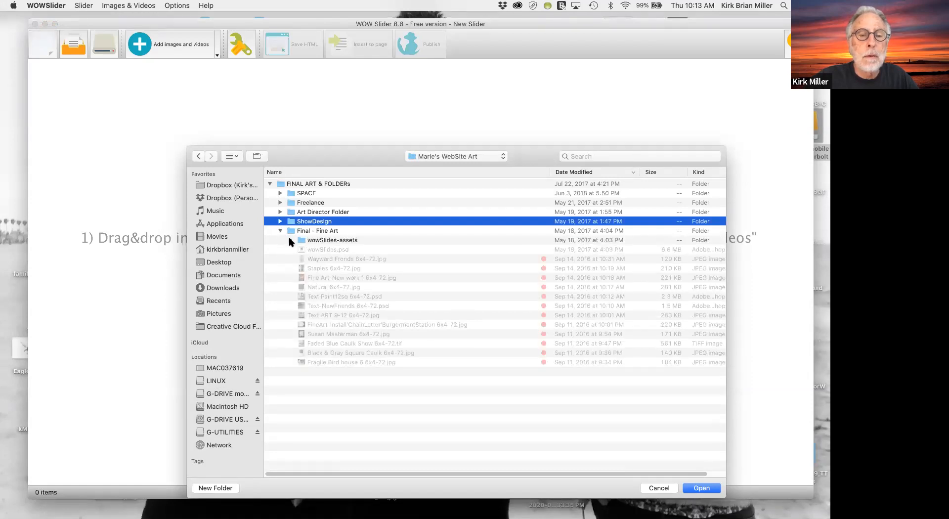
click(289, 239)
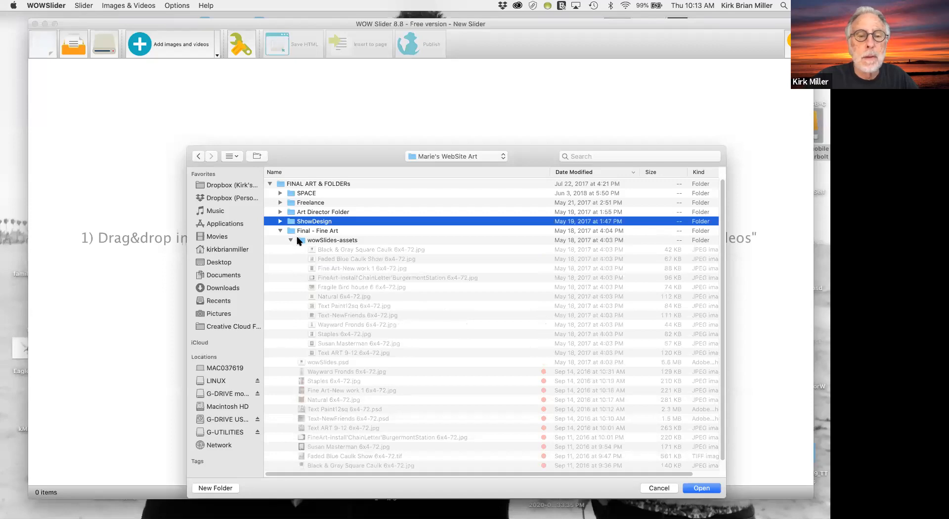
click(331, 240)
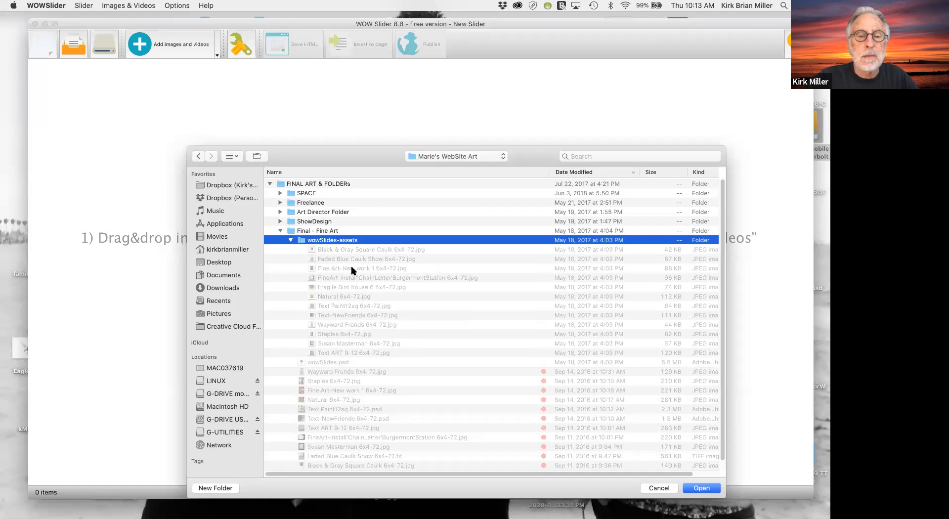
mouse_move(390, 360)
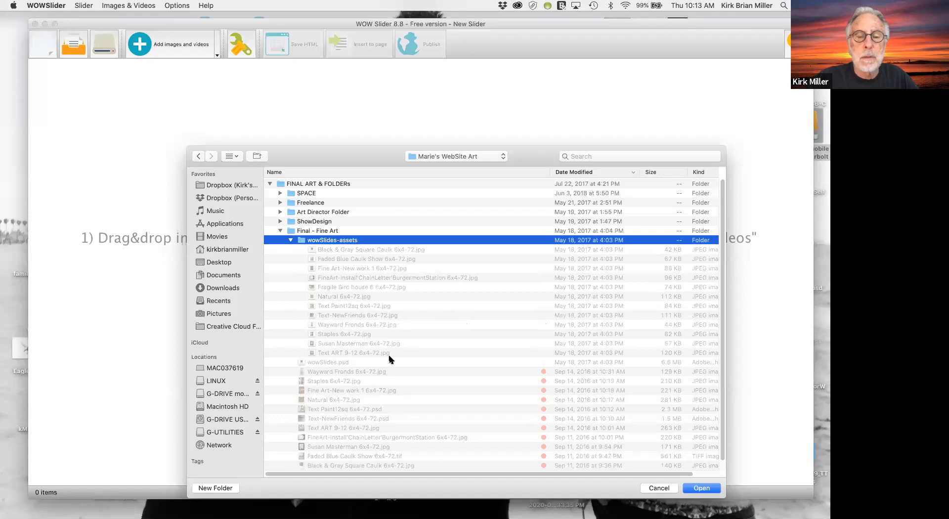
mouse_move(398, 299)
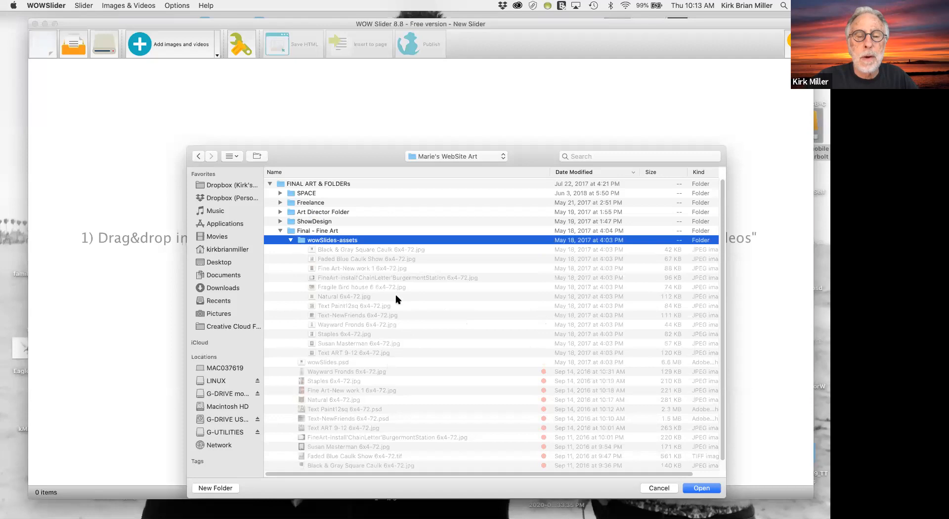
mouse_move(452, 355)
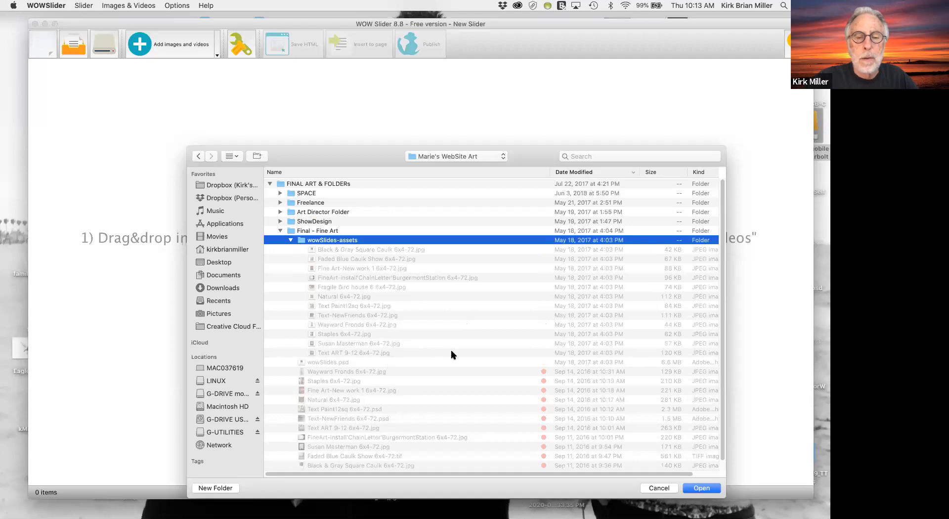
mouse_move(408, 333)
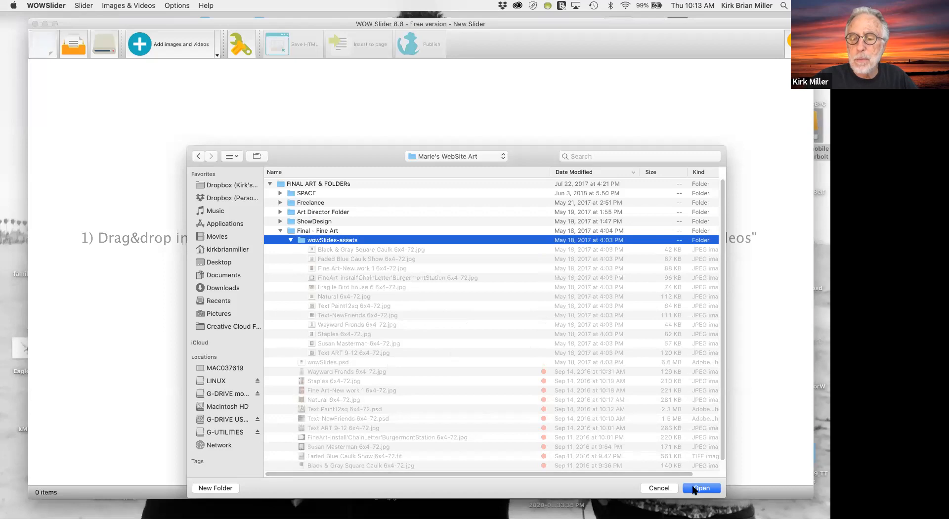
- Import the wowSlides-assets images, move Black & Gray Square Caulk to third, and remove one
click(701, 487)
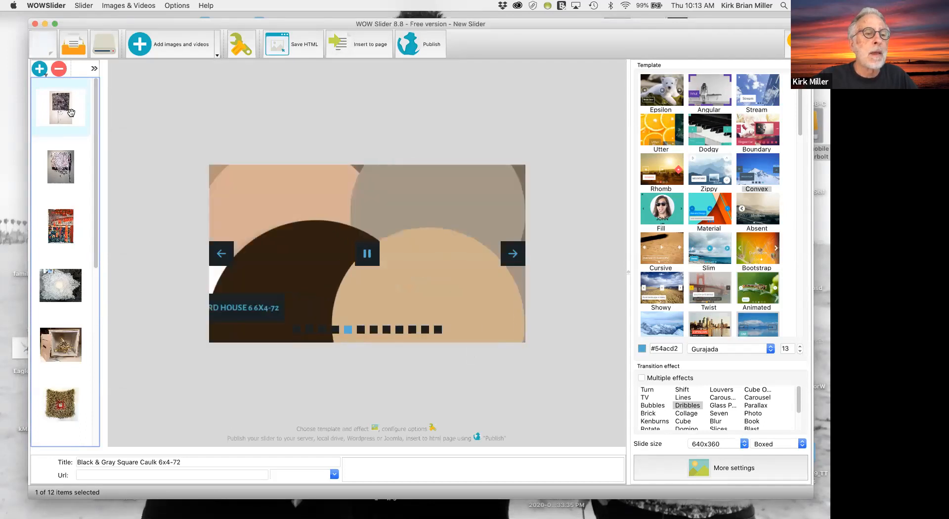
click(60, 167)
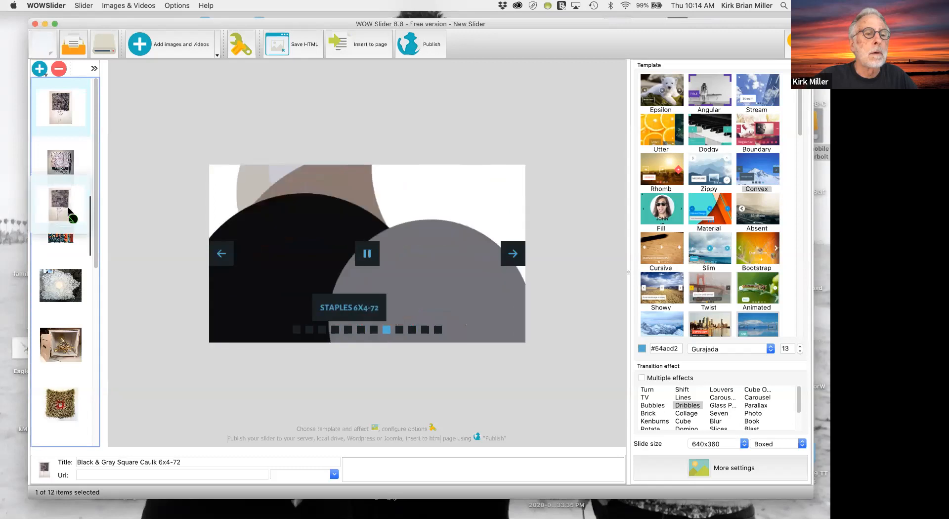
click(60, 205)
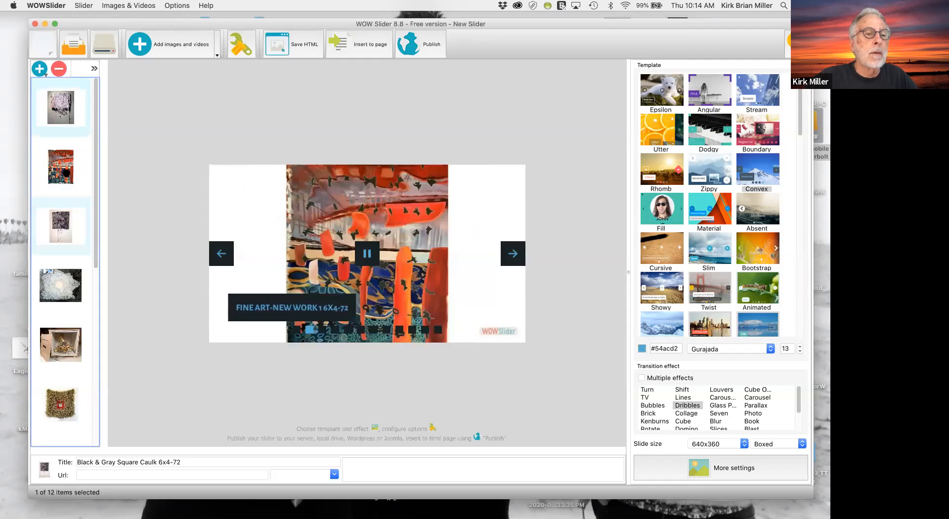
click(61, 167)
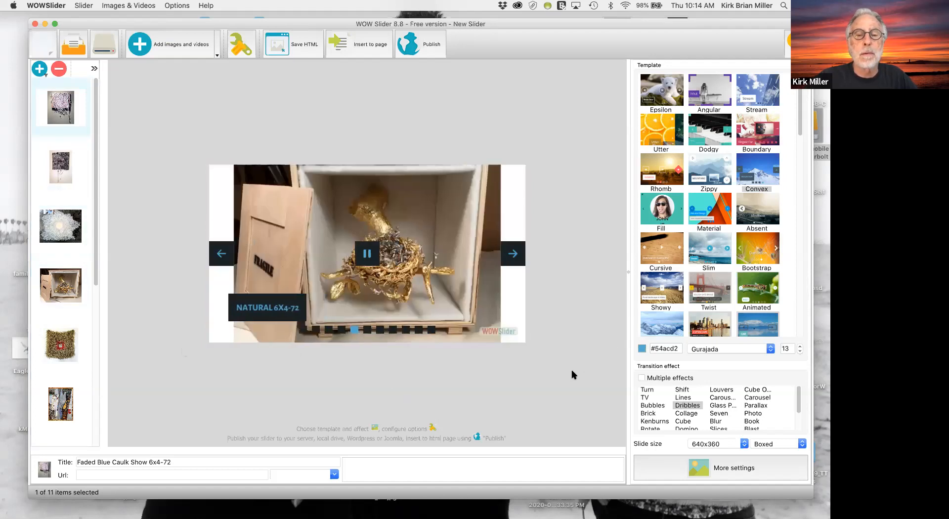
mouse_move(601, 383)
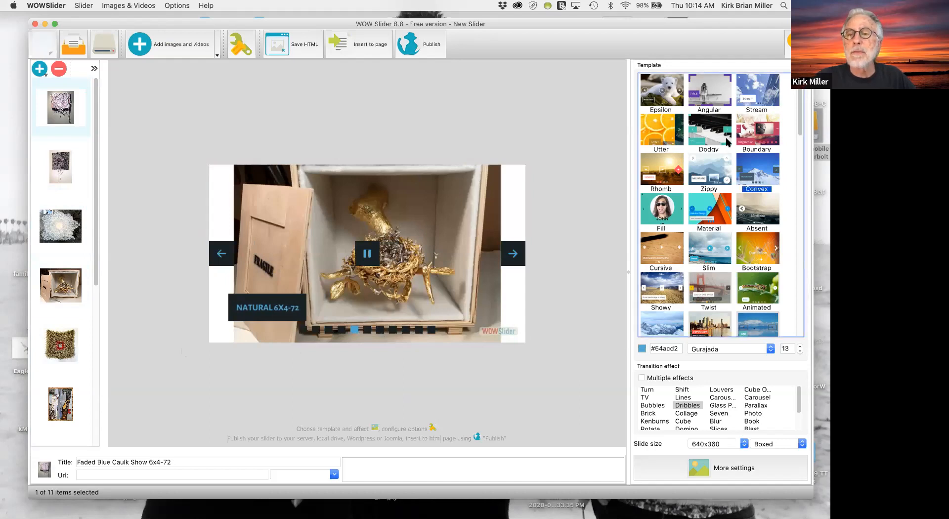
mouse_move(754, 44)
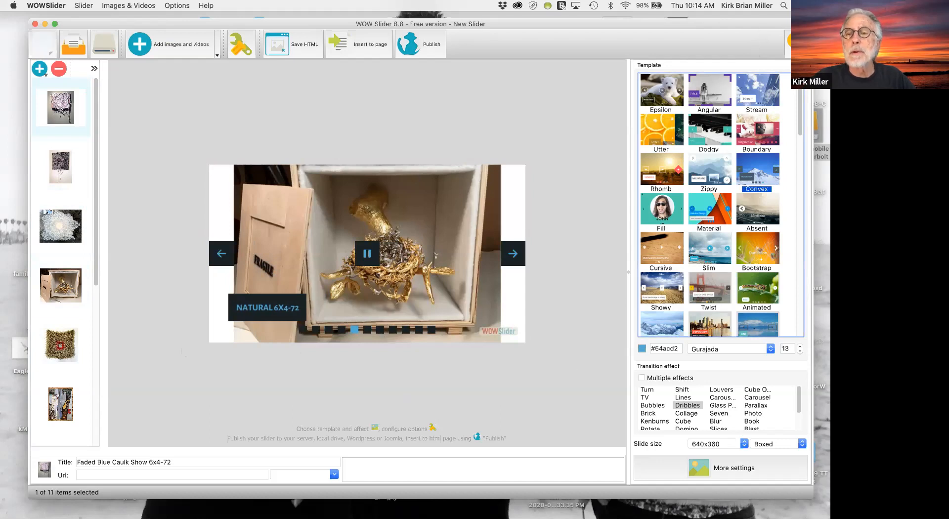
- Preview the Epsilon, Angular, Stream, Utter, Boundary and Zippy templates, ending on Rhomb
click(662, 91)
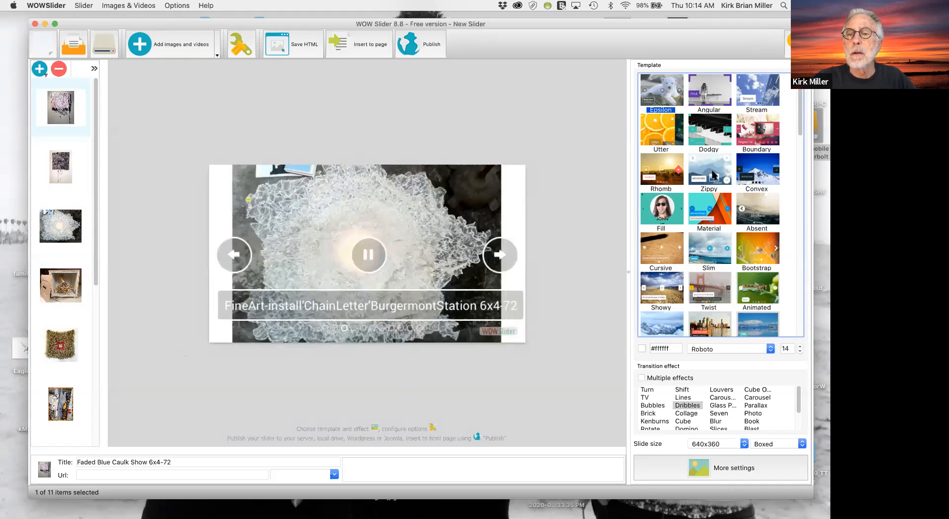
click(500, 255)
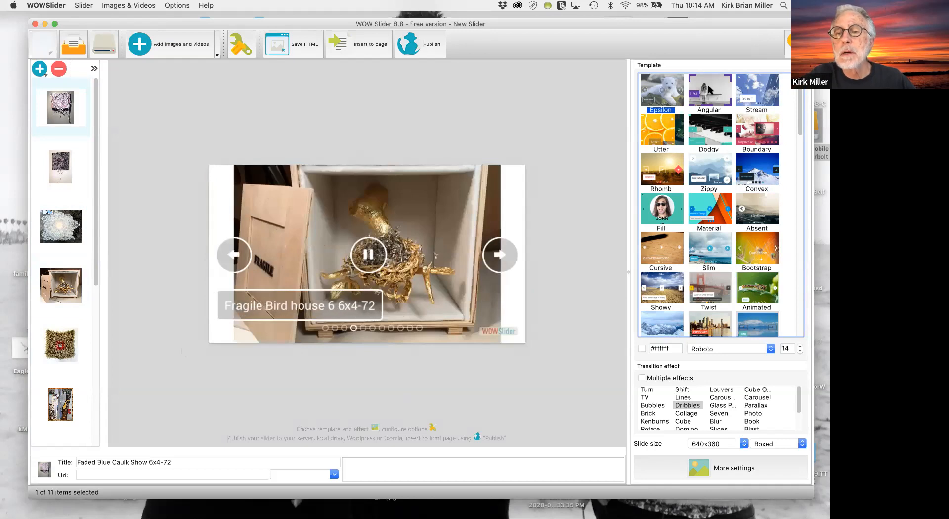
click(709, 90)
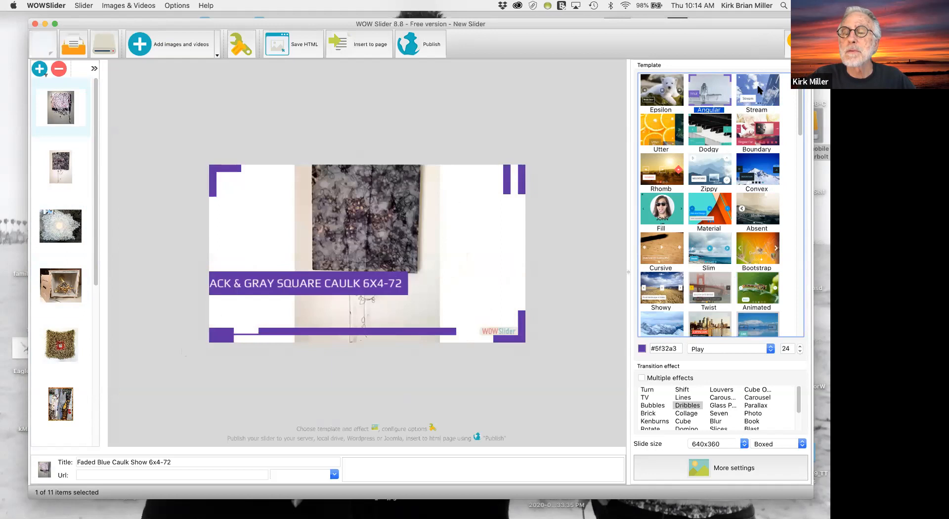
click(757, 90)
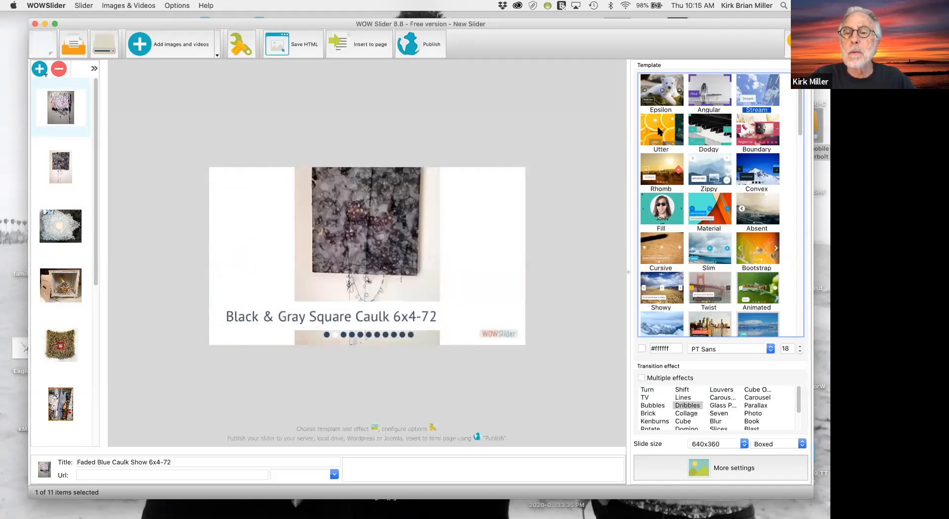
click(661, 129)
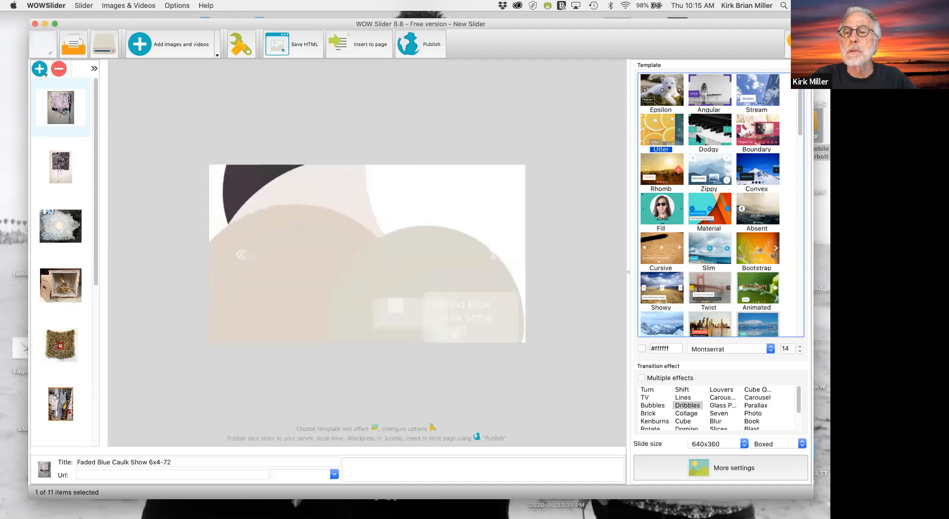
click(757, 130)
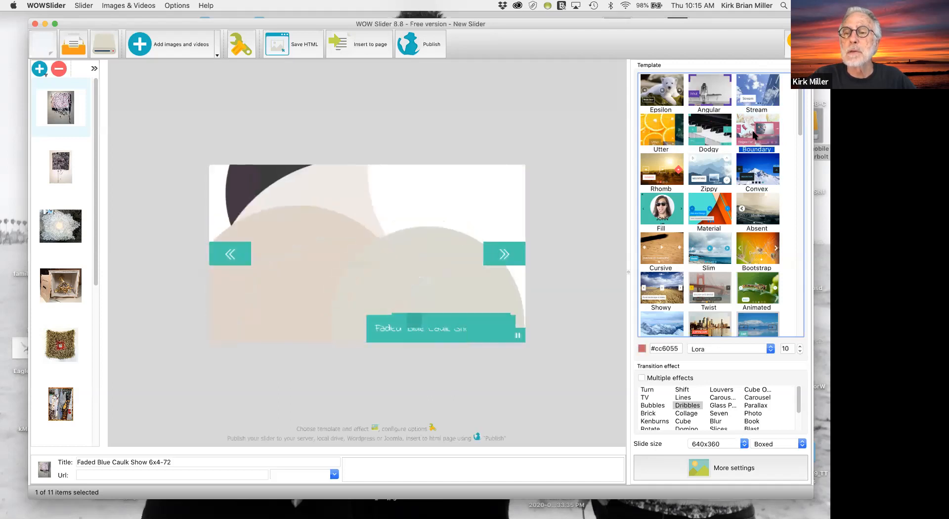
click(710, 170)
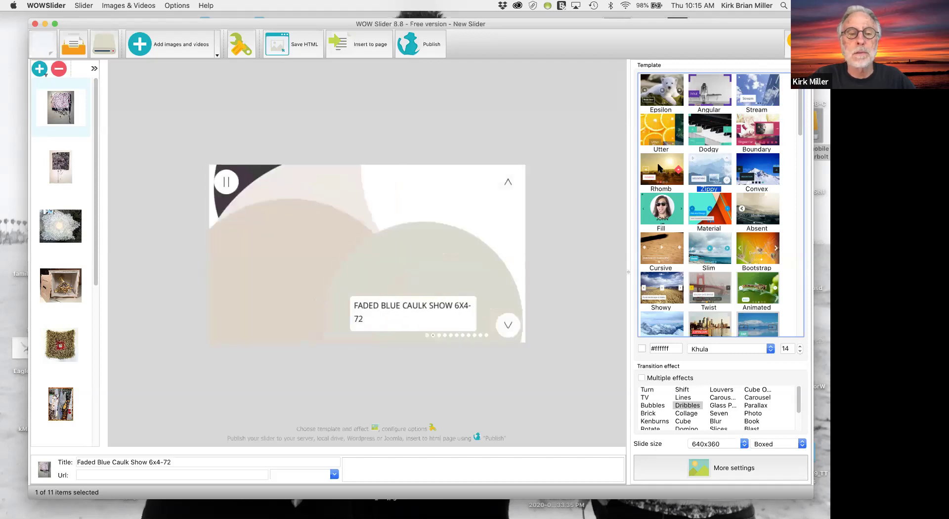
click(661, 169)
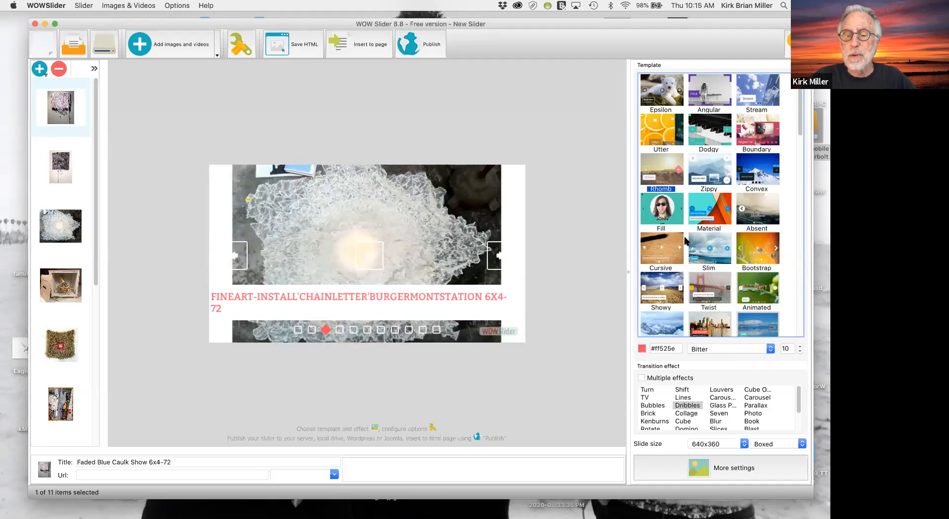
- Preview the Transparent template, then scroll further down the gallery and apply Luxury
scroll(down, 3)
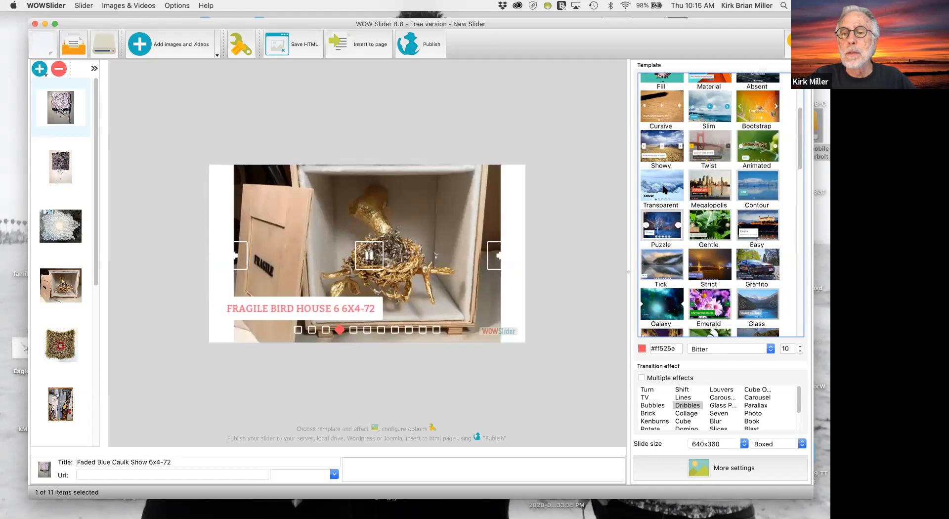
click(661, 186)
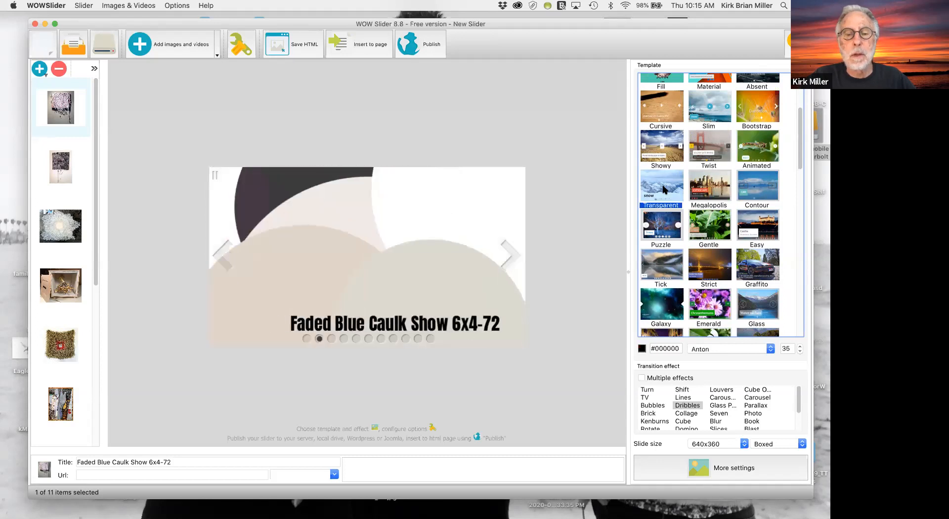
click(509, 254)
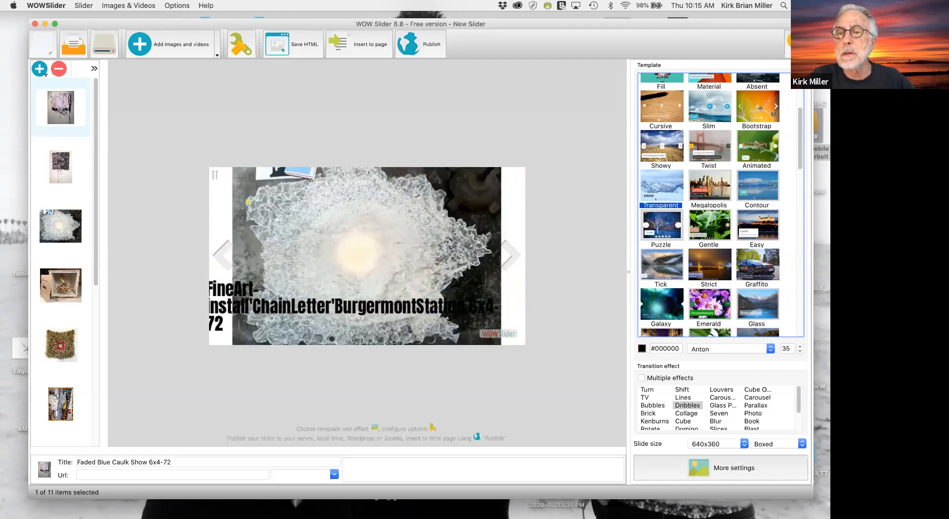
scroll(down, 3)
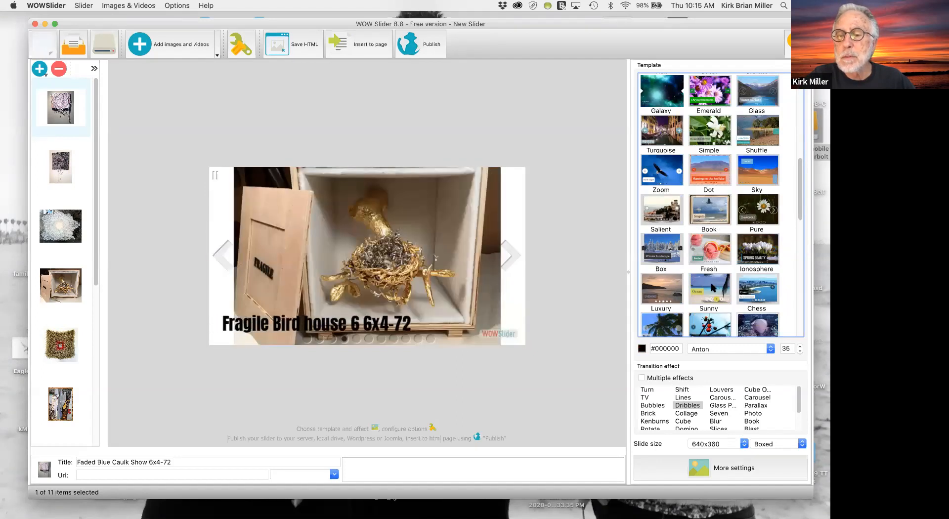
scroll(down, 3)
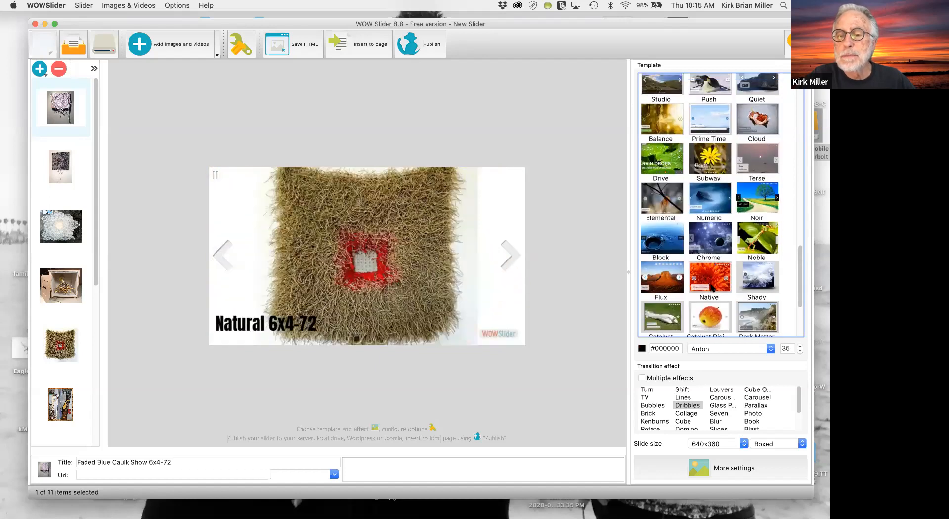
scroll(down, 3)
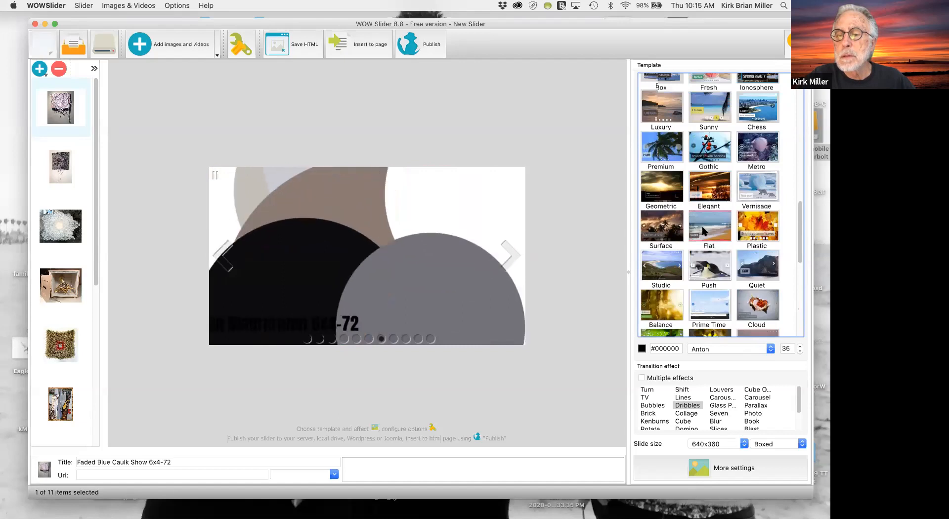
scroll(down, 3)
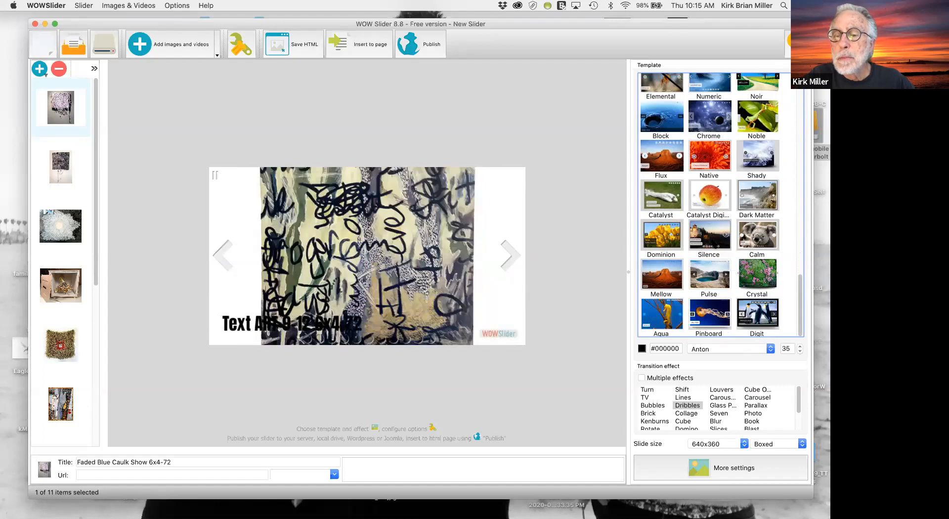
scroll(down, 3)
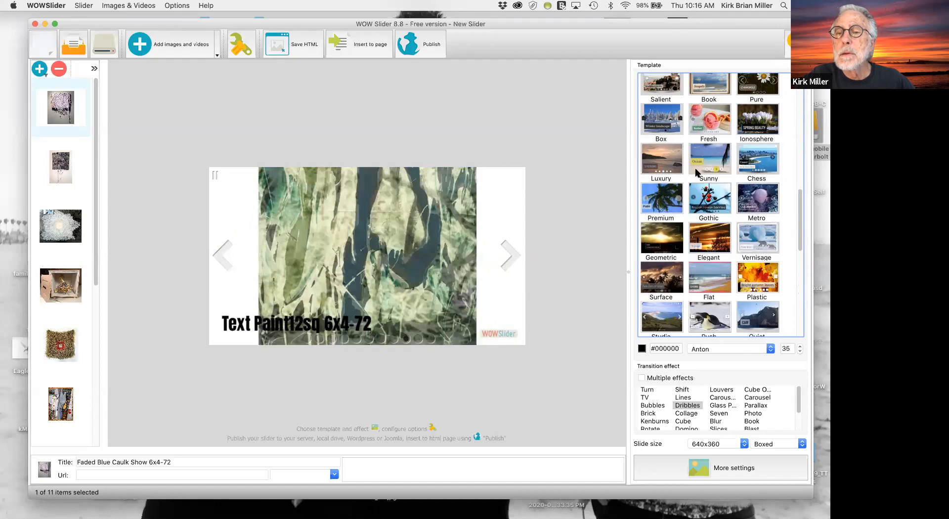
click(660, 158)
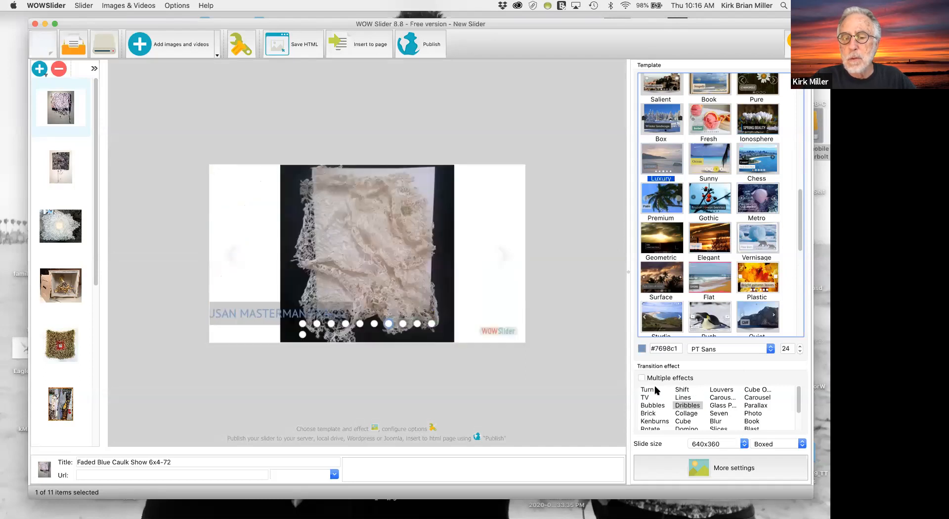
- Try the Turn, TV, Brick and Kenburns transitions before settling on Fade
click(646, 389)
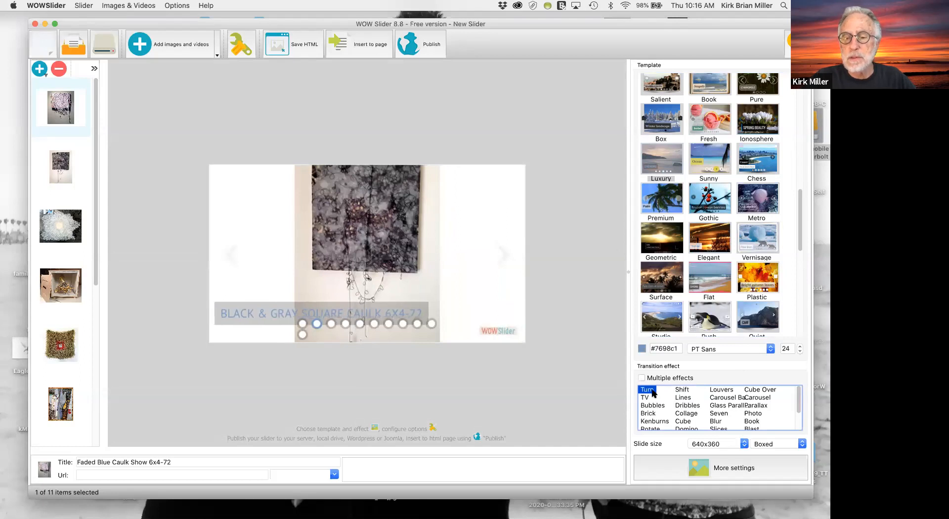
click(642, 397)
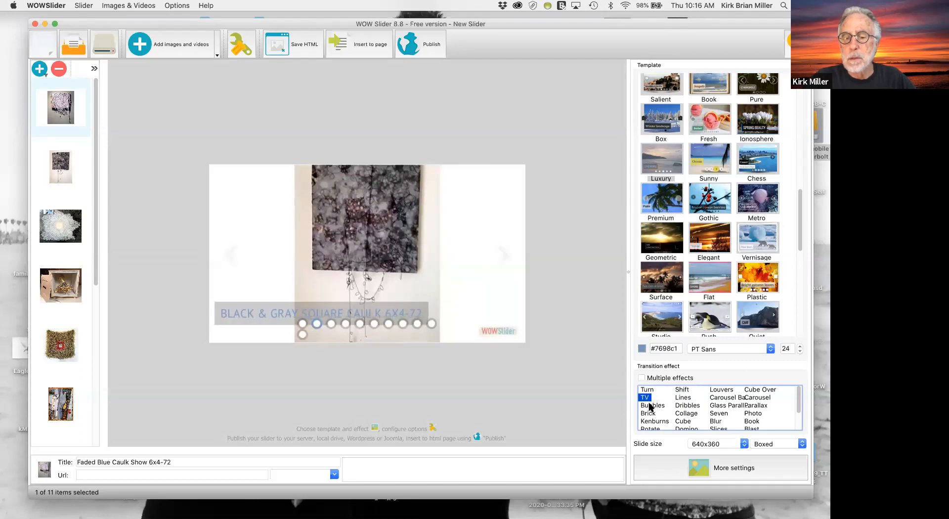
click(652, 405)
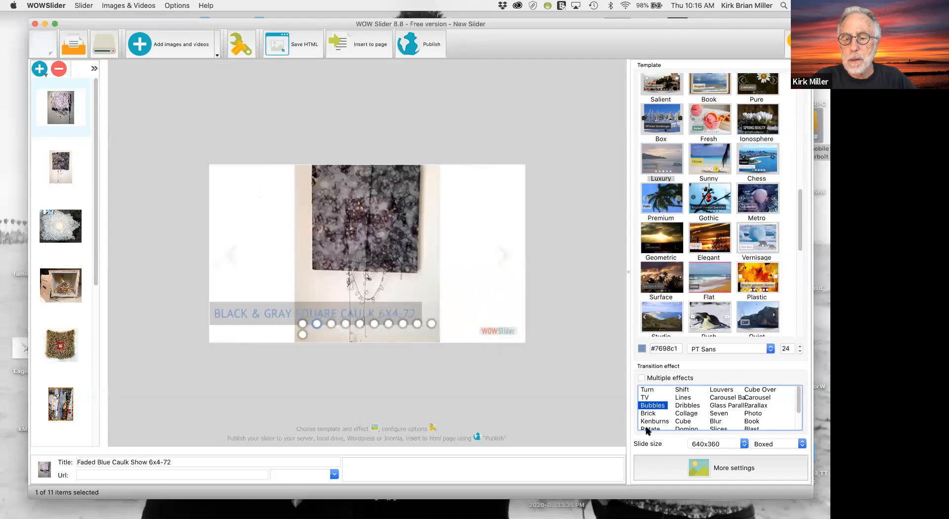
click(648, 413)
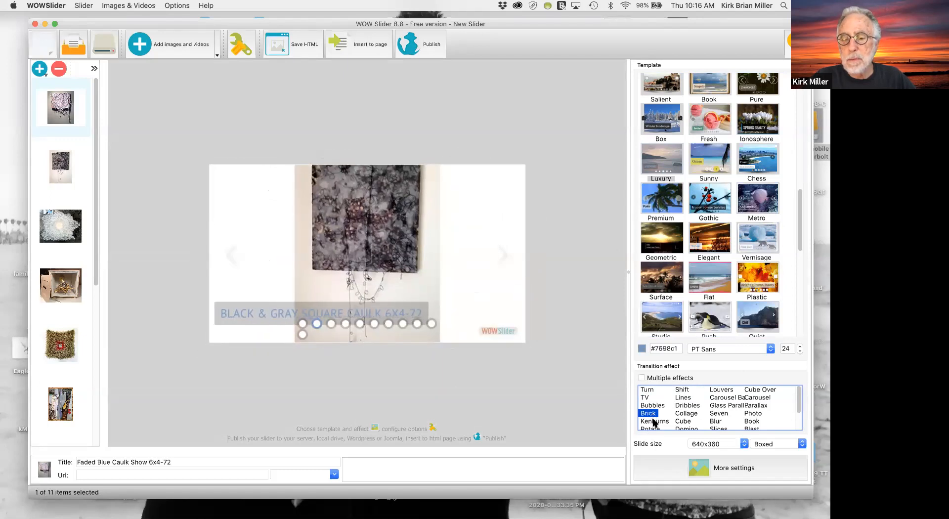
click(652, 421)
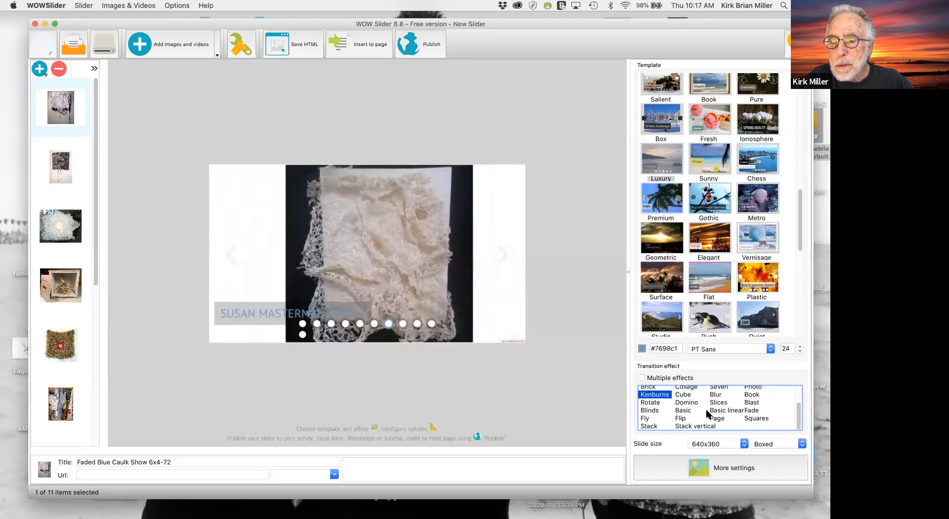
click(751, 410)
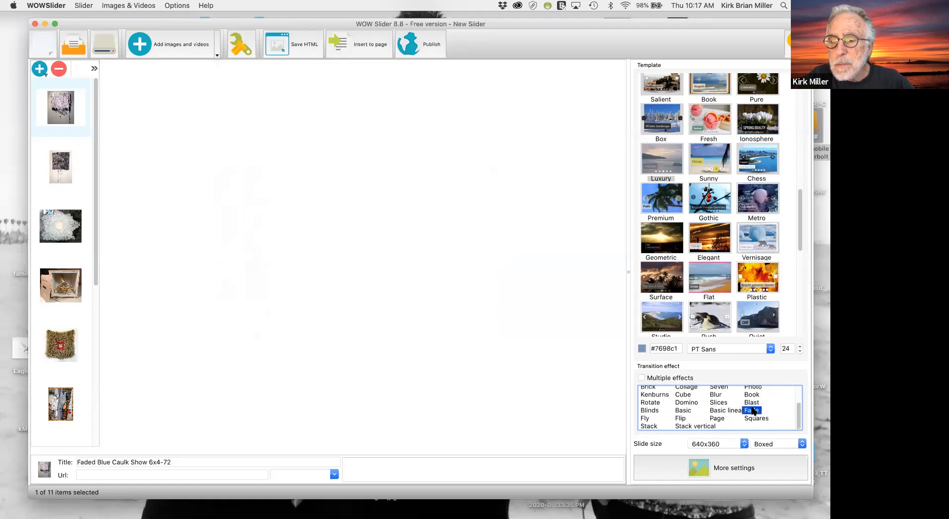
click(751, 410)
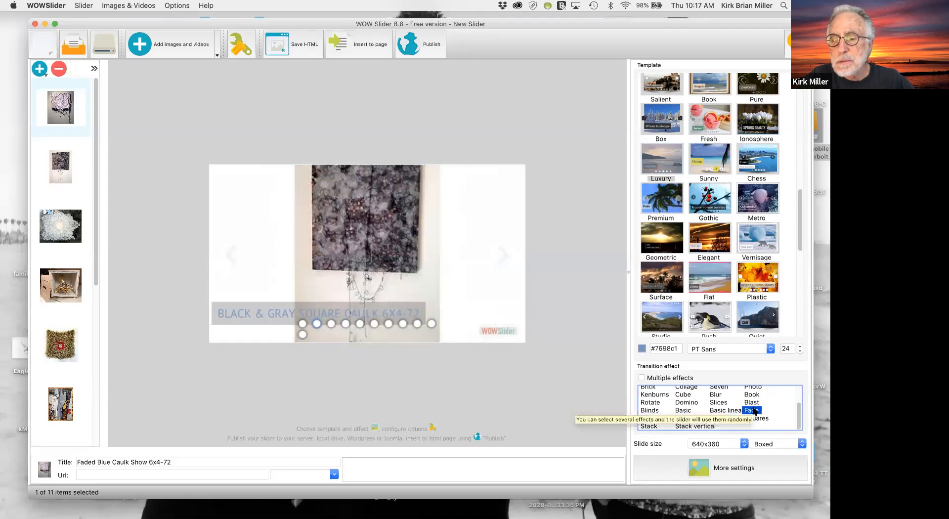
click(751, 410)
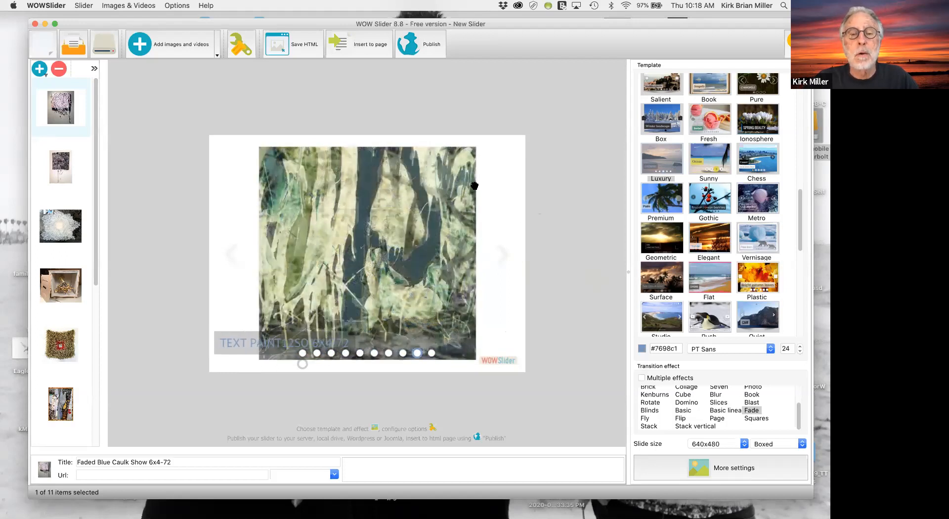
- Set the Slide size dropdown to 640x480
click(432, 352)
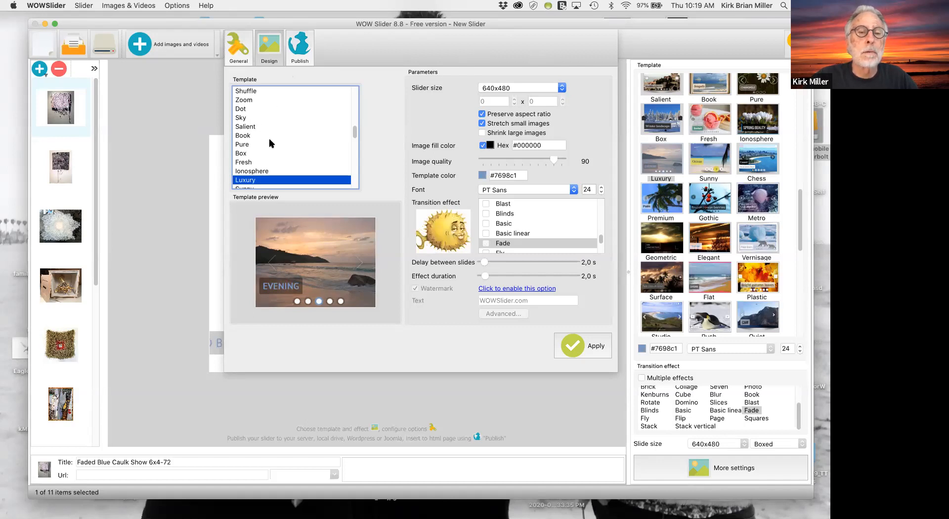
- Scroll the More settings template list and select Terse
scroll(down, 3)
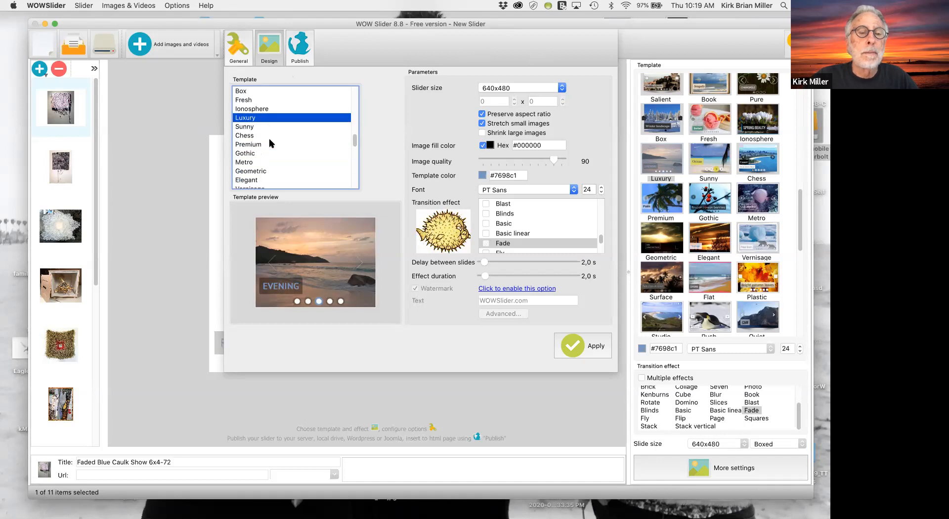
scroll(down, 3)
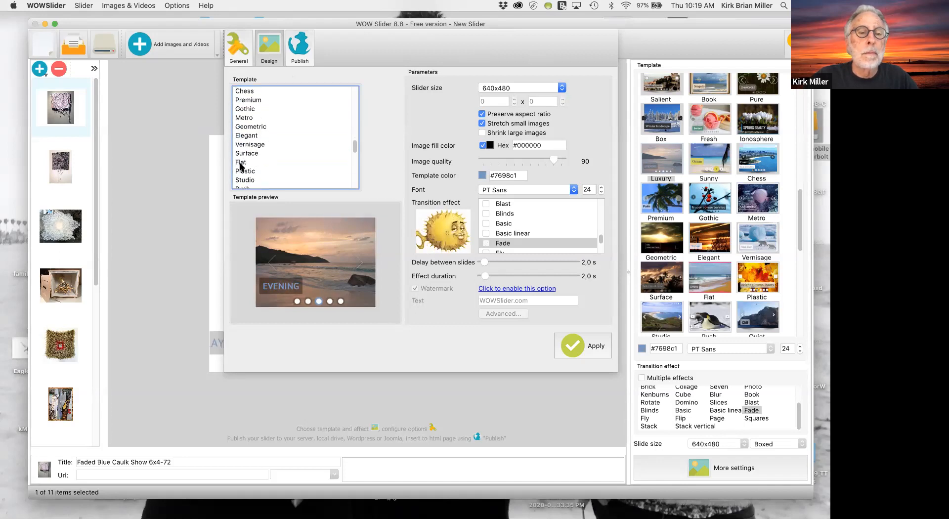
scroll(down, 3)
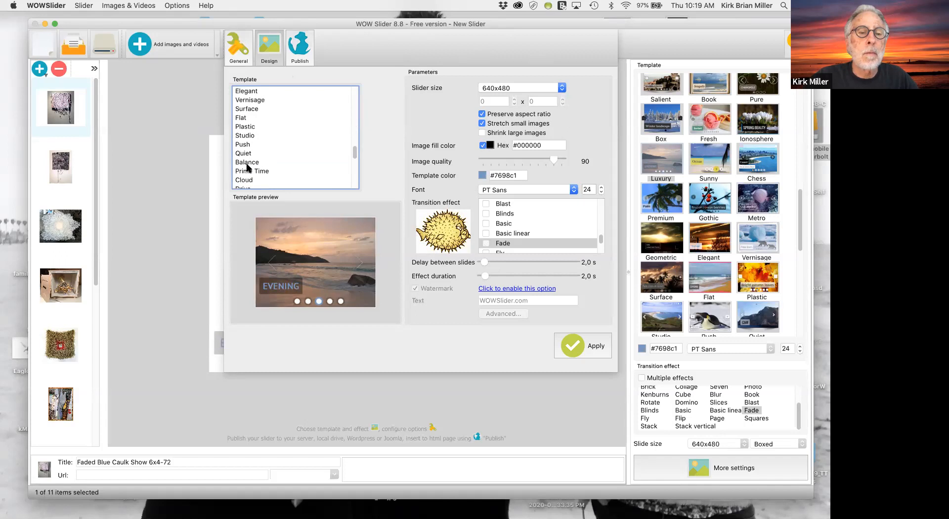
scroll(down, 3)
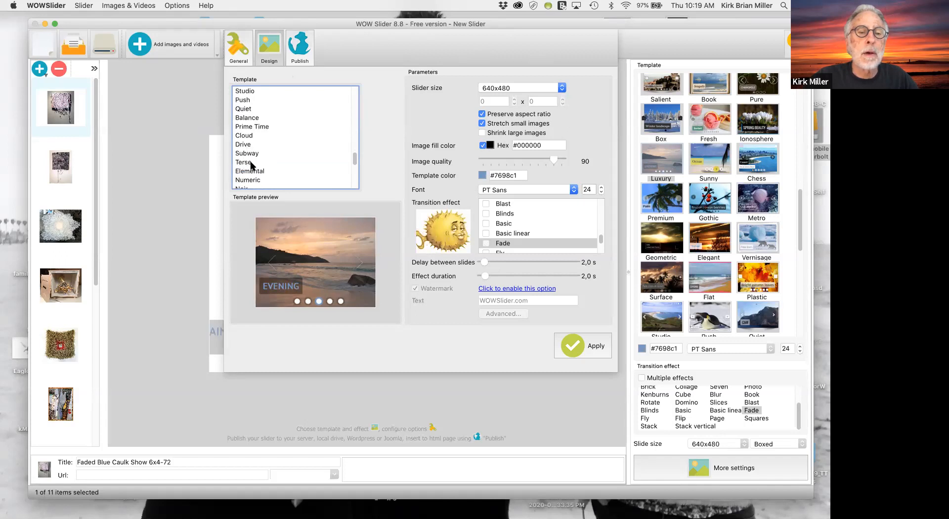
click(243, 162)
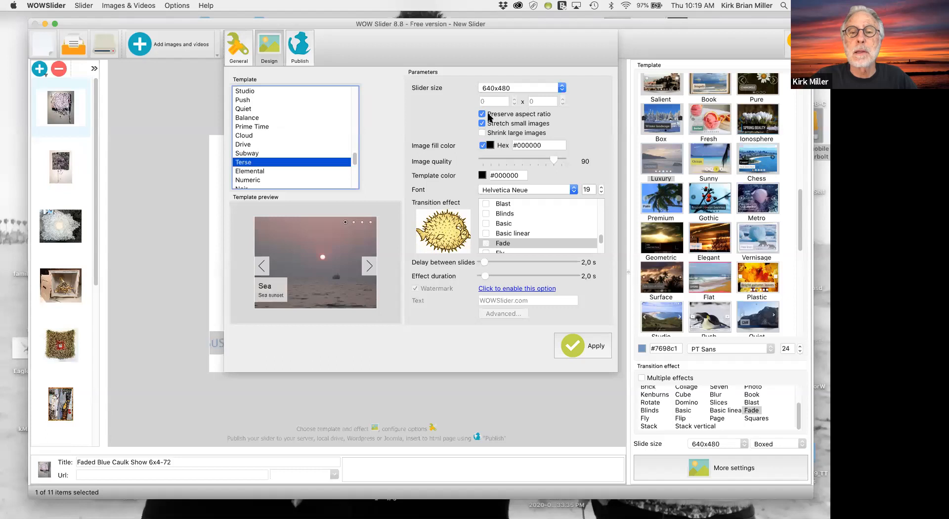
mouse_move(526, 114)
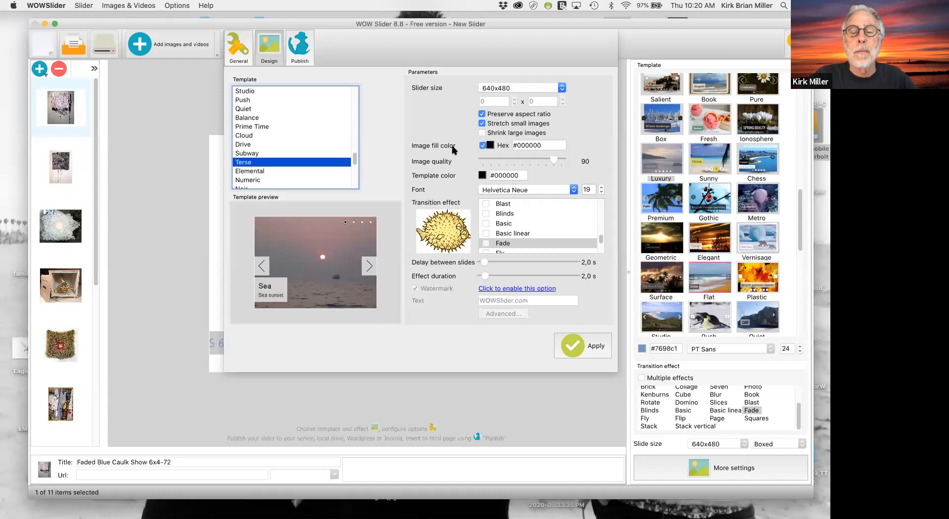
mouse_move(473, 159)
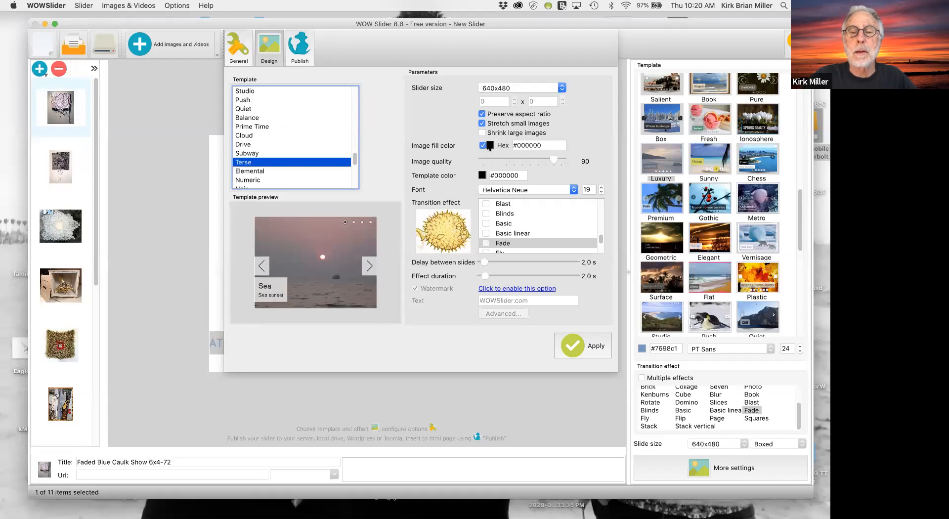
mouse_move(441, 161)
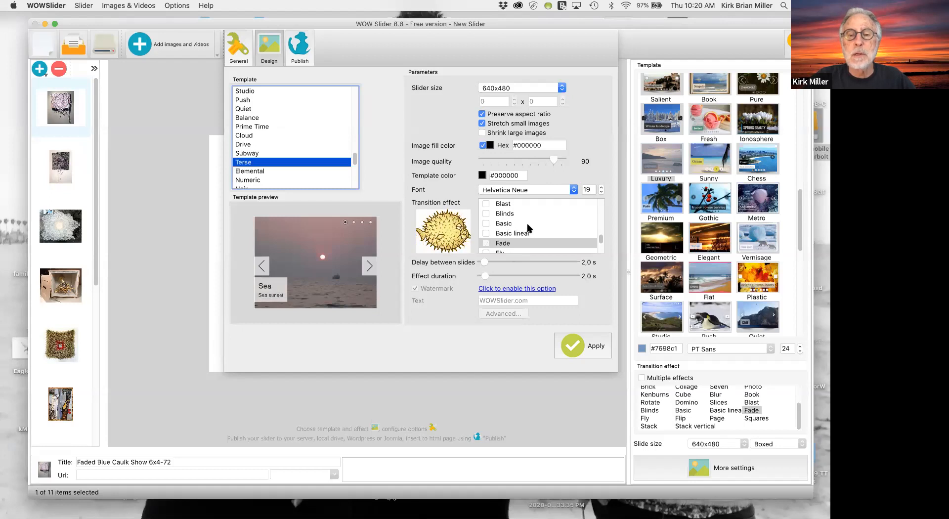
scroll(down, 3)
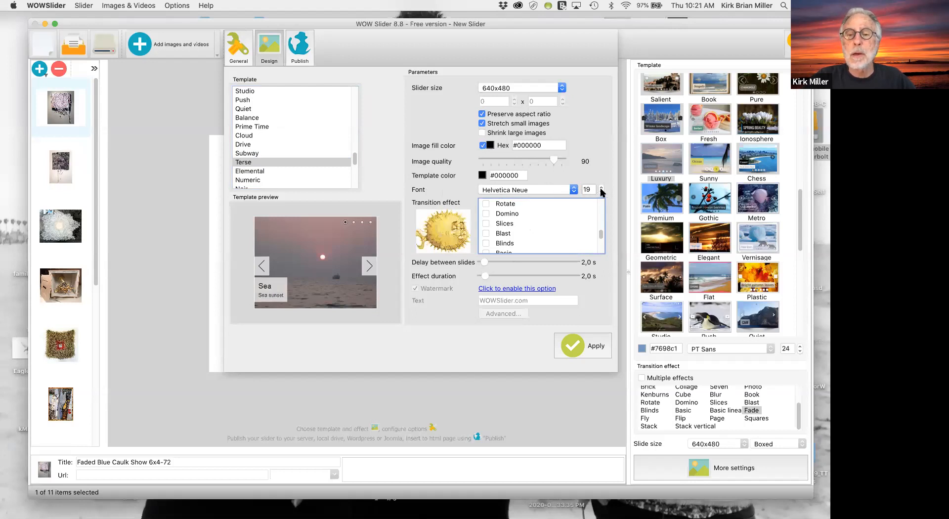
- Step the caption font size from 19 down to 16 and apply the settings
click(601, 192)
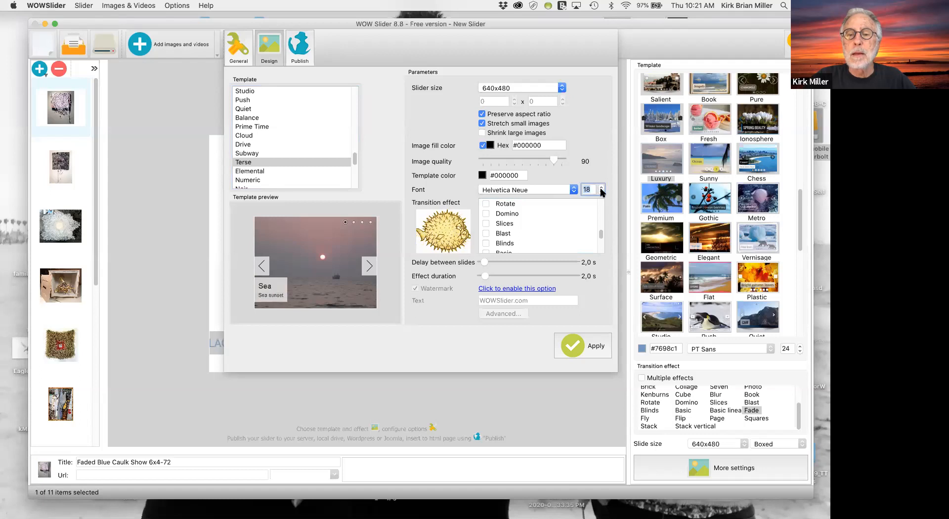
click(602, 192)
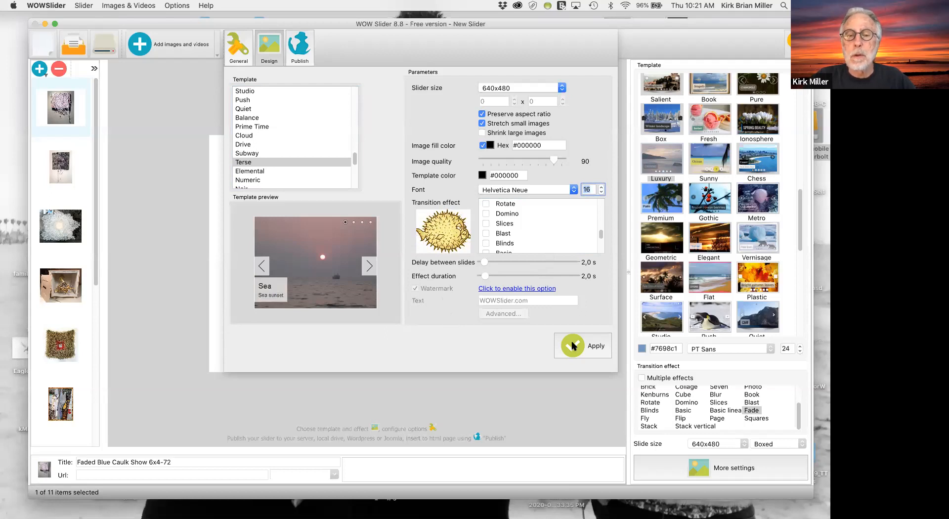
click(572, 345)
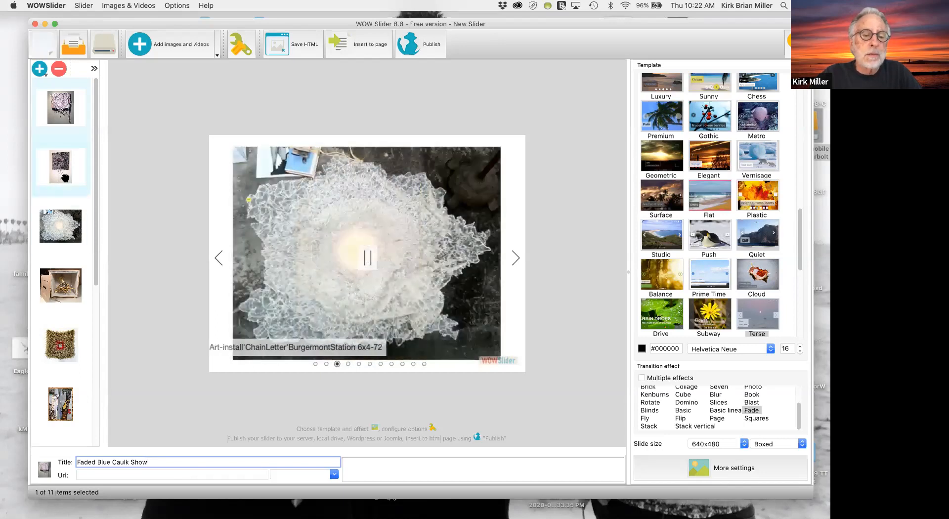
- Trim trailing size text from slide titles, e.g. Black & Gray Square Caulk
click(60, 169)
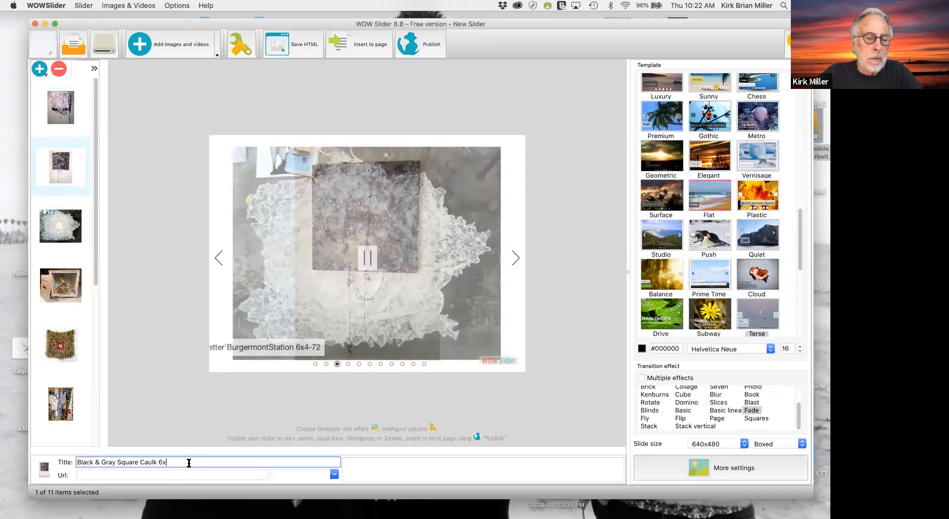
key(backspace)
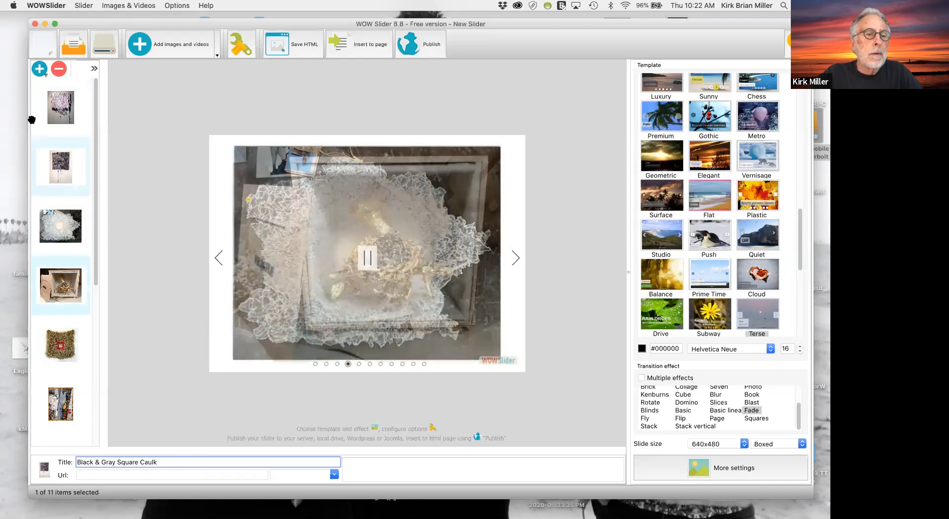
click(61, 226)
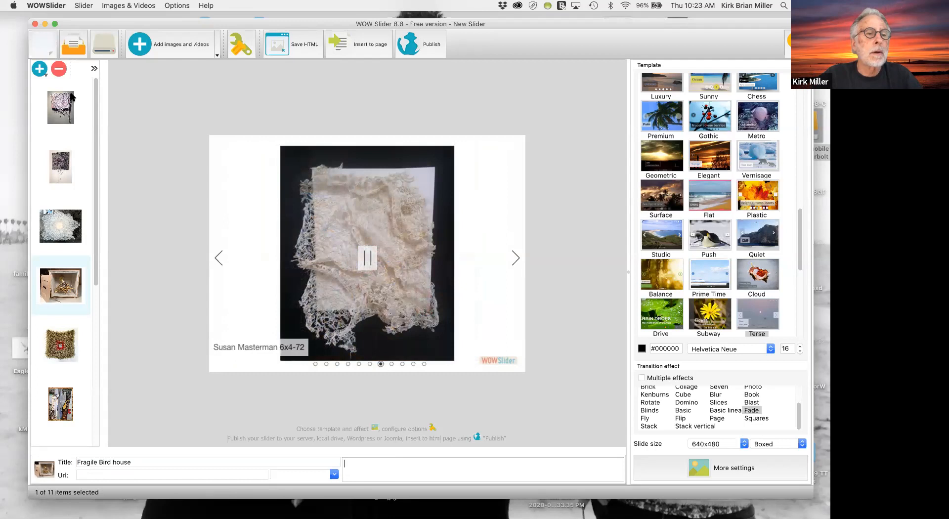
- Select Faded Blue Caulk Show and describe it as 'This is one of my earliest artworks.'
click(61, 107)
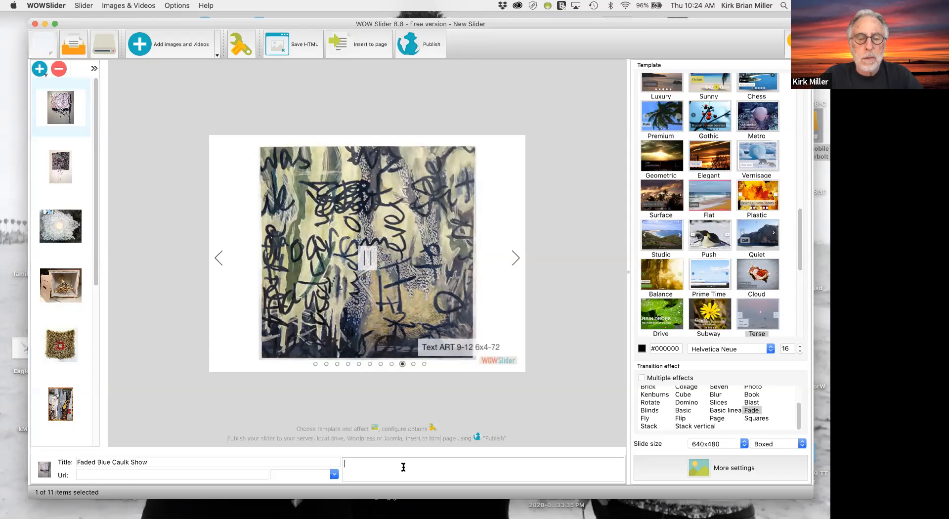
text(This)
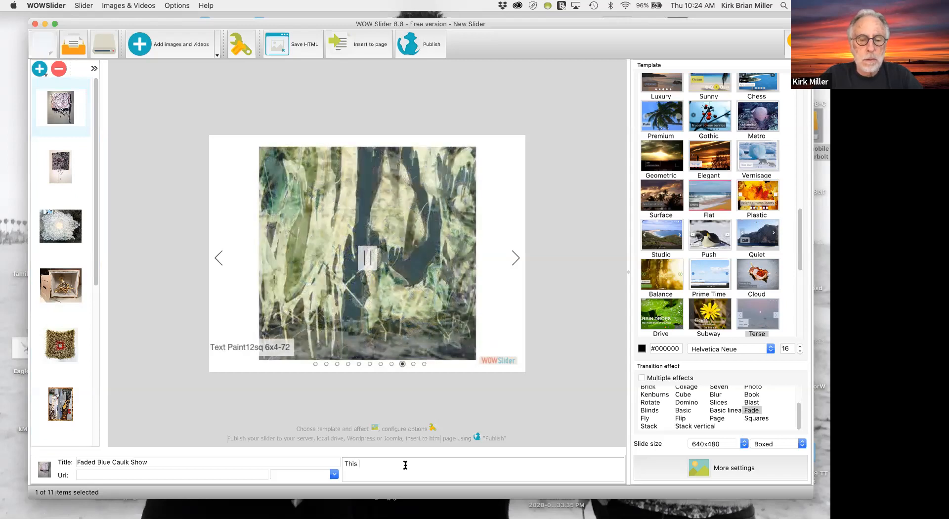
text(is one of)
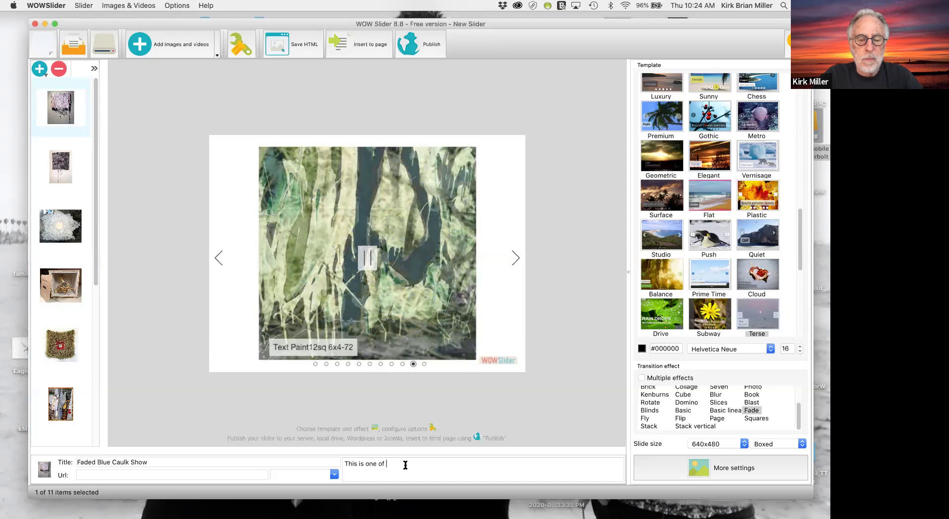
text(my earliest)
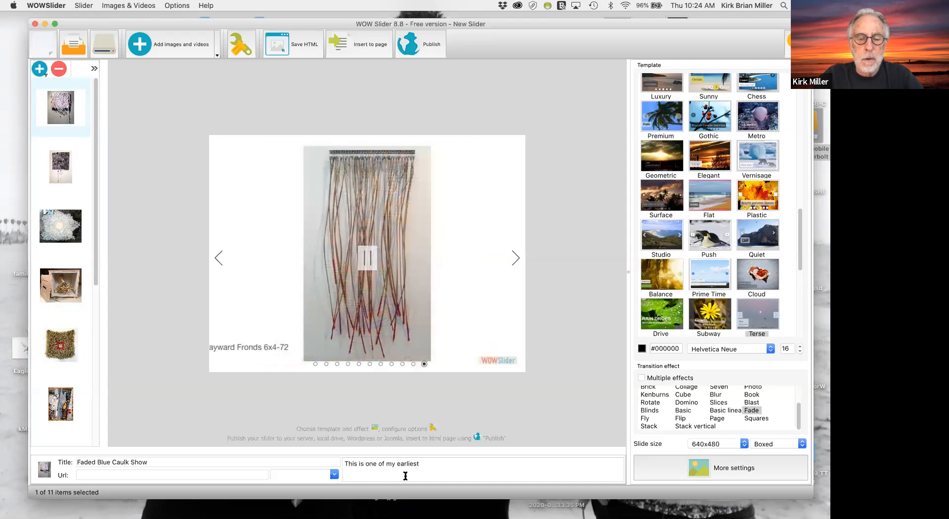
text(artworks.)
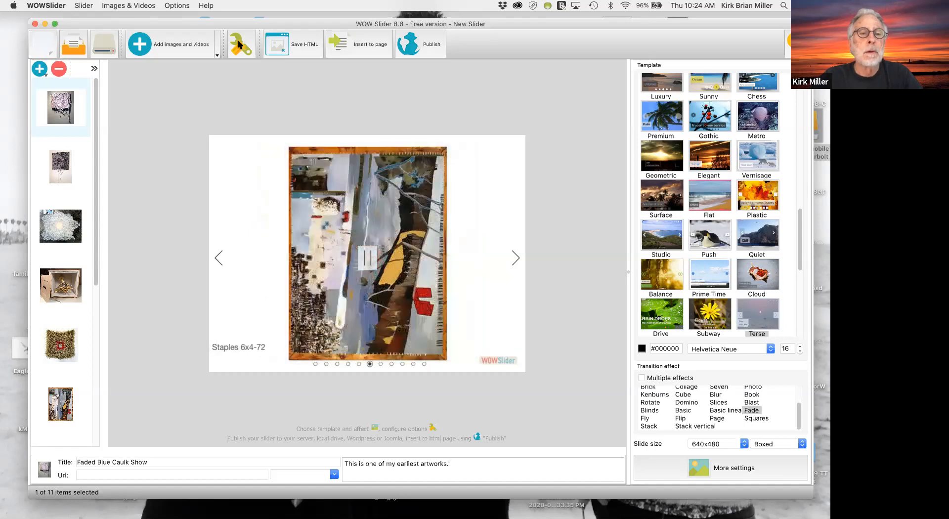
- Title the slideshow "Marie's Fine Art" and pause it on mouseover
click(239, 44)
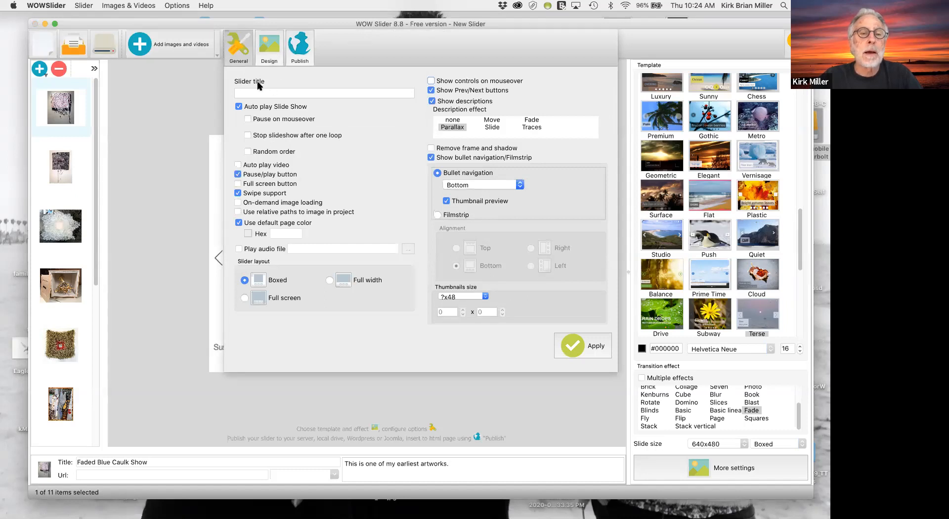
click(324, 93)
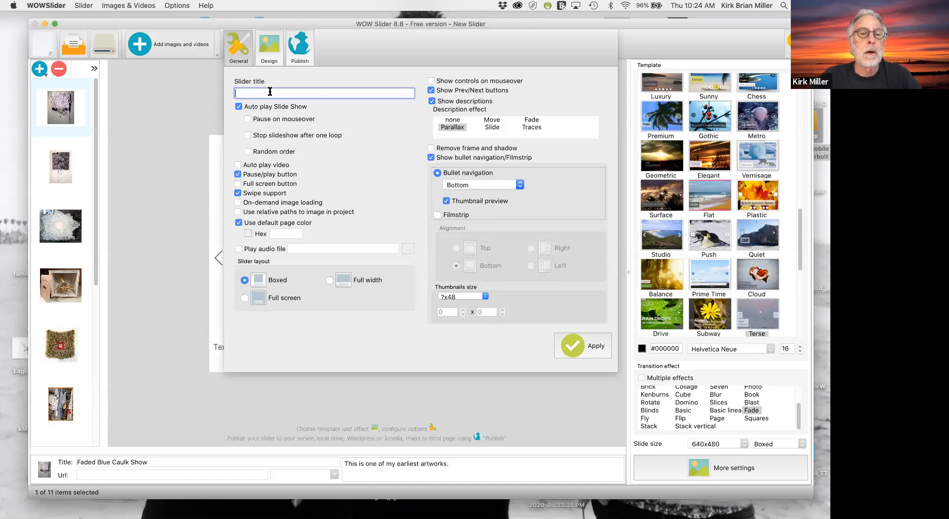
text(Marie)
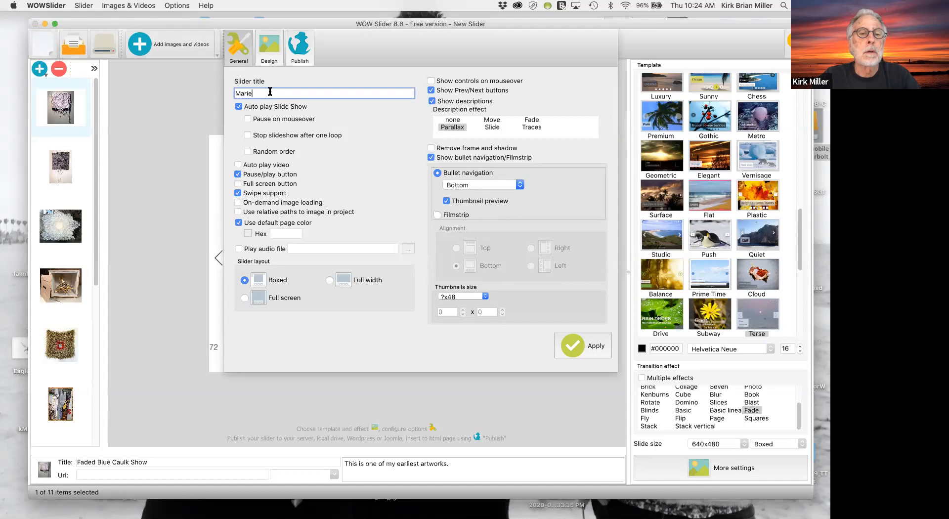
text('s)
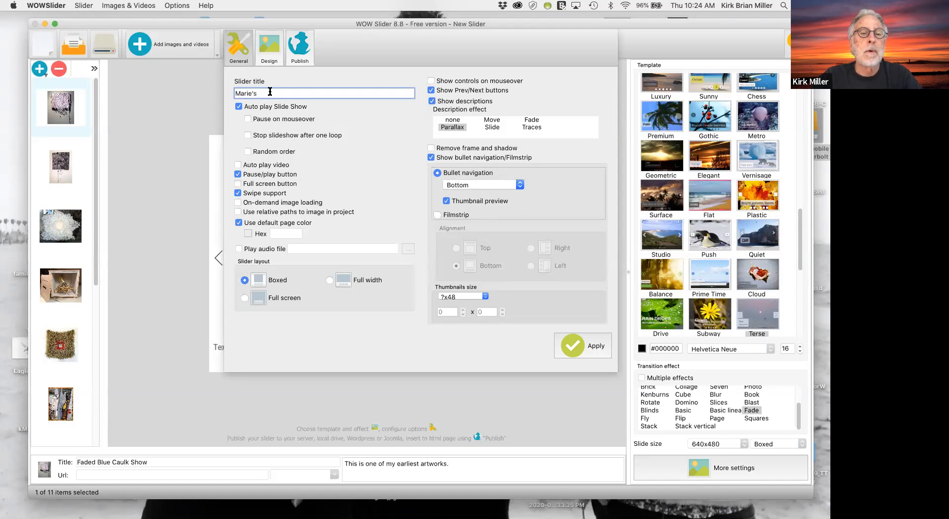
text(Fine Art)
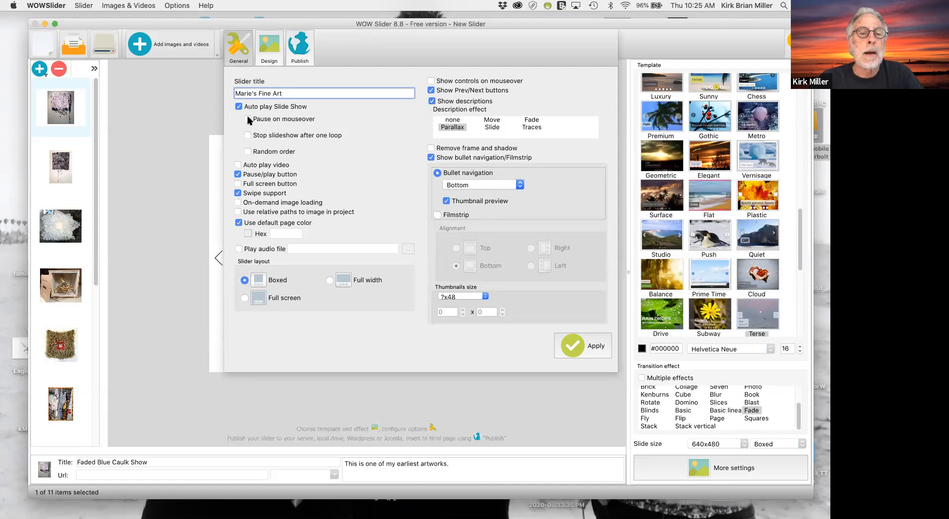
click(247, 118)
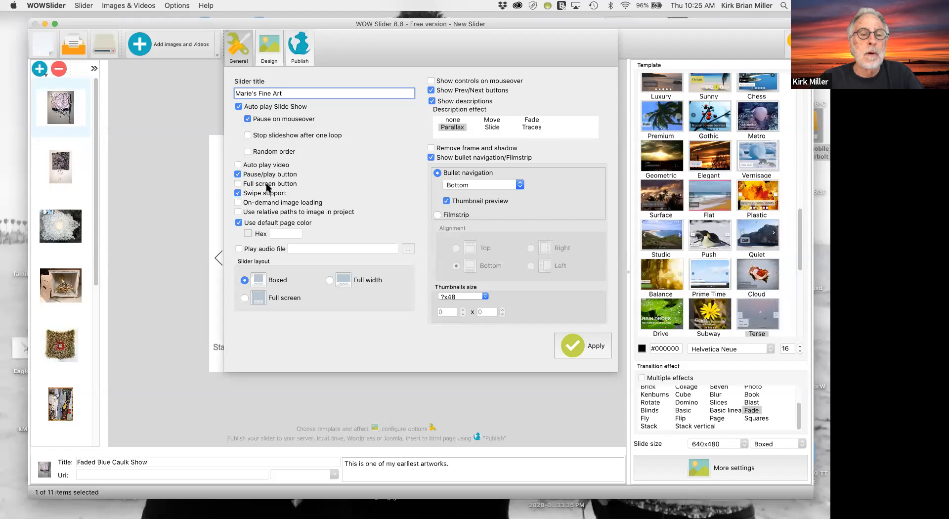
mouse_move(266, 175)
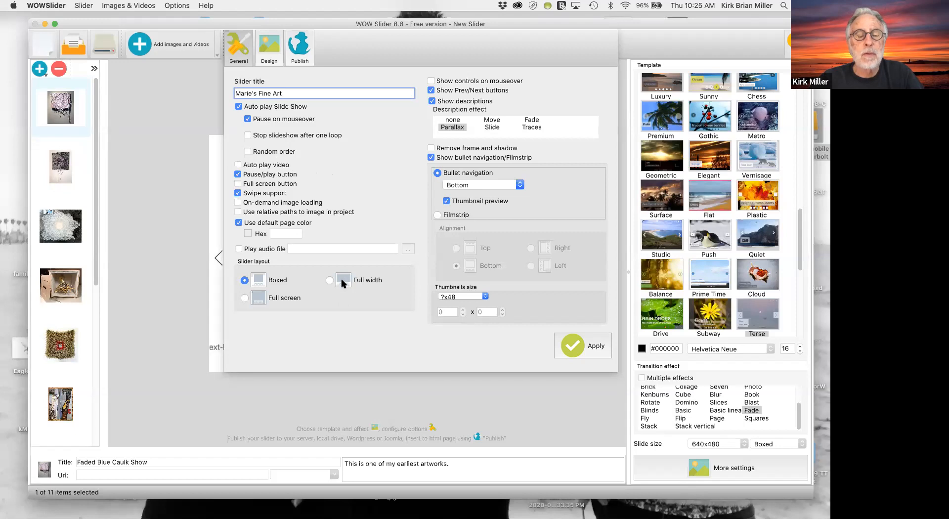
mouse_move(285, 301)
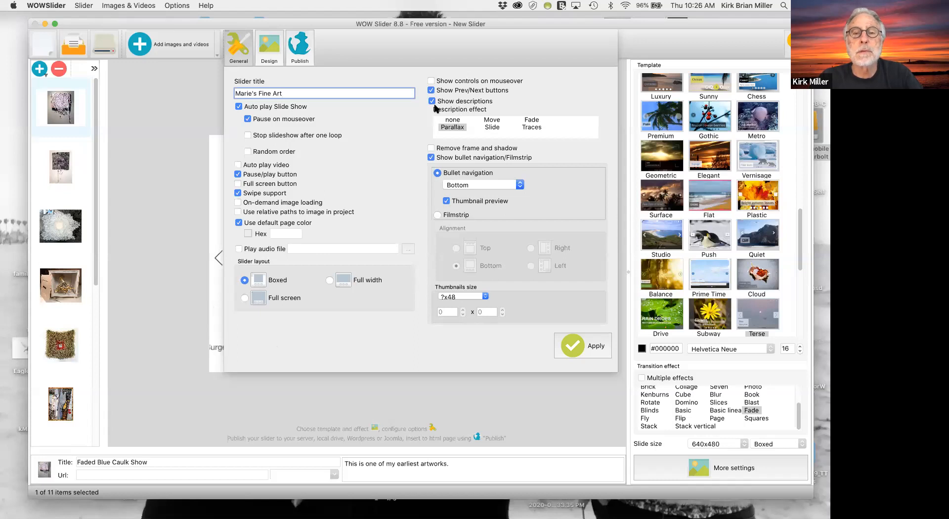
- Show controls on mouseover, fade descriptions, and switch navigation to a filmstrip
click(430, 81)
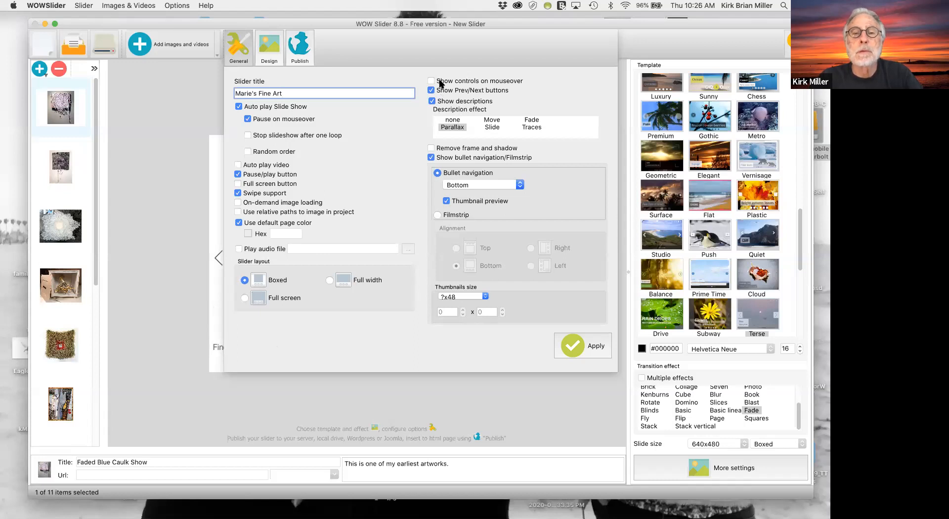
click(431, 80)
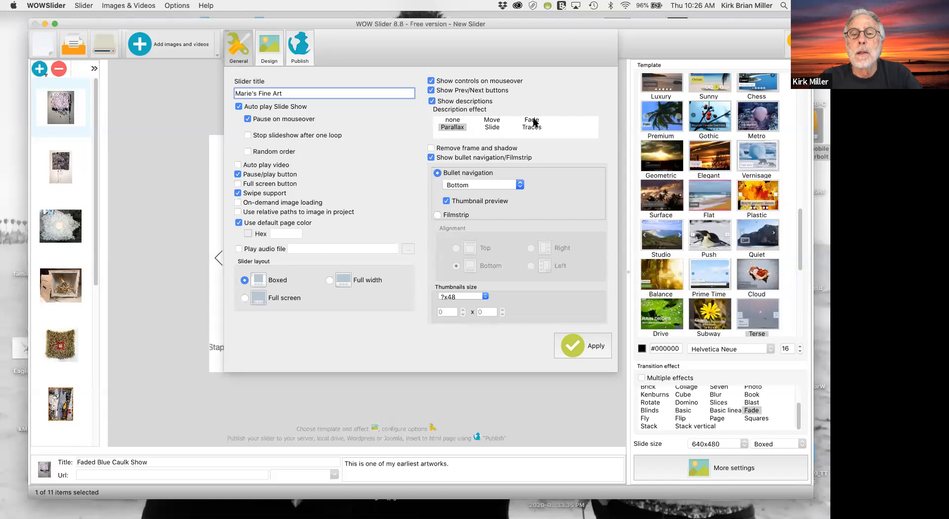
click(532, 120)
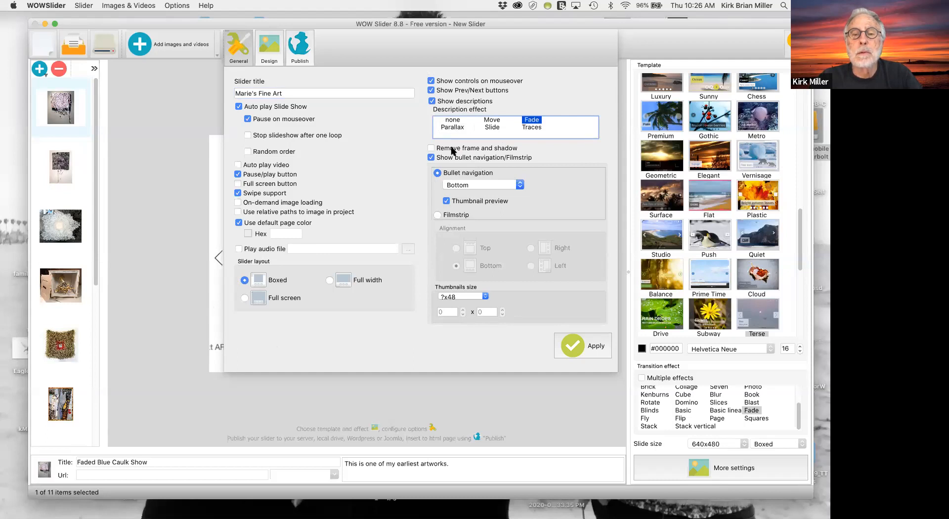
mouse_move(441, 166)
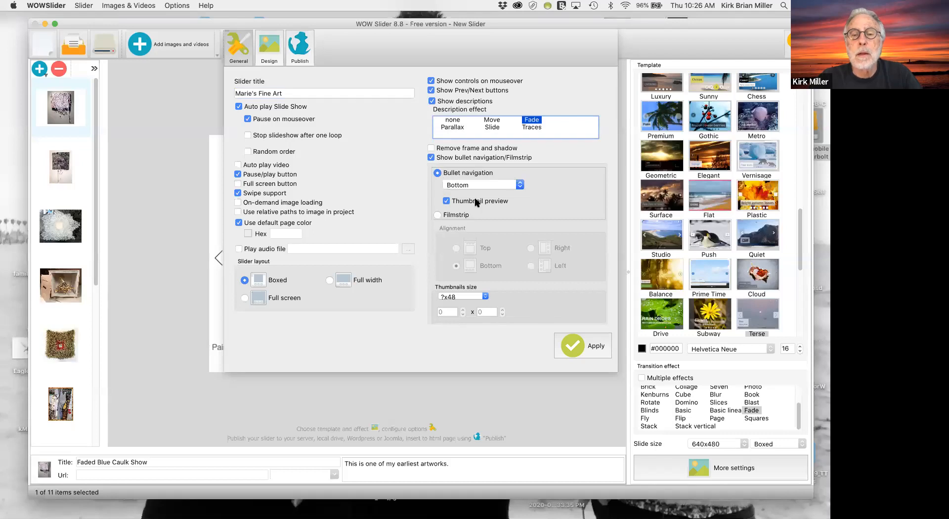
mouse_move(462, 206)
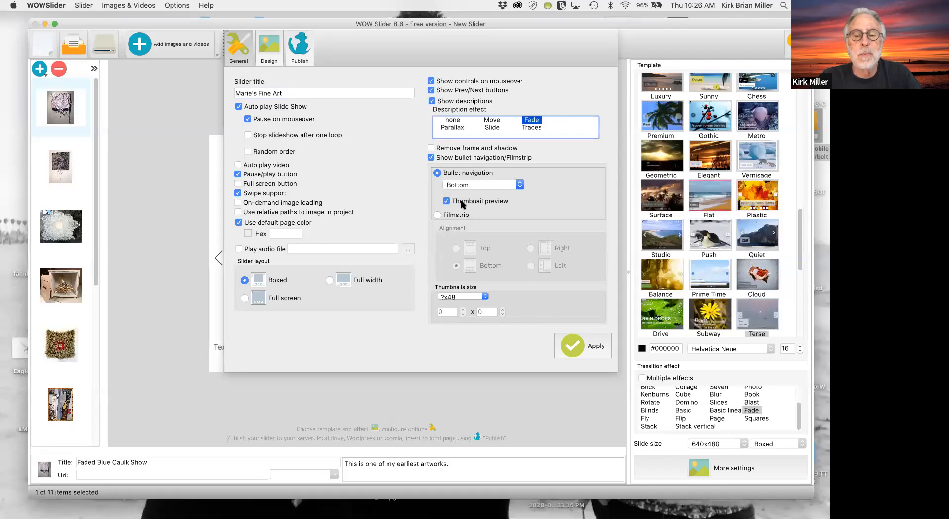
mouse_move(479, 185)
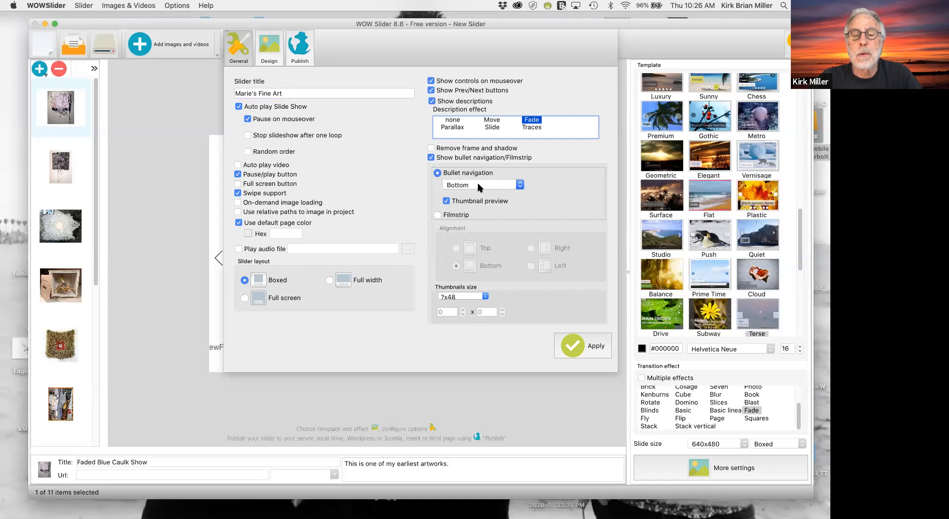
click(479, 185)
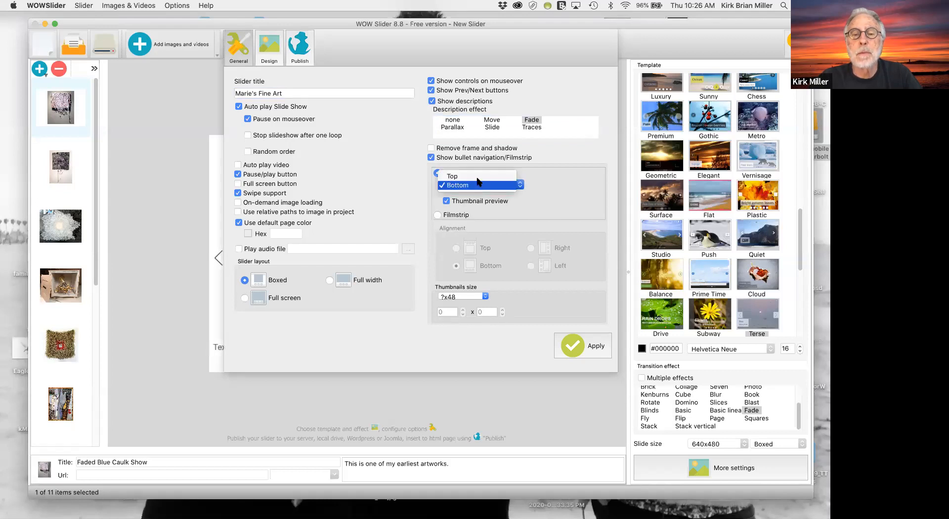
click(452, 176)
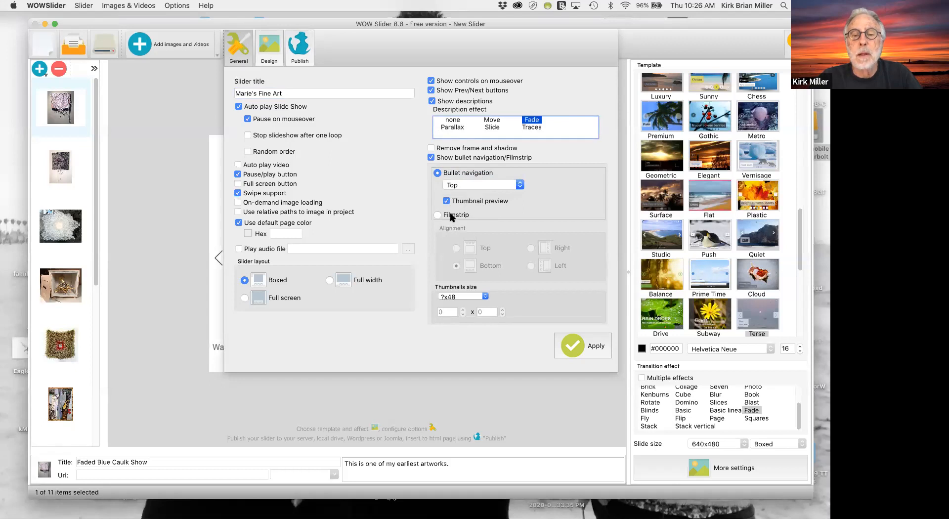
click(438, 215)
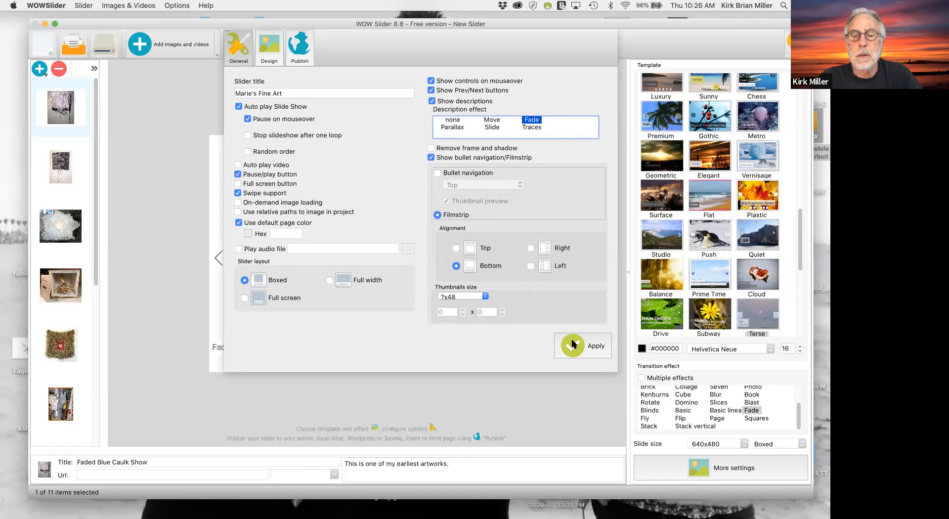
- Apply the settings to preview the thumbnail filmstrip, then reopen General settings
click(572, 345)
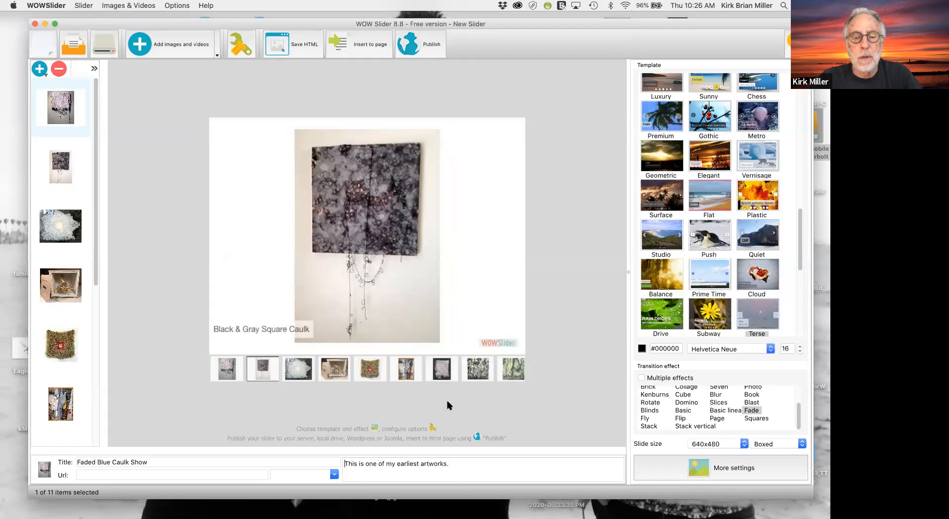
click(298, 368)
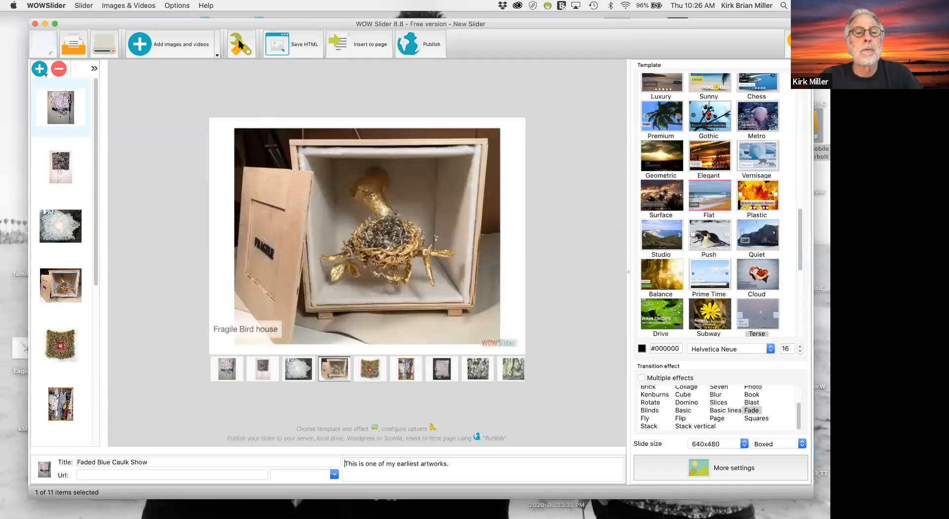
click(239, 44)
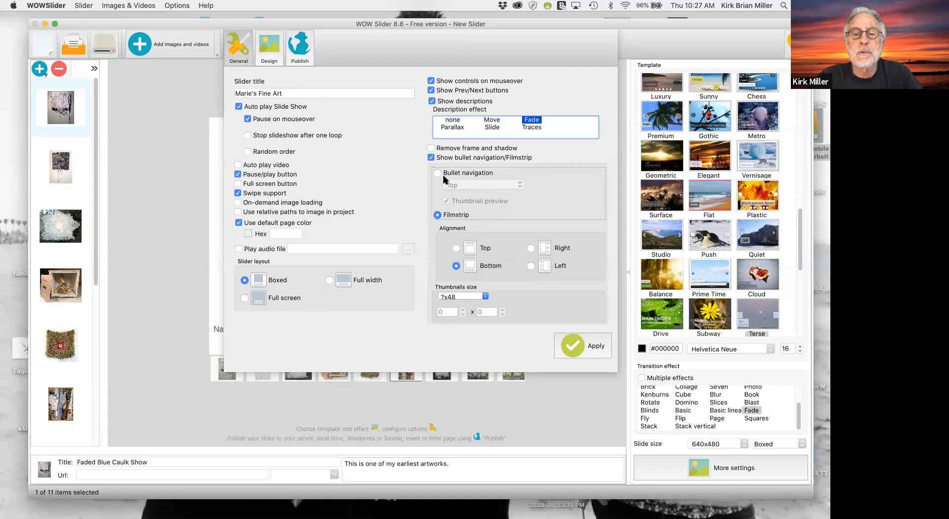
- Switch navigation back to Bullets at the top and apply the change
click(437, 173)
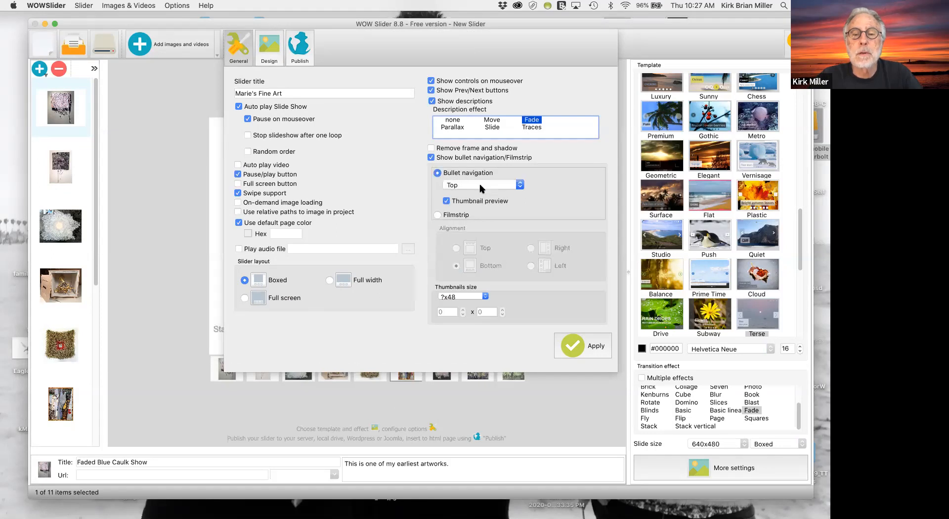
mouse_move(585, 382)
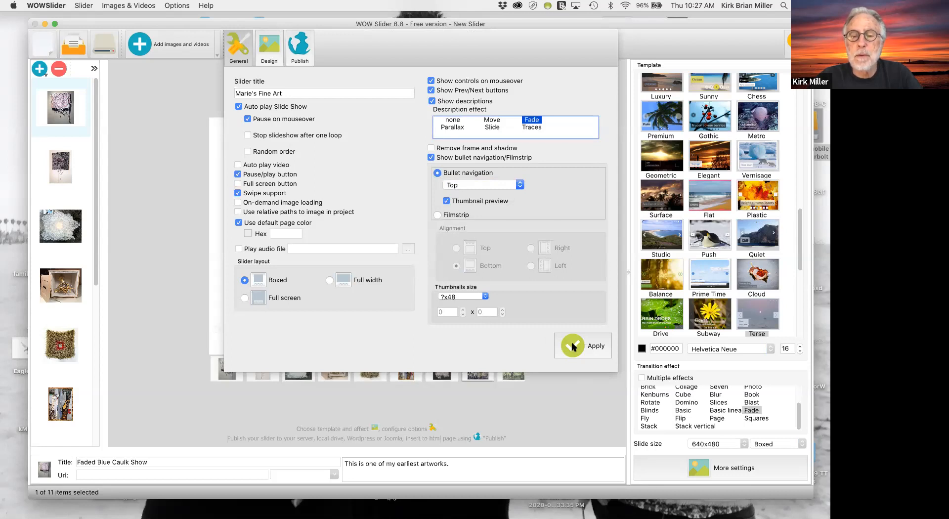
click(574, 346)
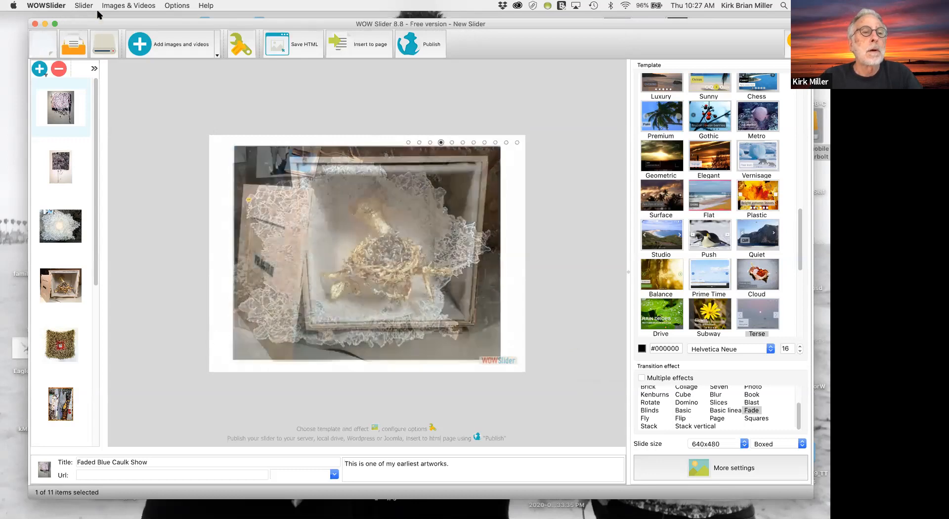
- Create a slideShowDemo folder on the Desktop in the Save Slider dialog
click(83, 6)
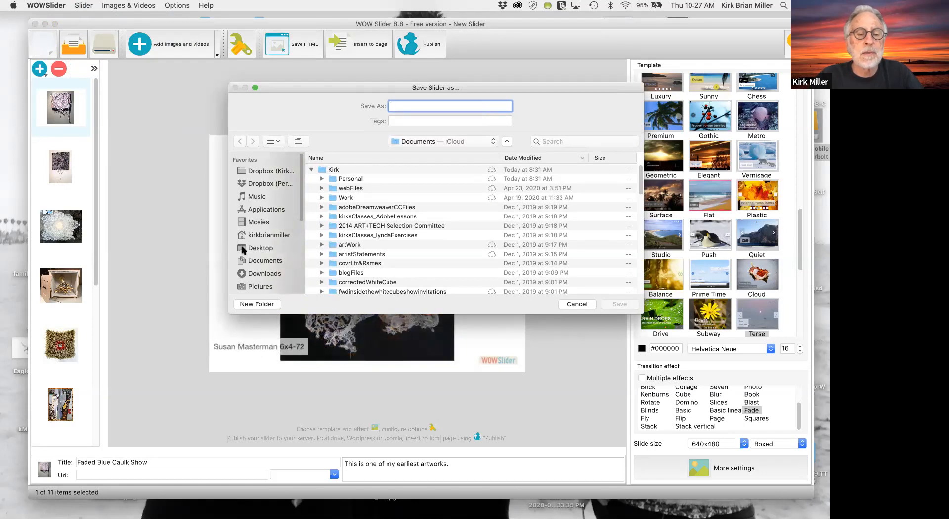
click(260, 248)
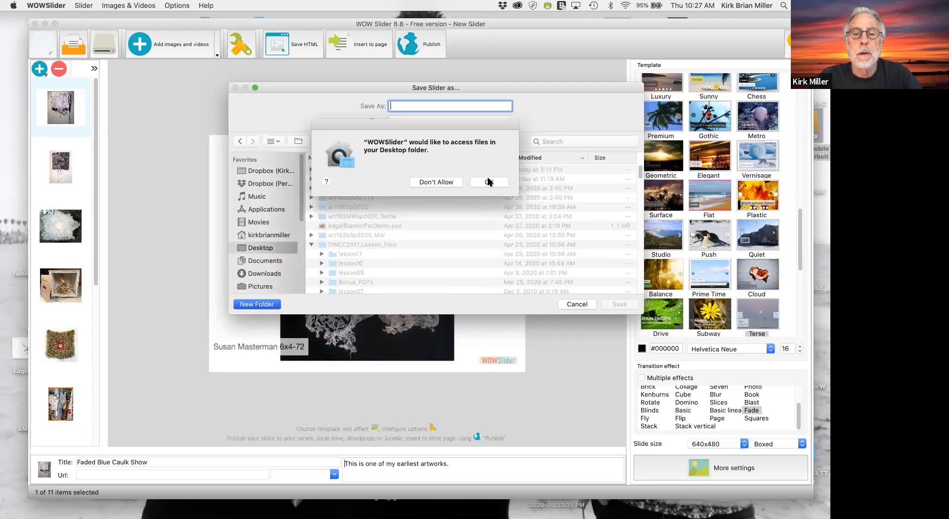
click(489, 182)
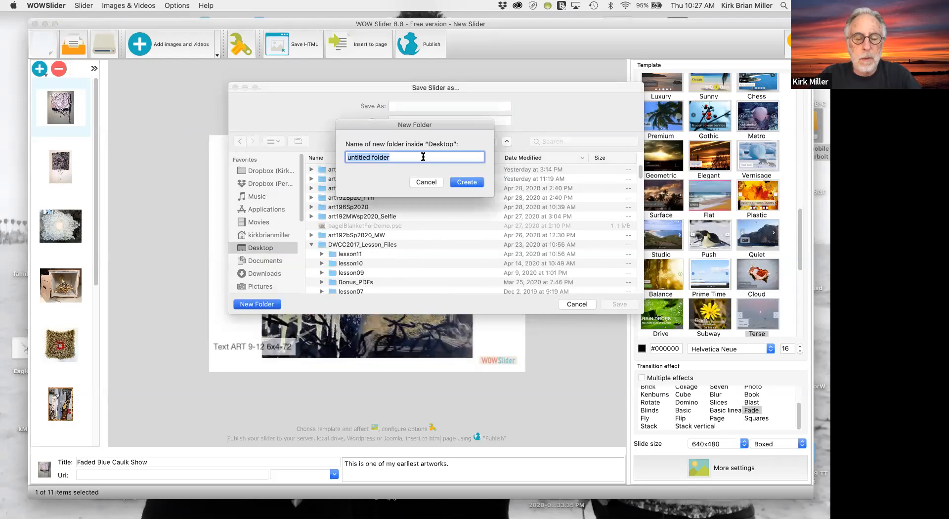
text(s)
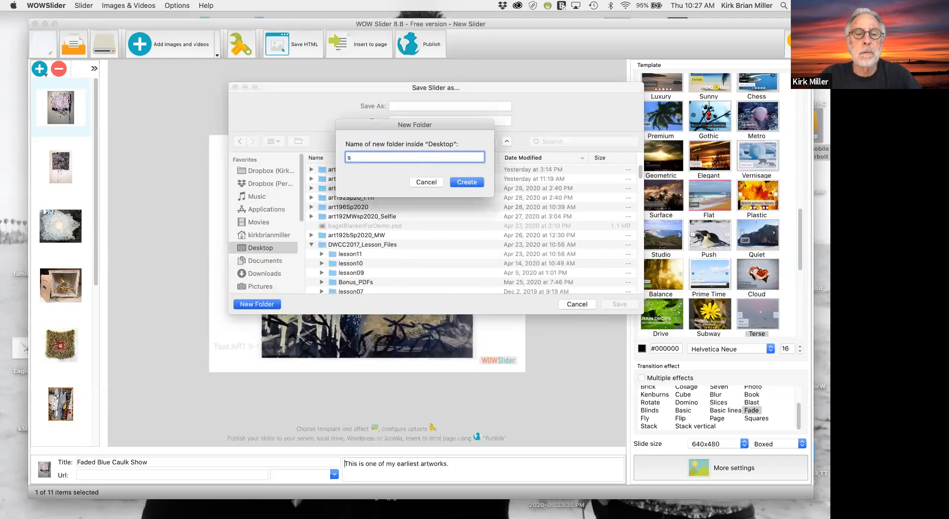
text(lideShowDemo)
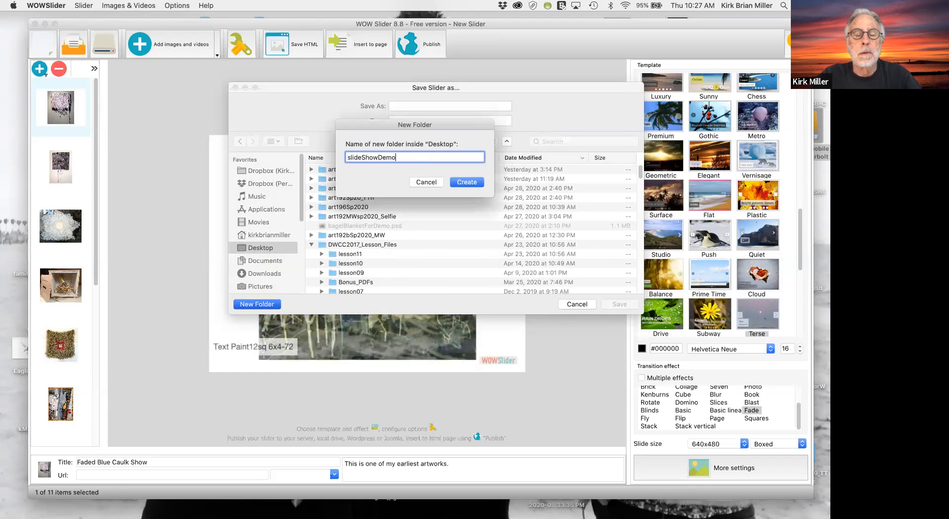
click(467, 182)
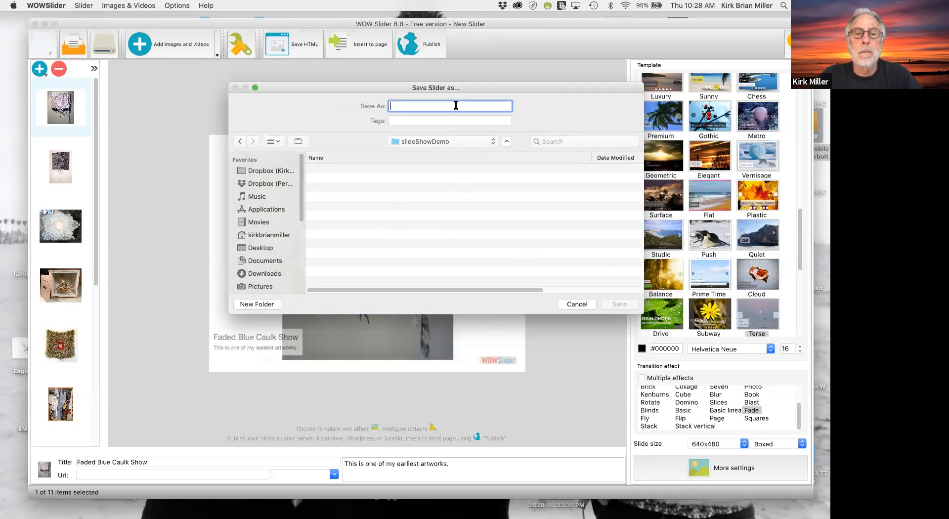
- Save the slider there as mariesFineArt
text(marie)
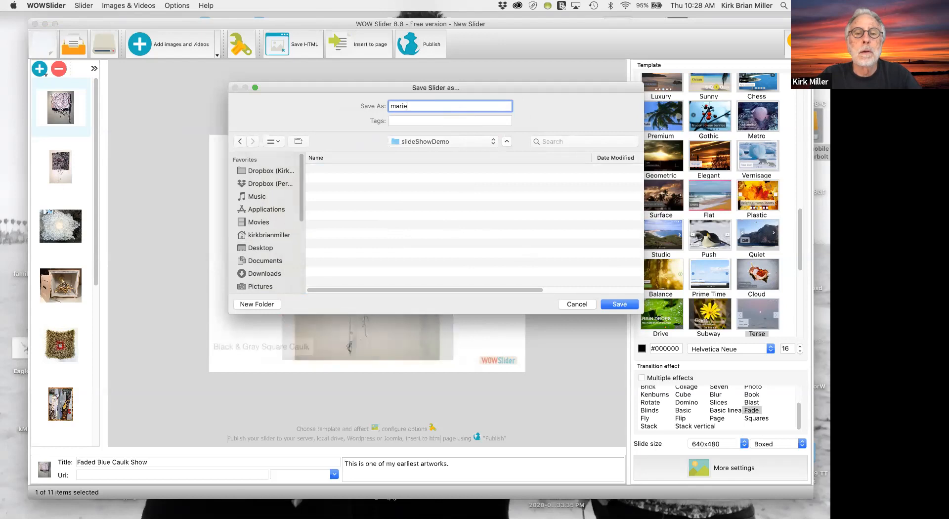
text(sFine)
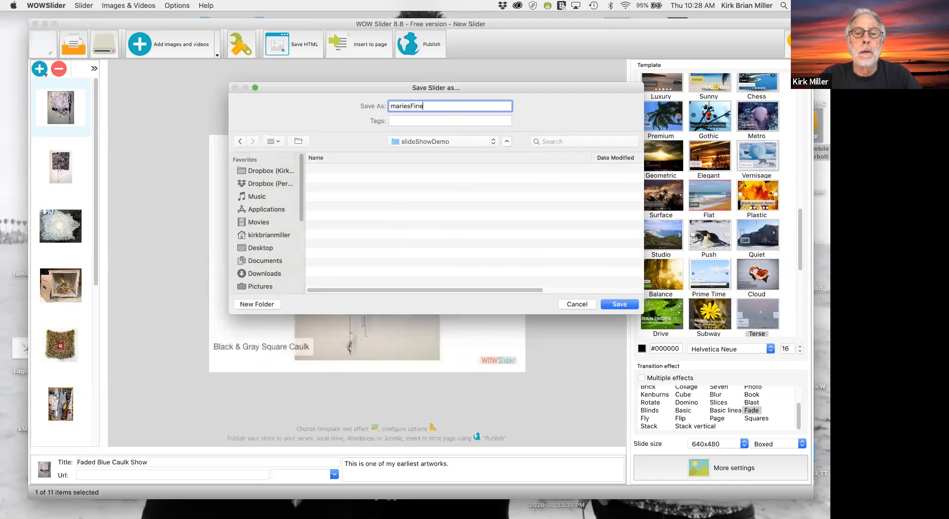
text(Art)
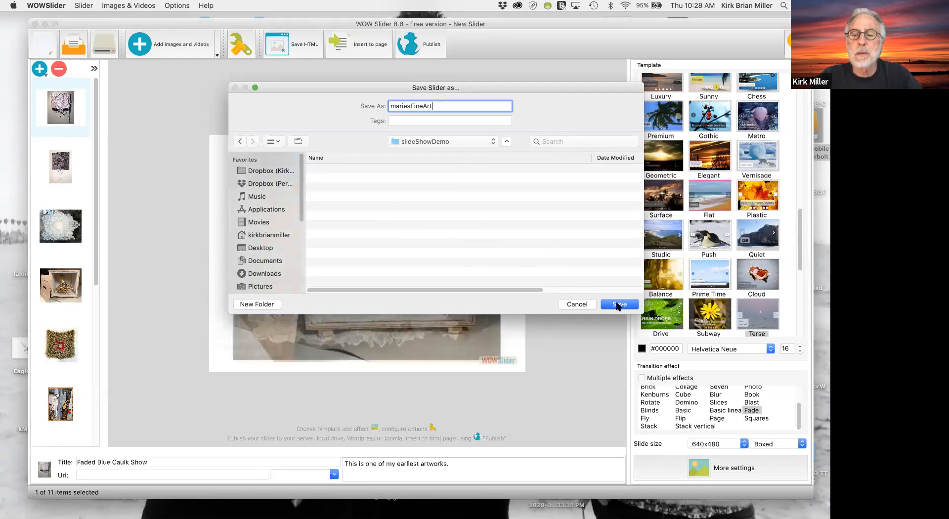
click(619, 304)
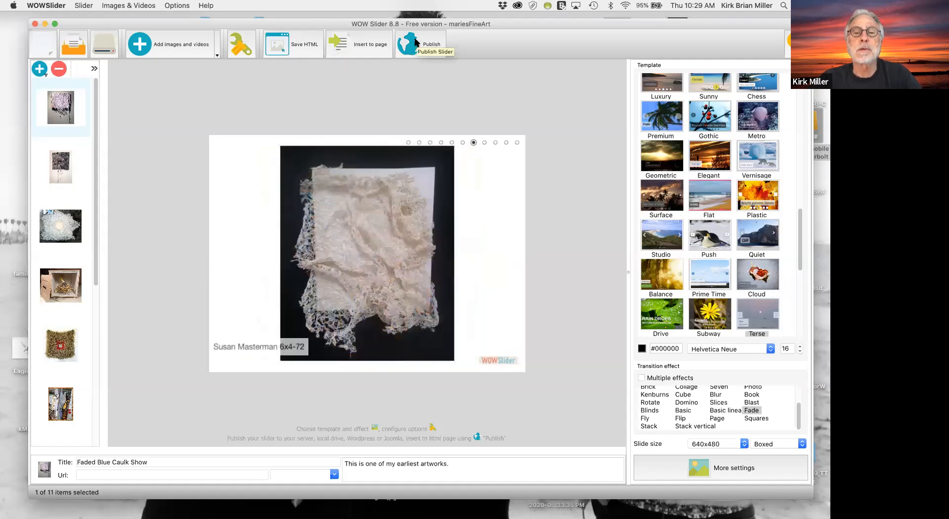
mouse_move(276, 51)
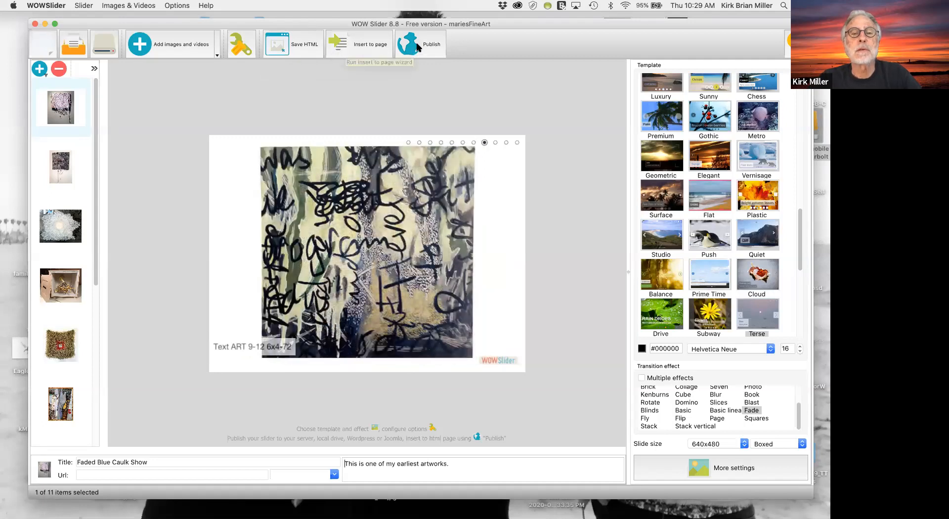
- Open the Publish settings for the mariesFineArt slideshow
click(410, 44)
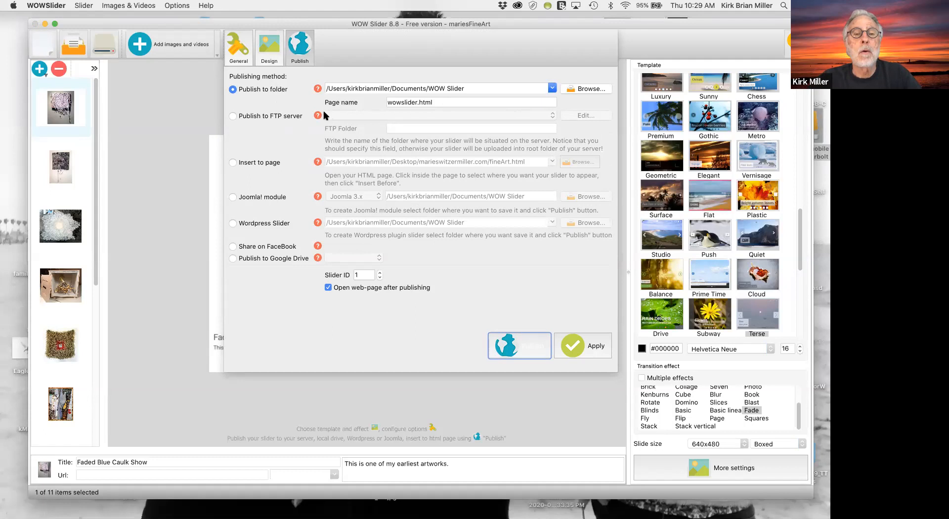
mouse_move(338, 117)
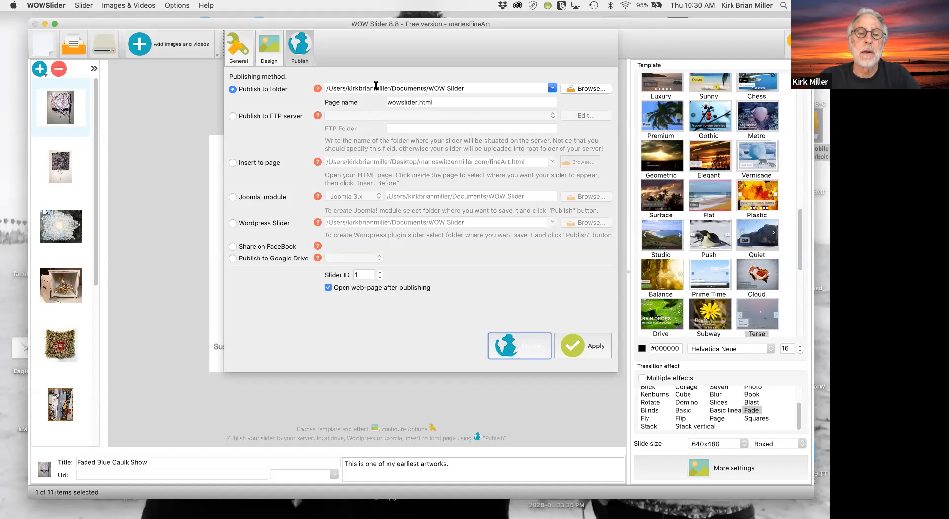
mouse_move(271, 212)
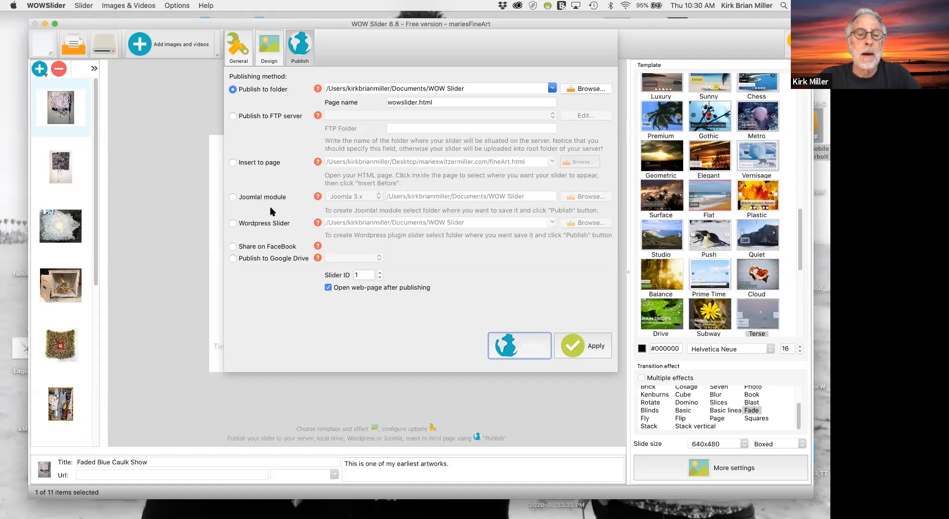
mouse_move(234, 201)
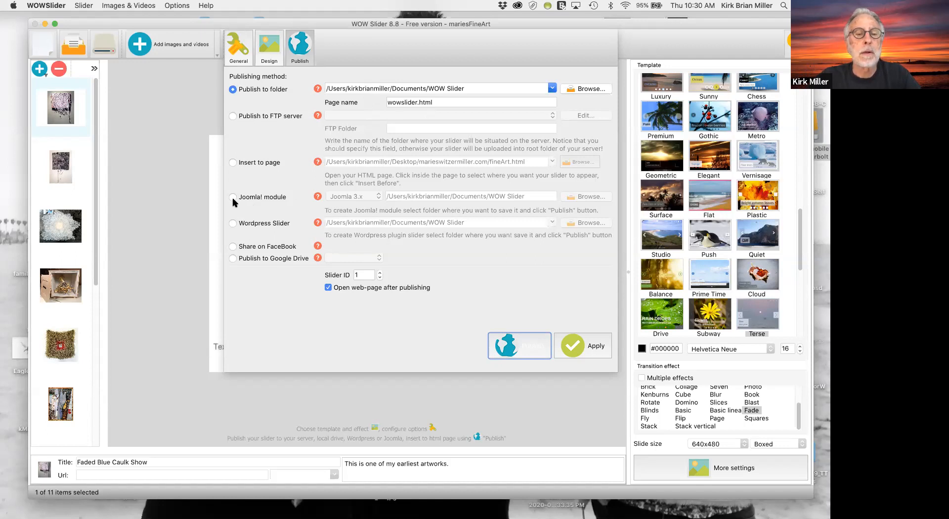
mouse_move(241, 212)
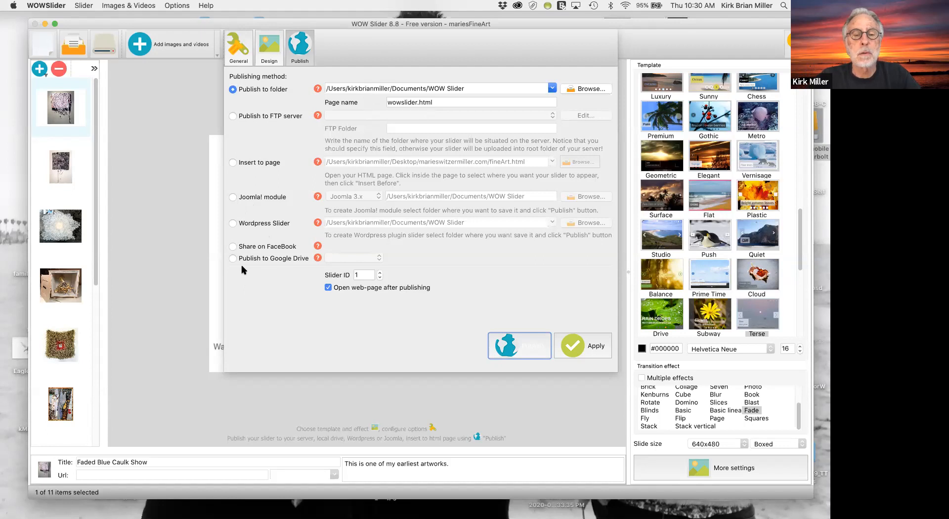
mouse_move(286, 226)
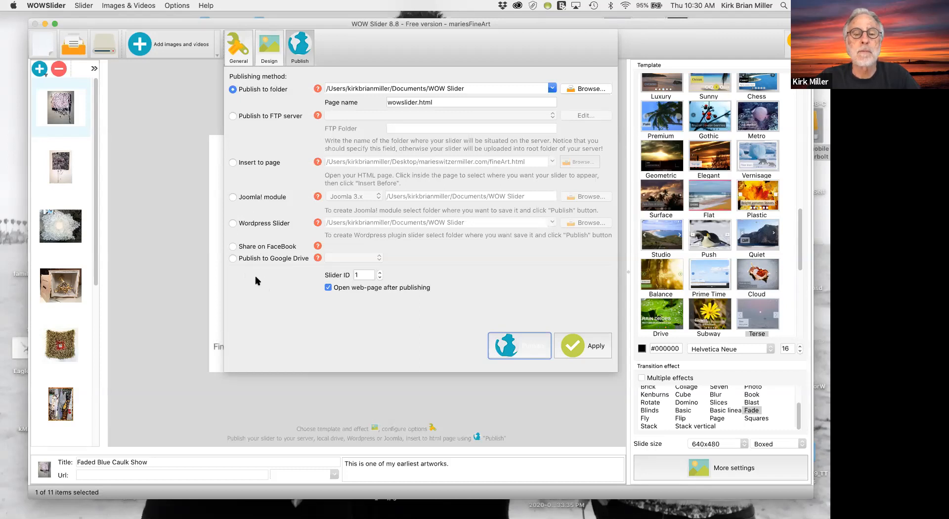
mouse_move(485, 83)
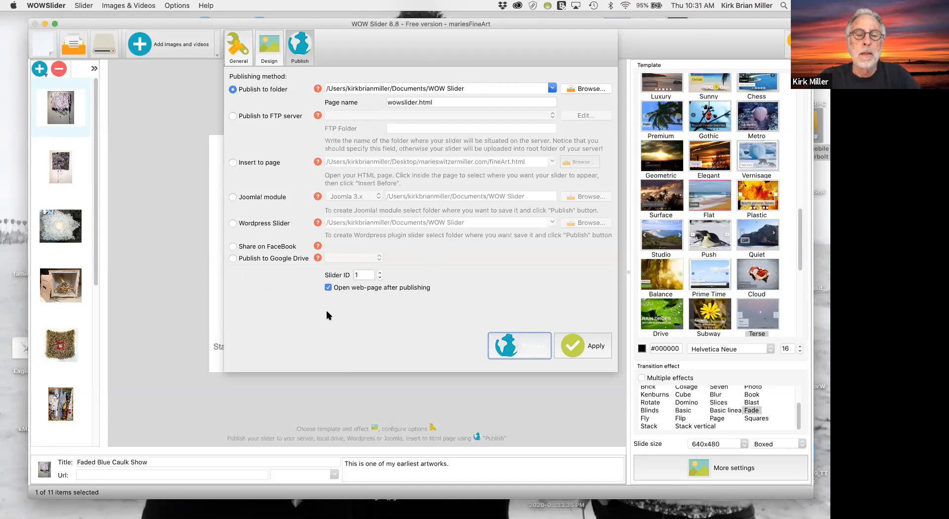
mouse_move(445, 205)
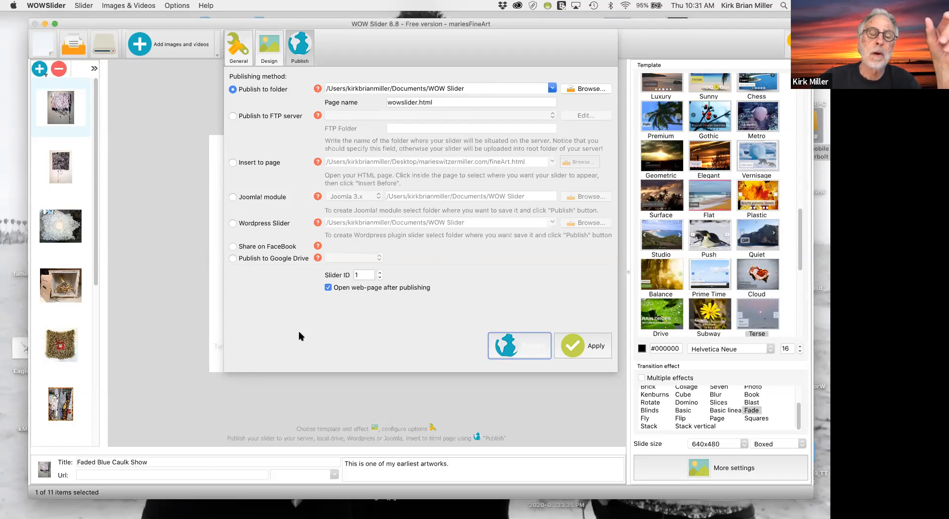
mouse_move(290, 302)
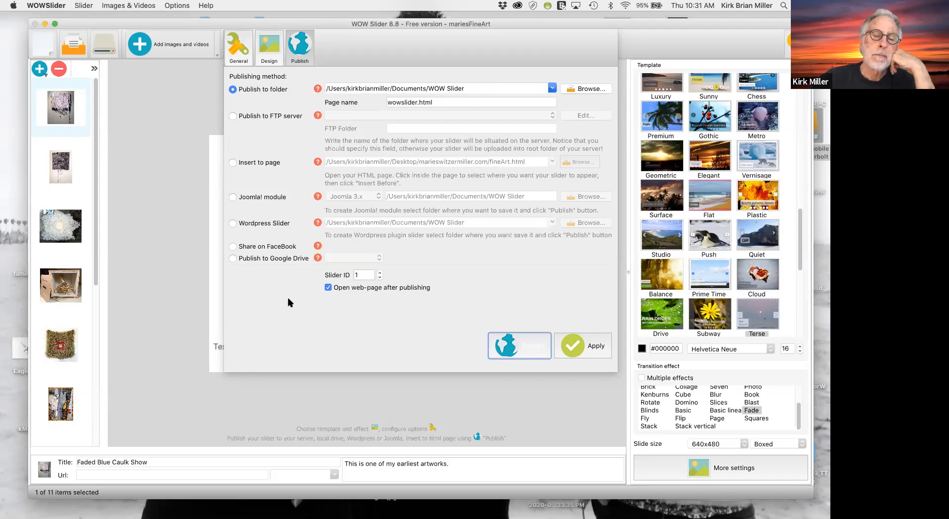
mouse_move(298, 299)
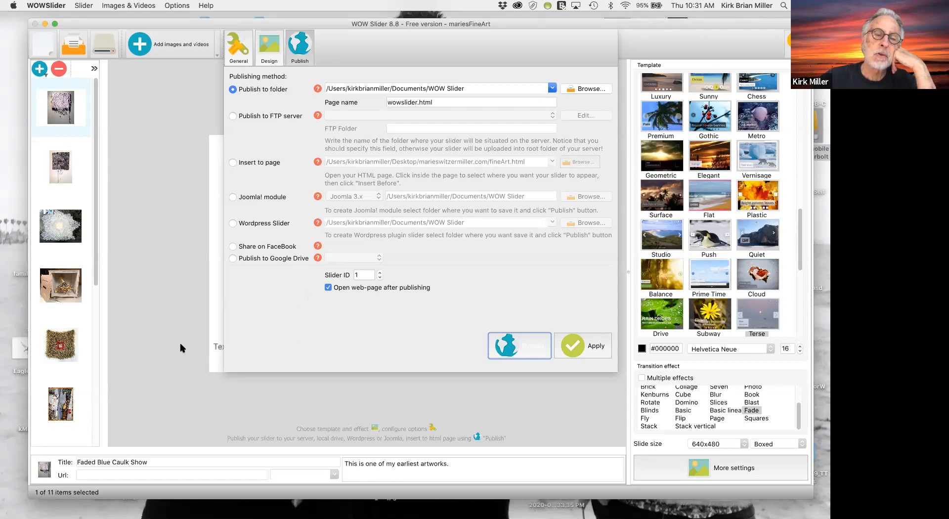
mouse_move(195, 340)
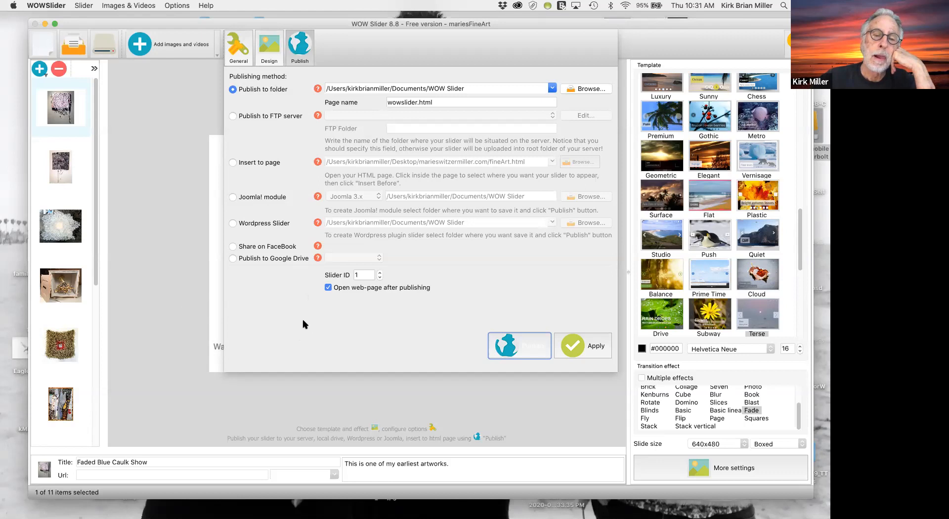
mouse_move(161, 301)
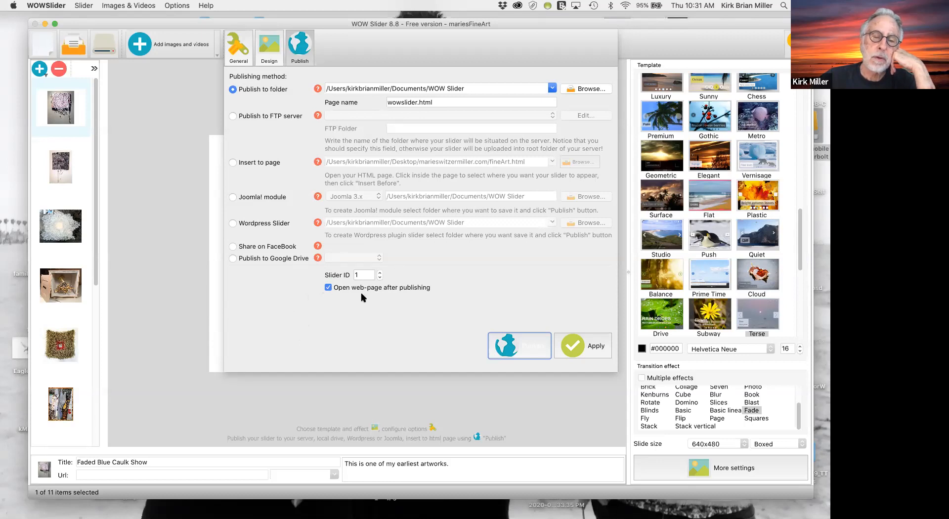
mouse_move(365, 315)
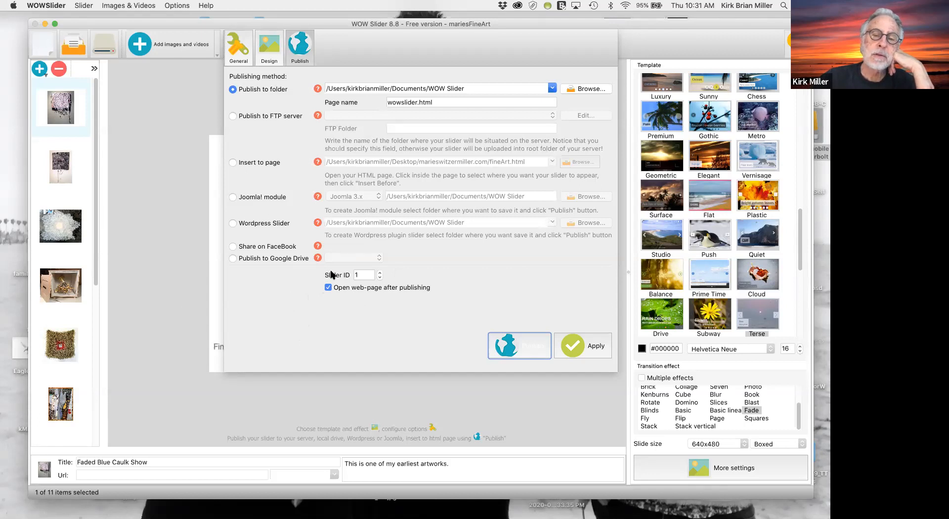
mouse_move(356, 318)
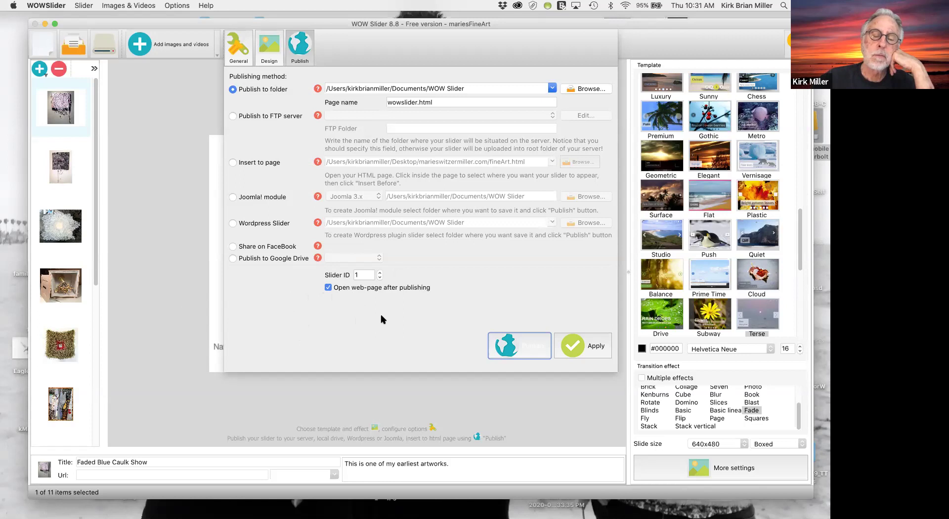
mouse_move(362, 244)
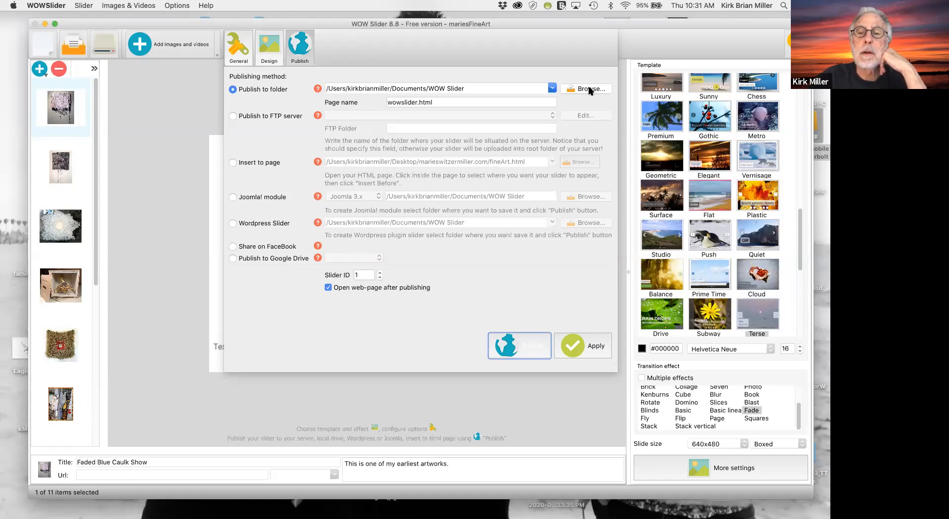
- Browse for the publish destination folder
click(587, 89)
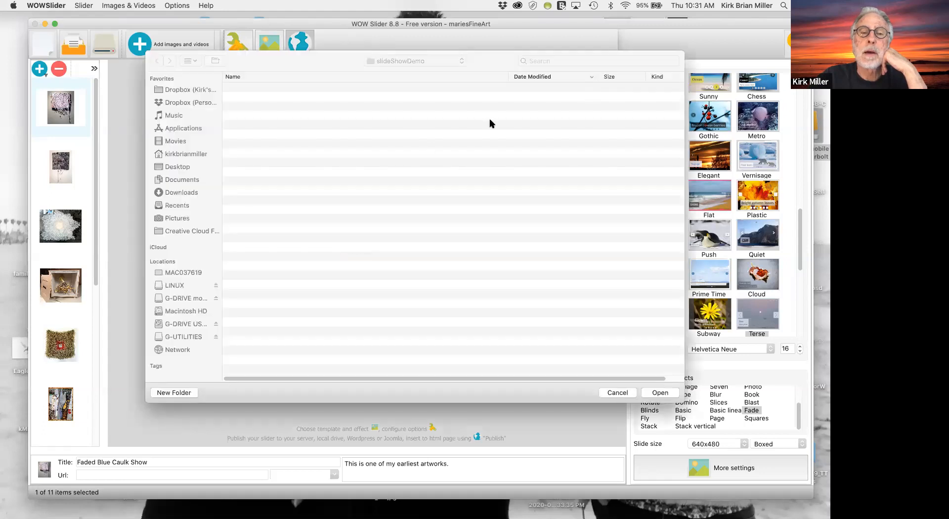
- Choose Desktop/slideShowDemo as the Publish to folder
click(182, 179)
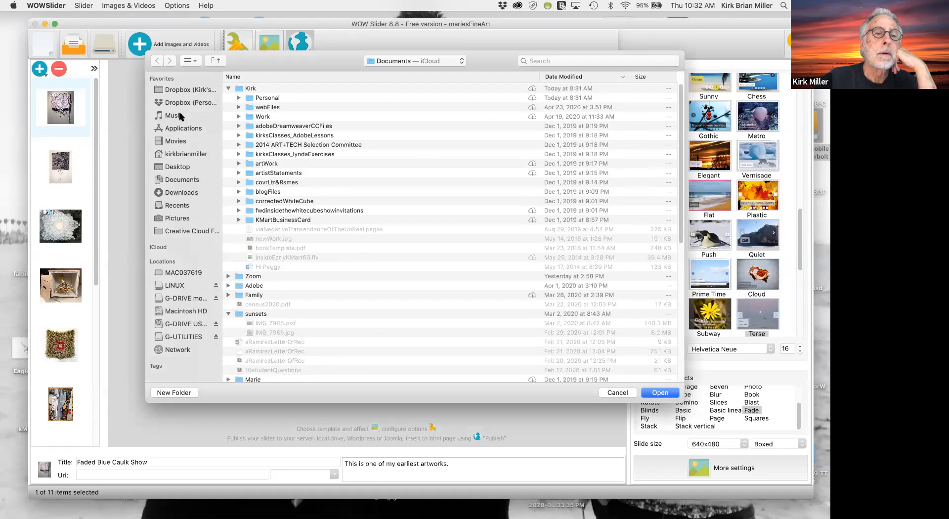
mouse_move(165, 330)
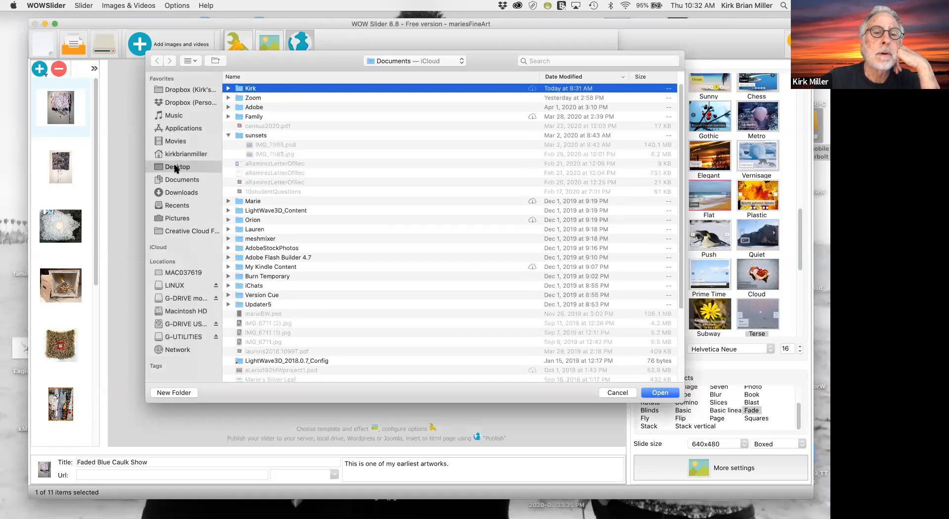
click(178, 166)
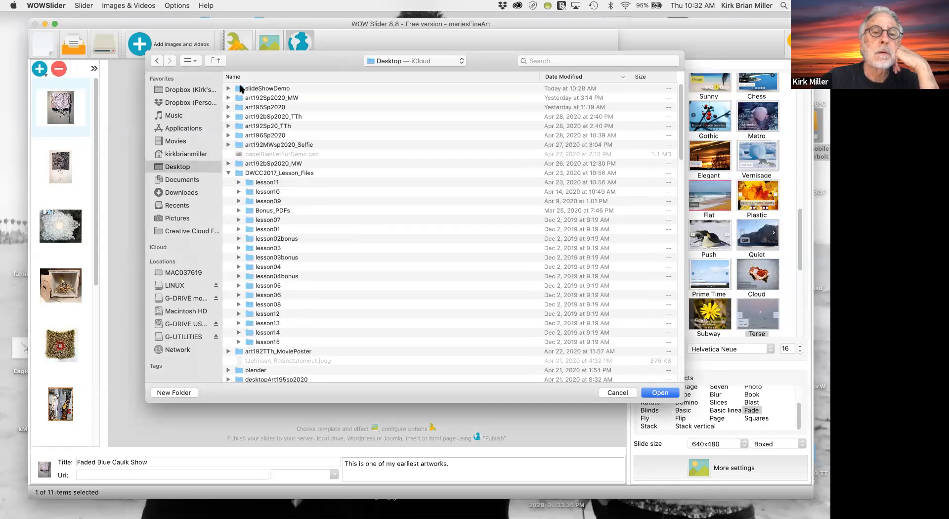
click(266, 88)
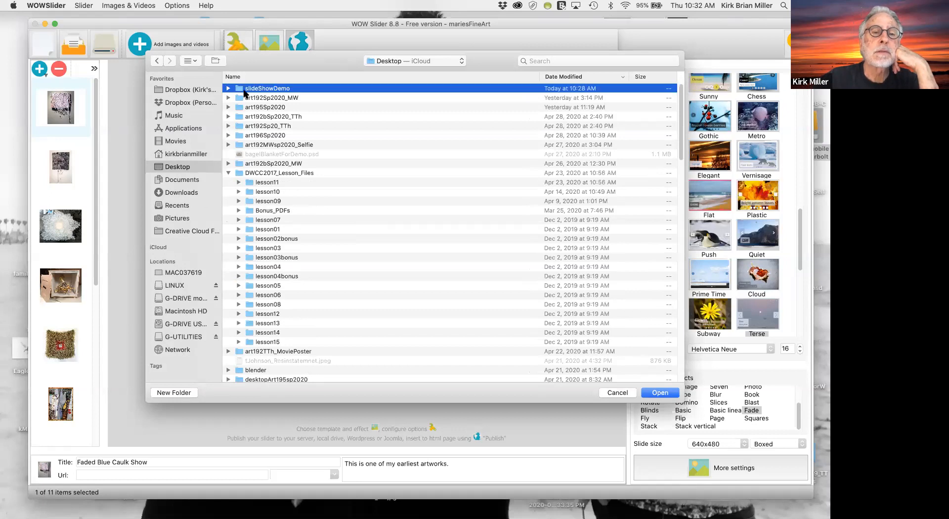
double_click(267, 88)
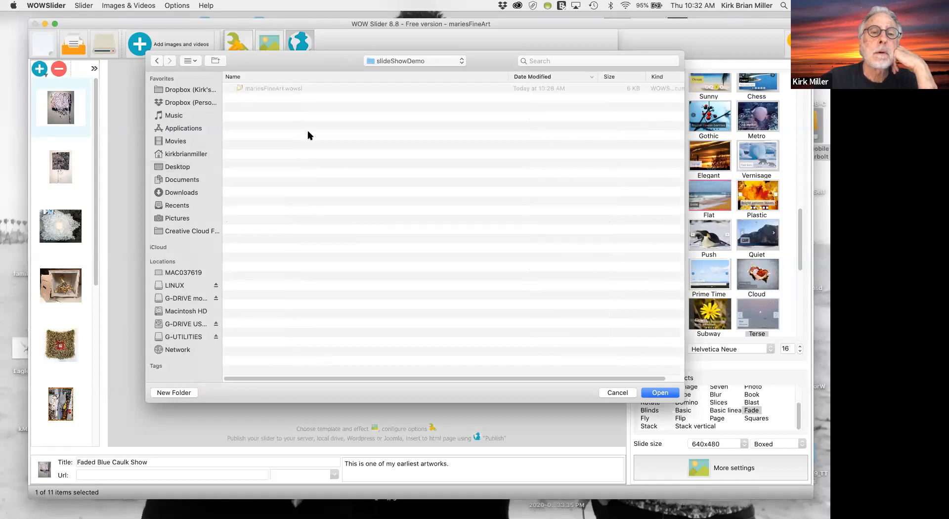
mouse_move(263, 105)
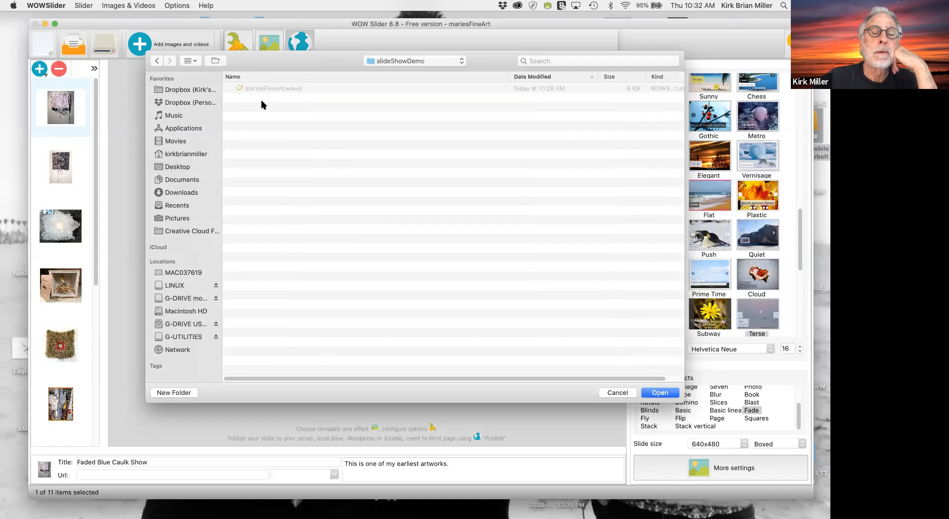
mouse_move(266, 99)
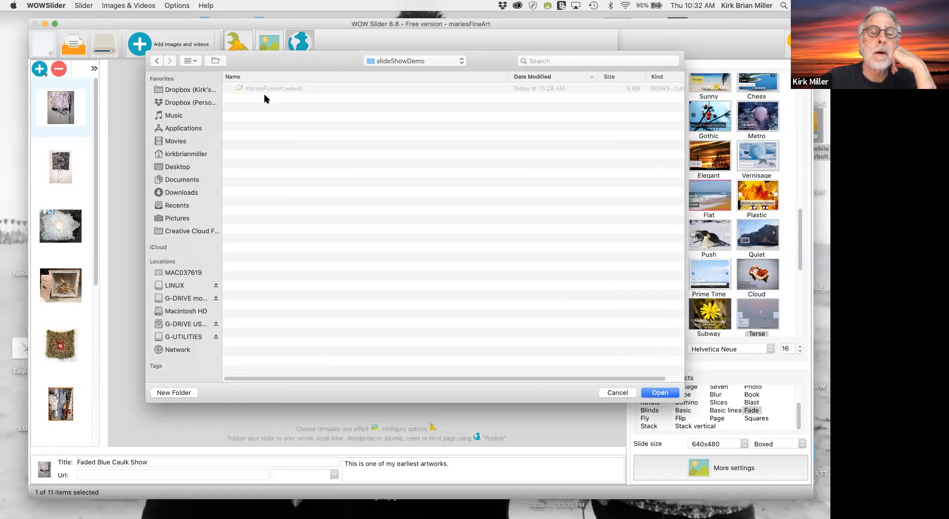
mouse_move(630, 330)
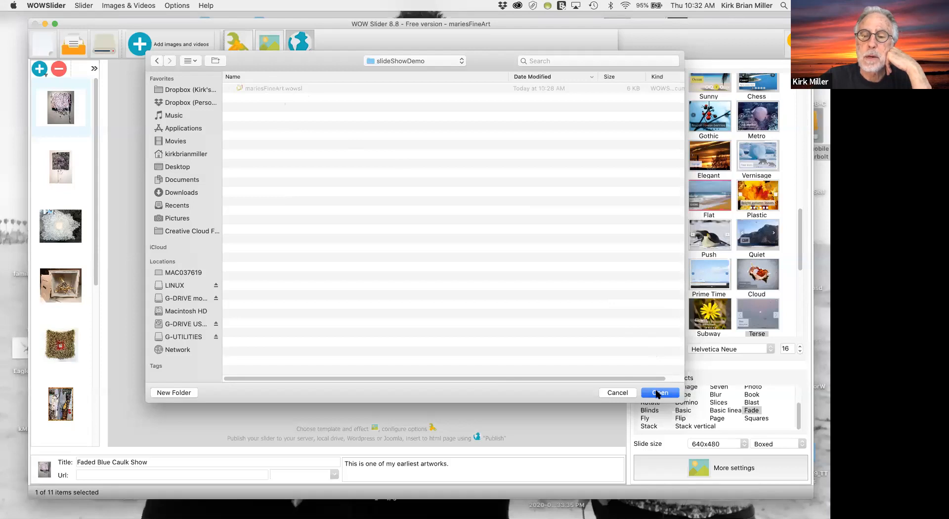
click(659, 393)
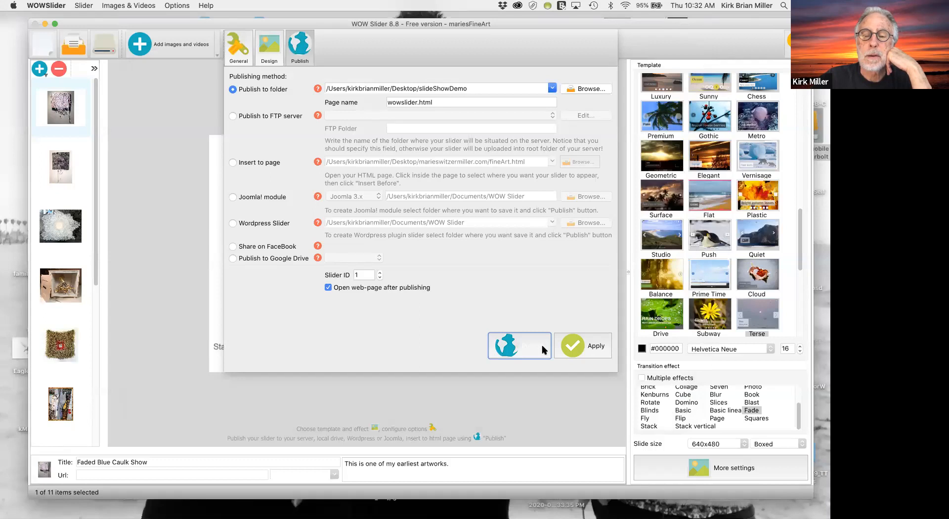
- Publish the slideshow to slideShowDemo and close the publish settings
click(519, 346)
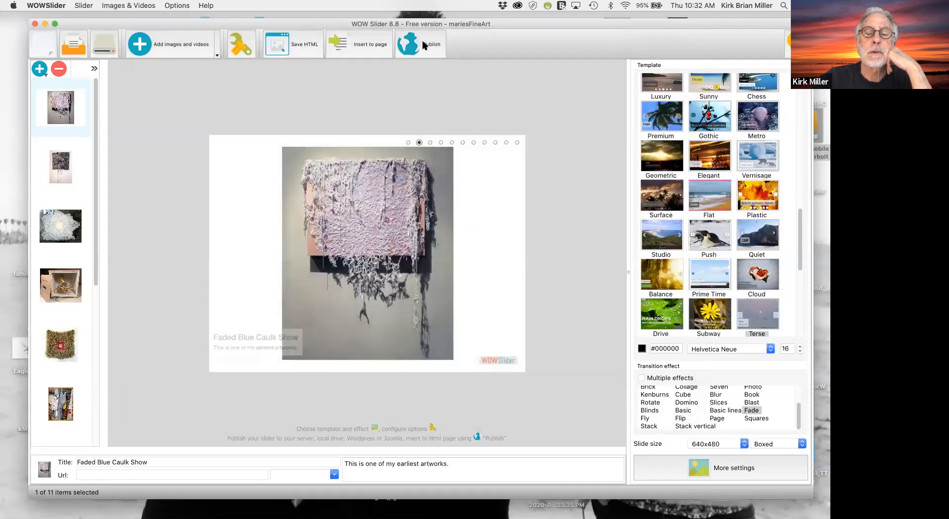
click(410, 44)
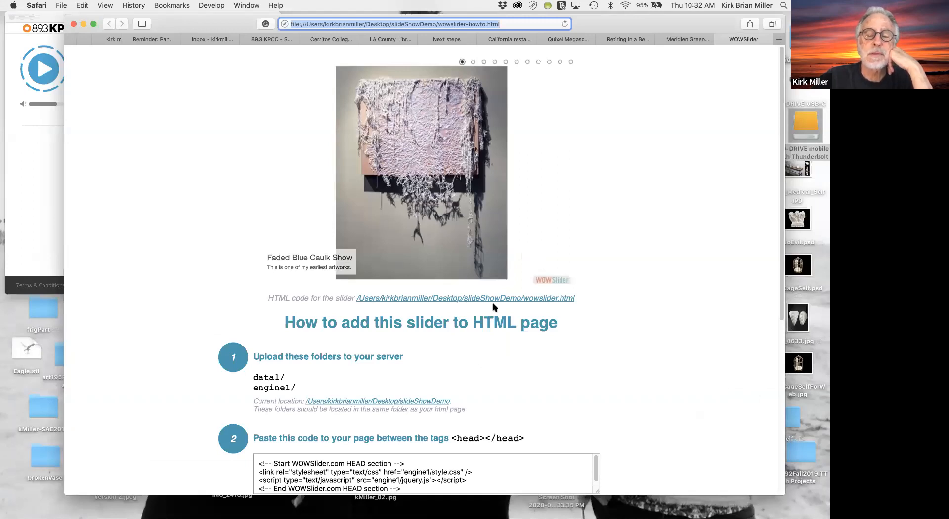
mouse_move(628, 231)
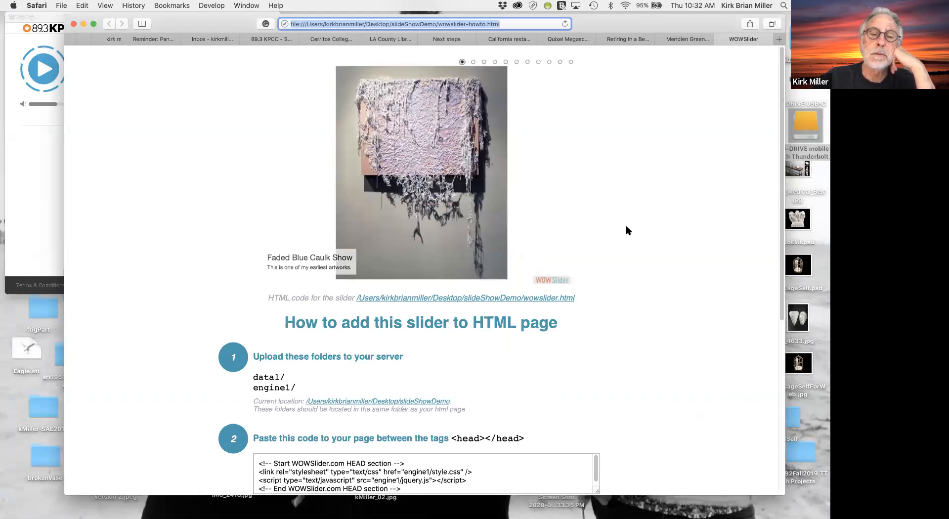
mouse_move(397, 233)
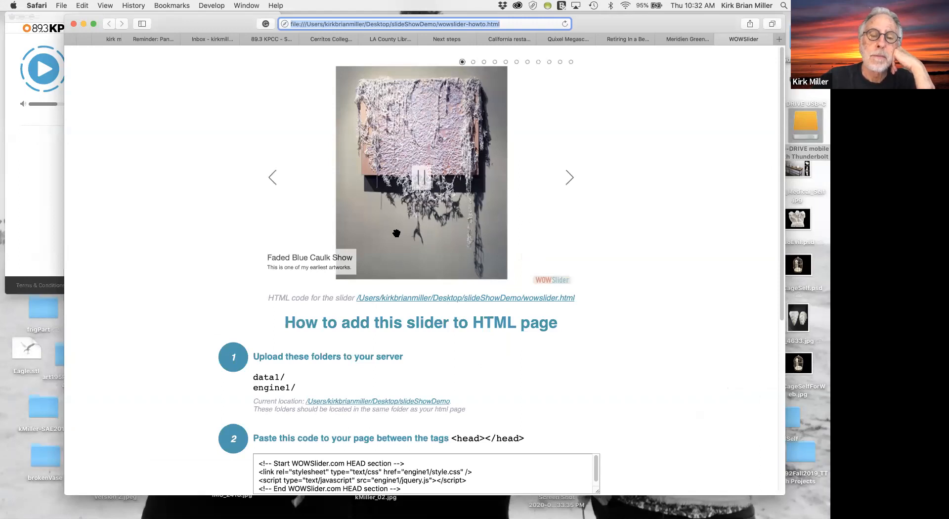
mouse_move(307, 256)
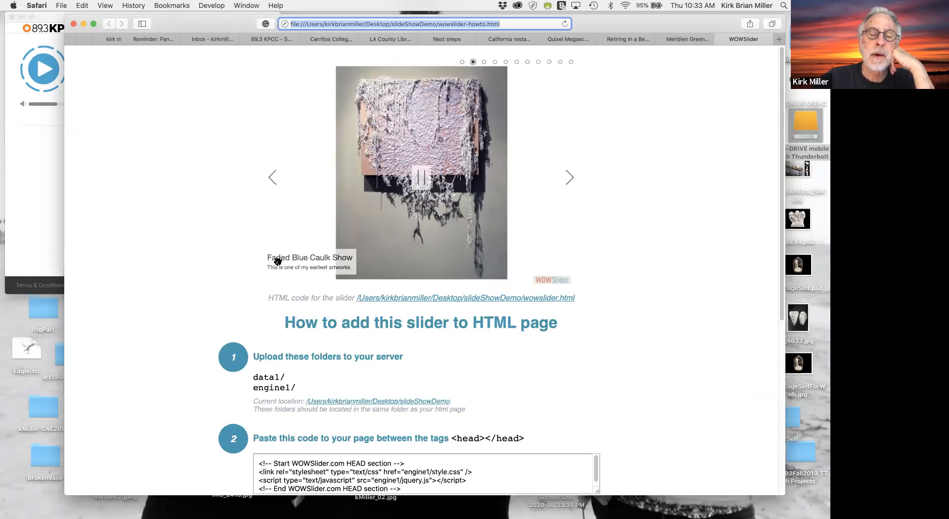
- Advance the published slider in Safari to the next artwork
click(569, 177)
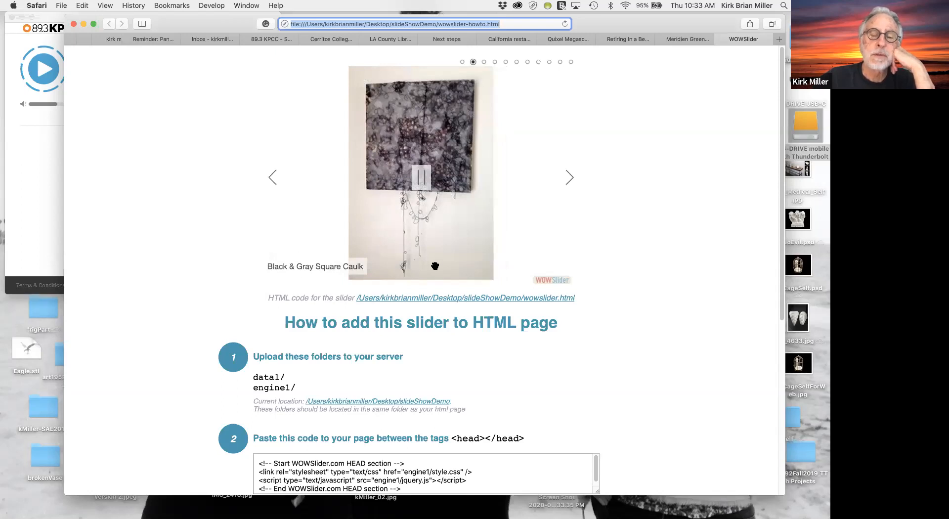
mouse_move(480, 229)
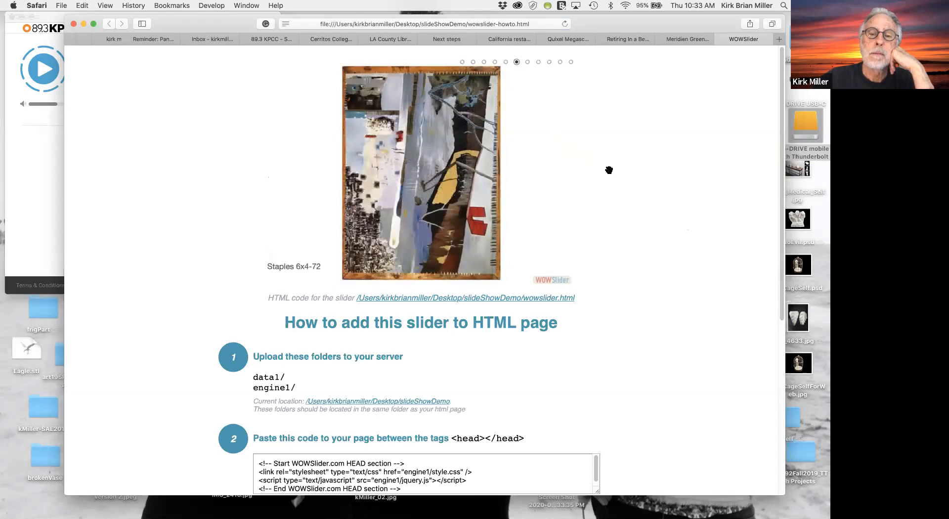
mouse_move(622, 233)
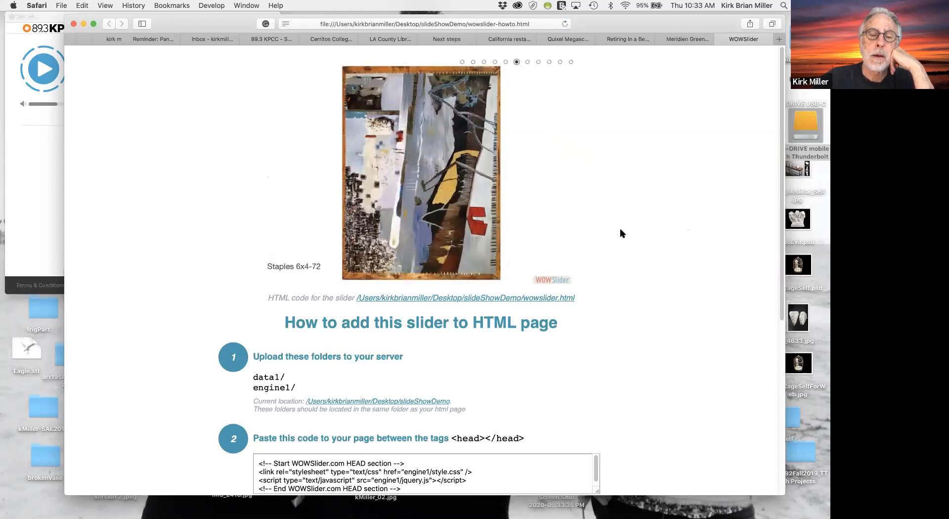
- Scroll down to the 'How to add this slider to HTML page' code snippets
scroll(down, 3)
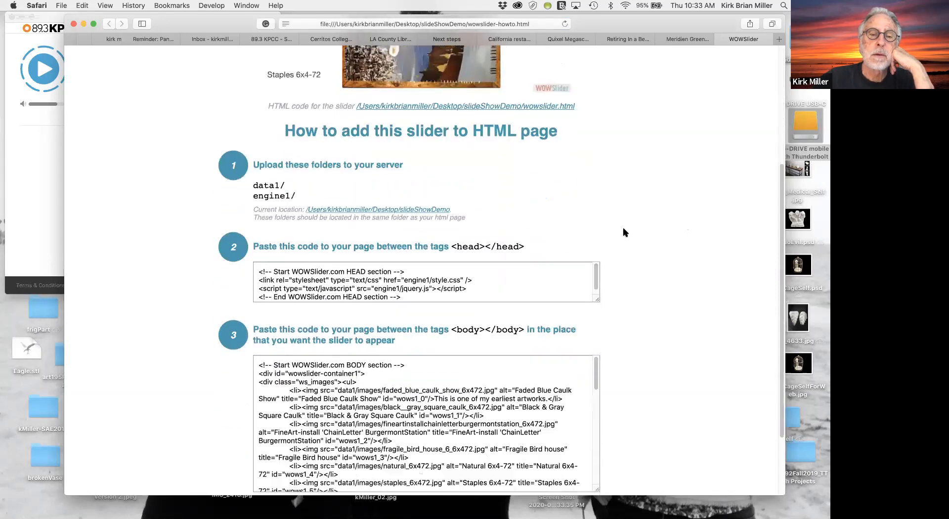
scroll(down, 3)
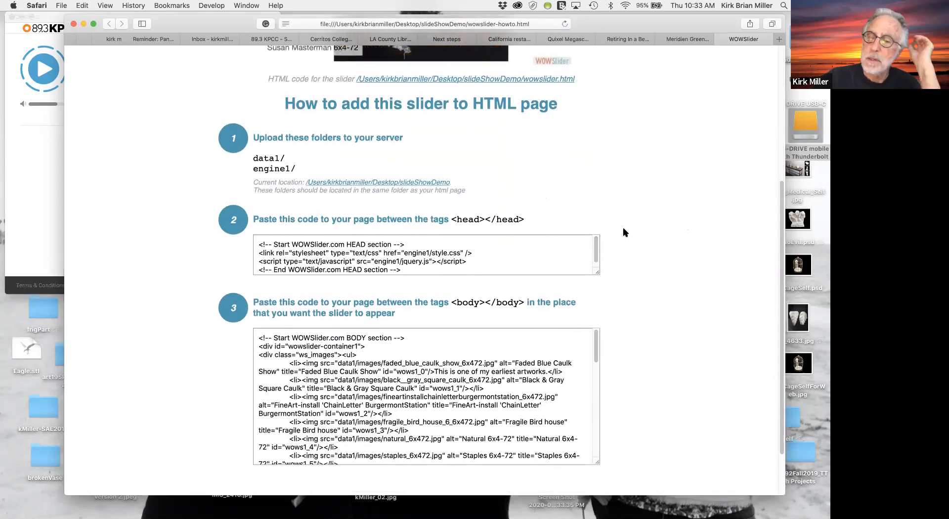
scroll(down, 3)
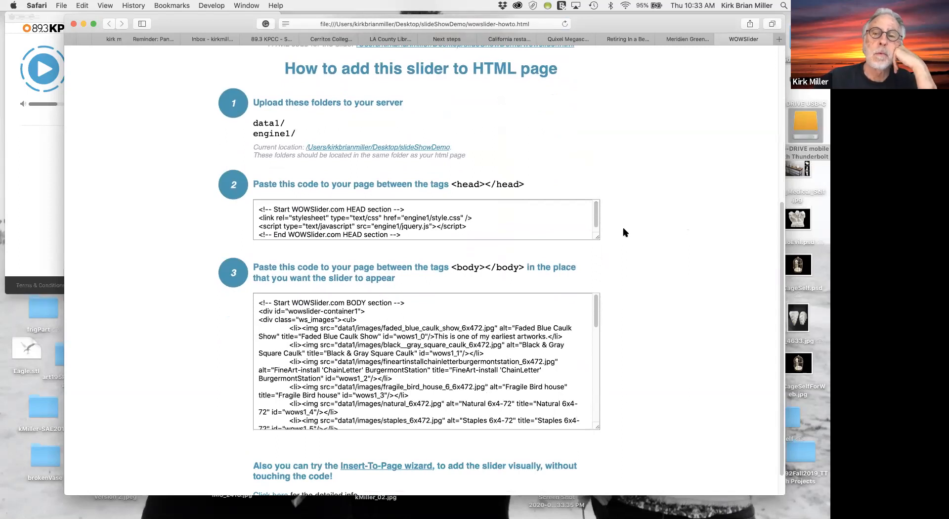
mouse_move(449, 227)
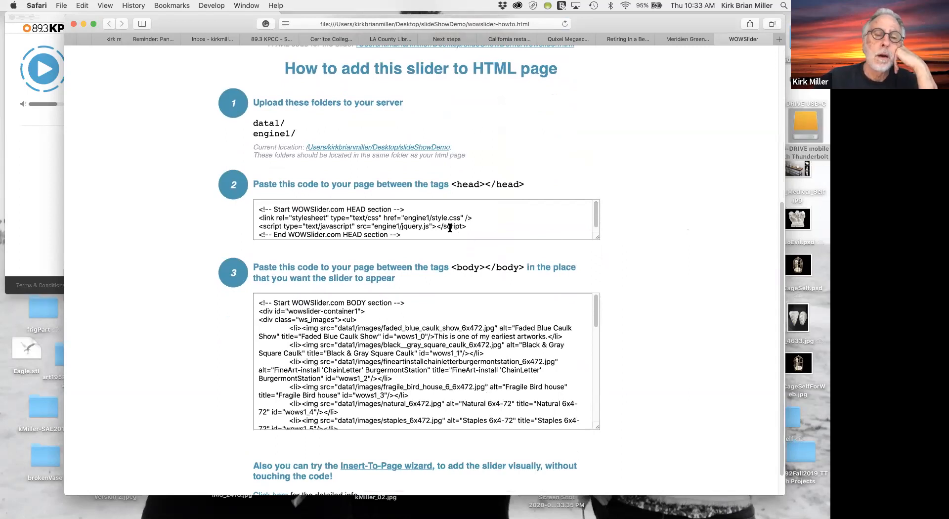
mouse_move(320, 184)
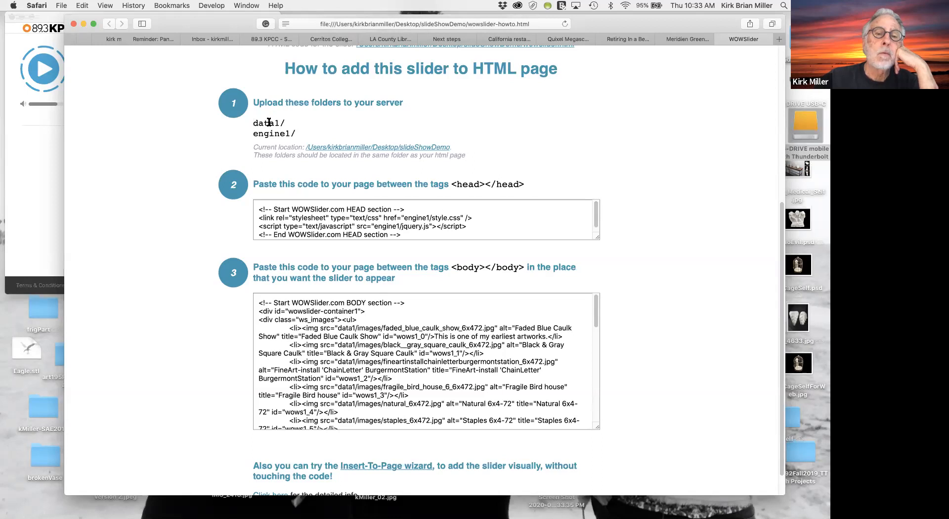
mouse_move(266, 111)
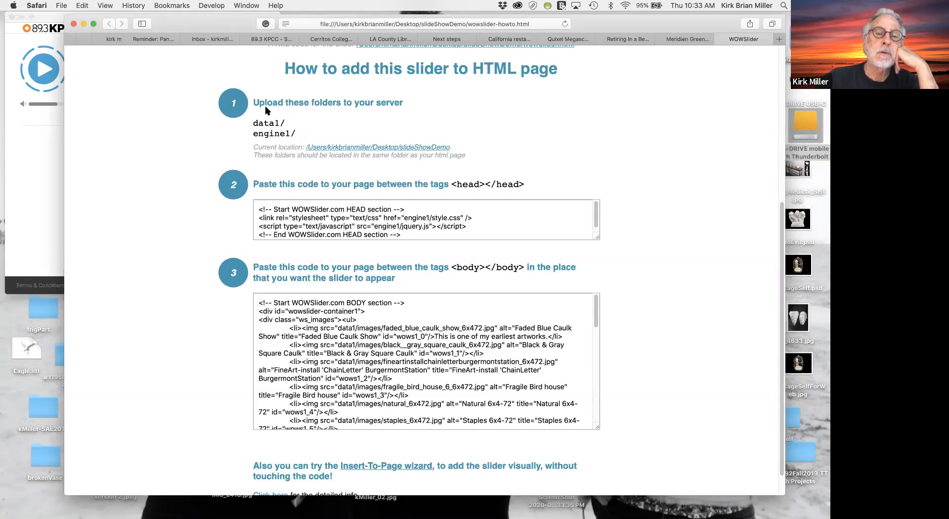
mouse_move(301, 147)
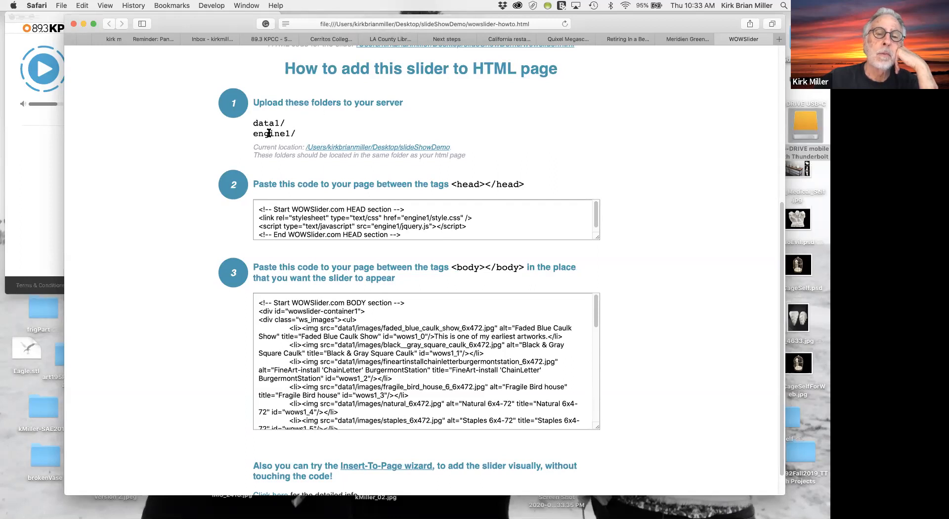
mouse_move(282, 156)
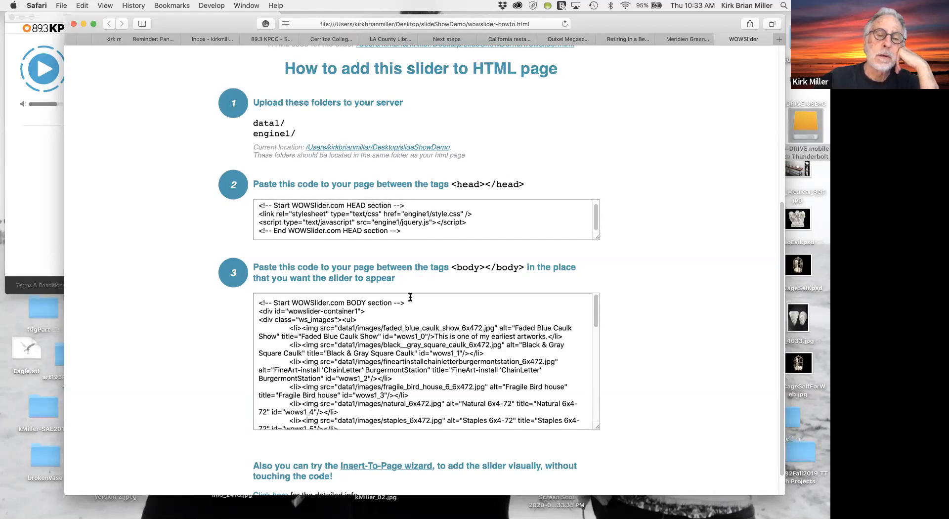
mouse_move(421, 263)
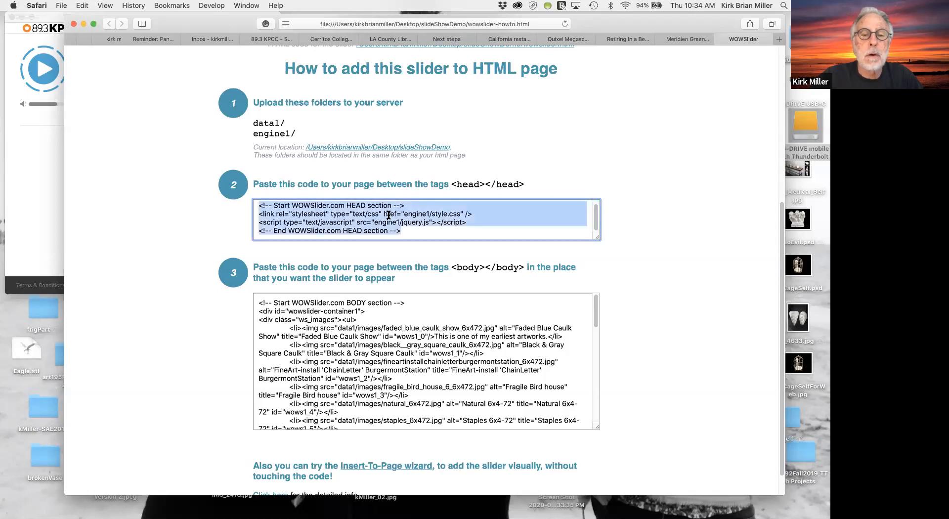
mouse_move(444, 247)
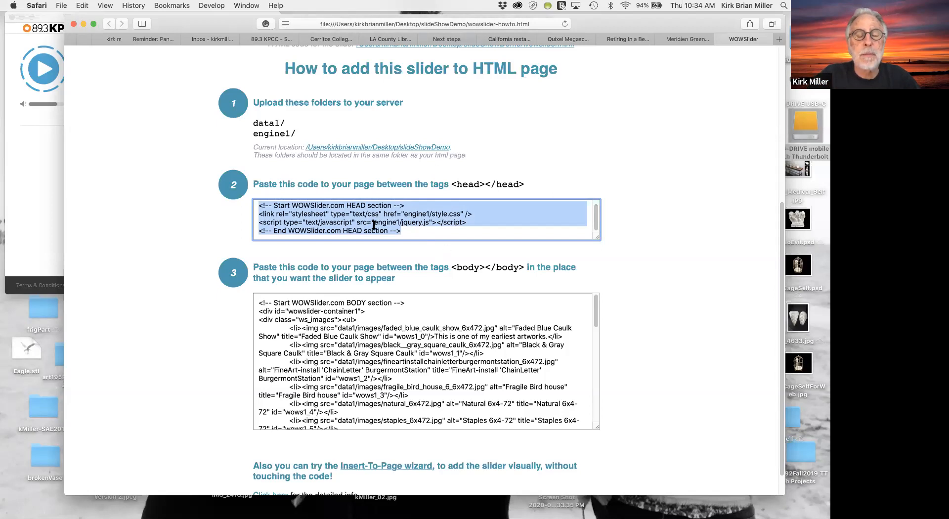
mouse_move(395, 262)
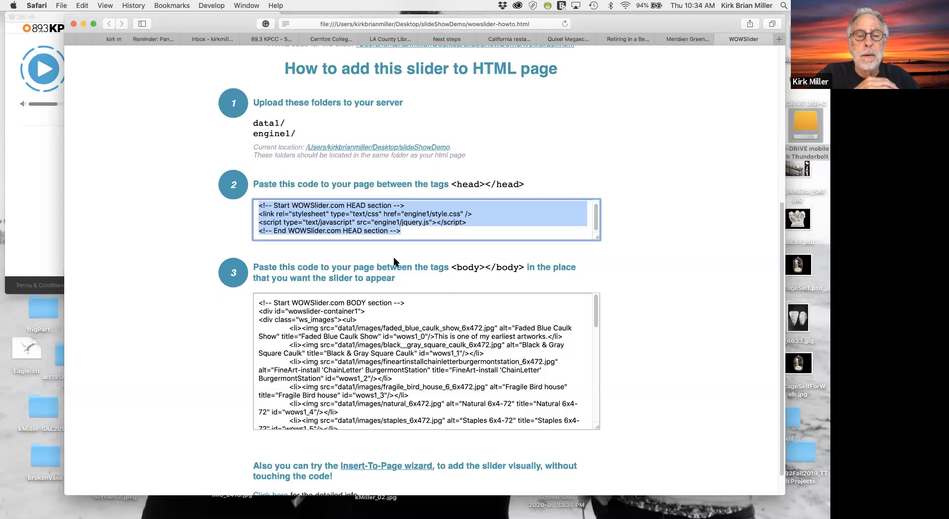
- Select all the step 3 <body> slider code on Safari's how-to page
click(374, 318)
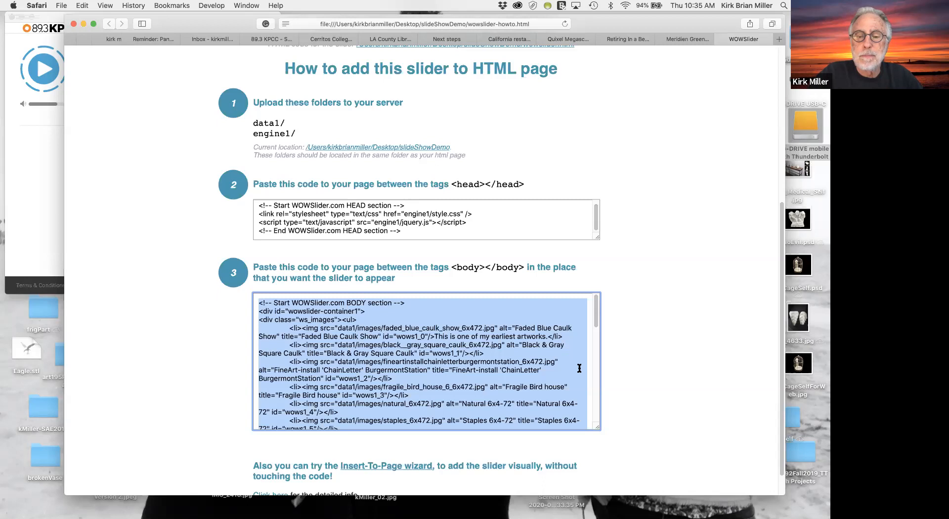
mouse_move(710, 141)
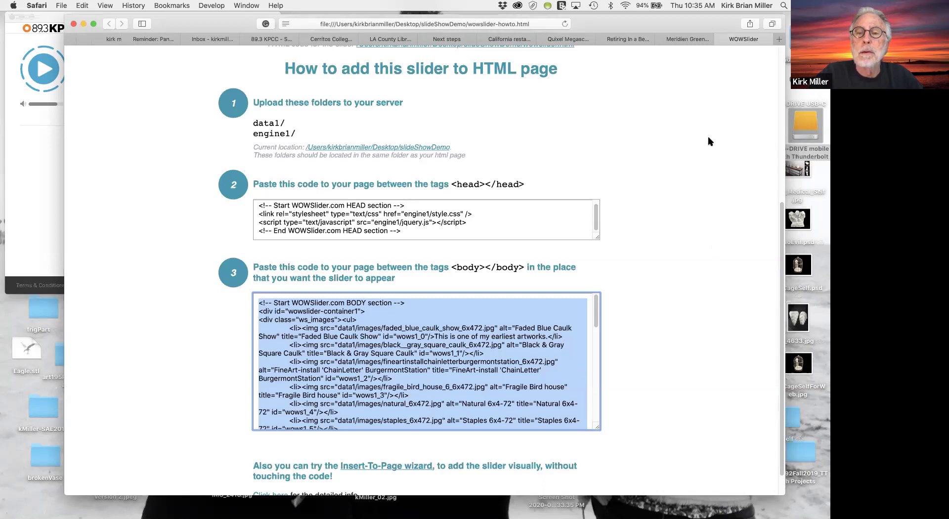